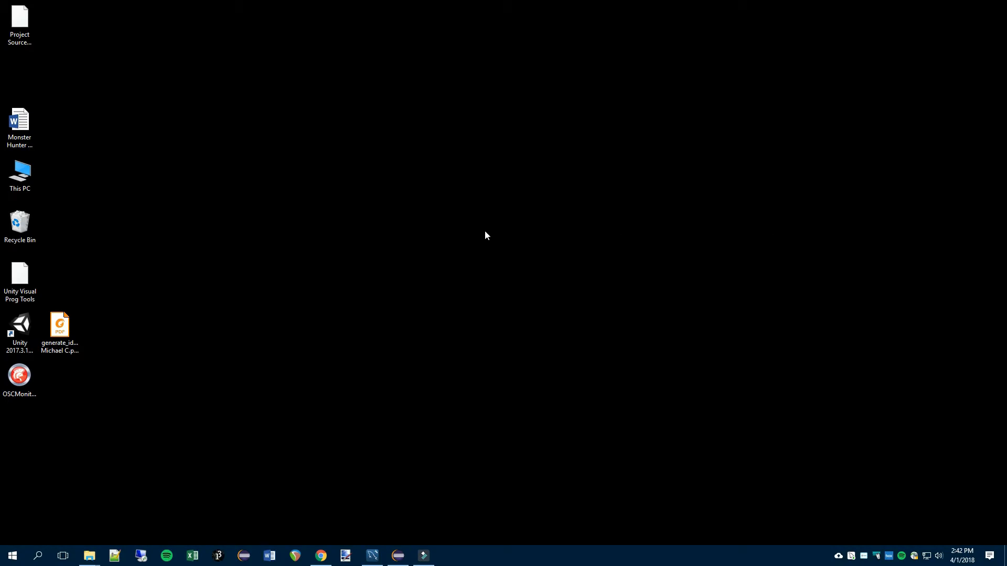
mouse_move(472, 237)
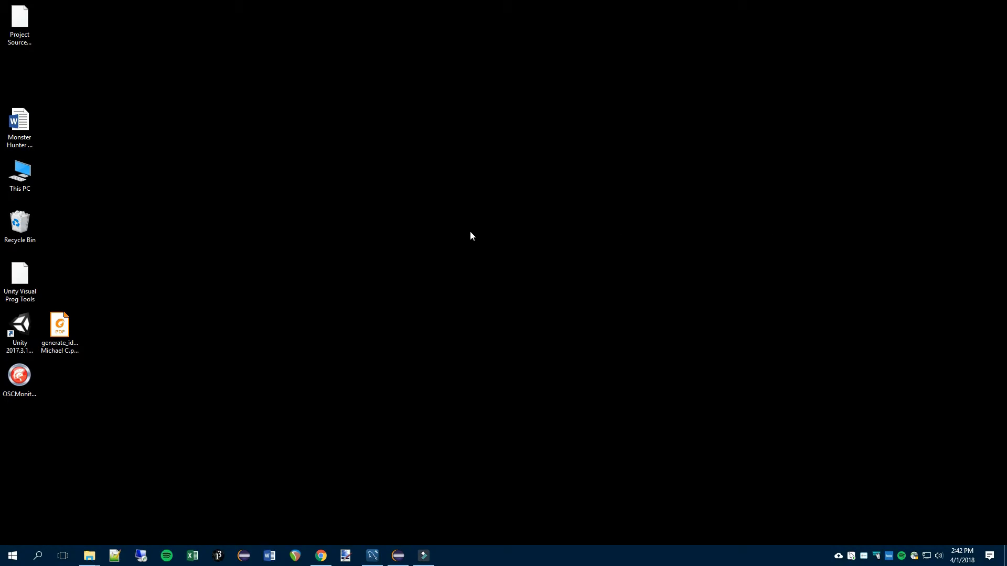
mouse_move(390, 544)
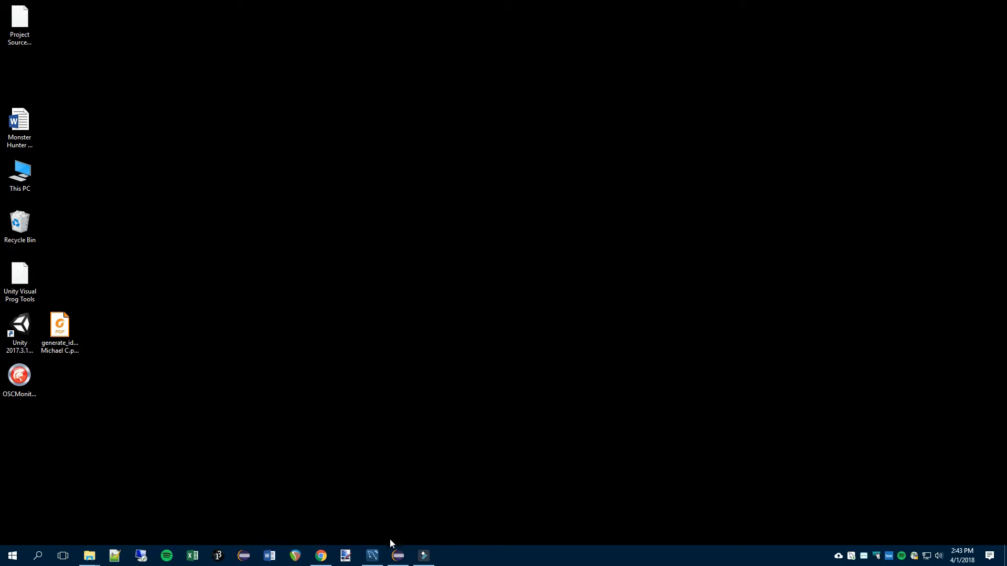
Start an Existing Projects import from an archive file in the empty Eclipse workspace
click(398, 556)
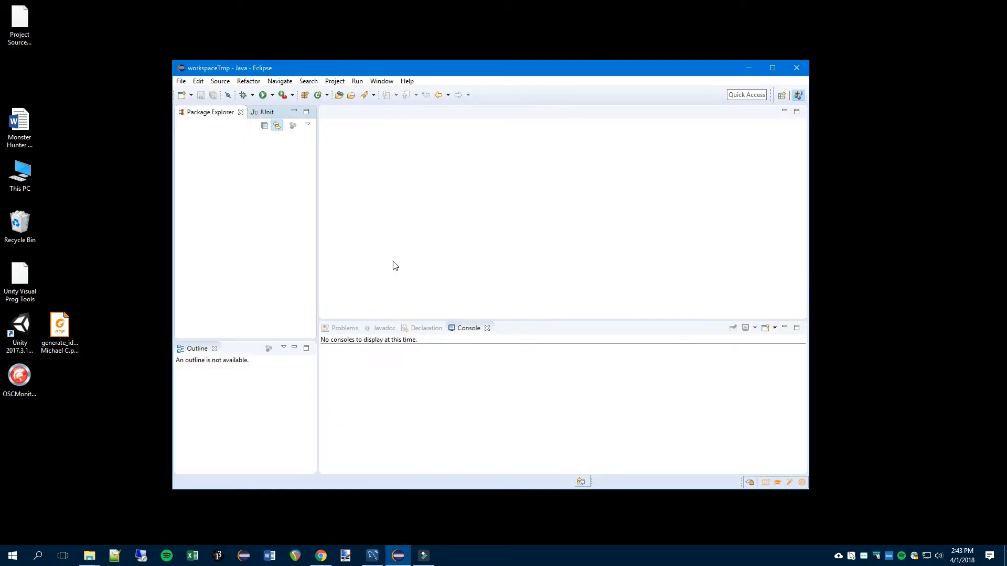
mouse_move(317, 189)
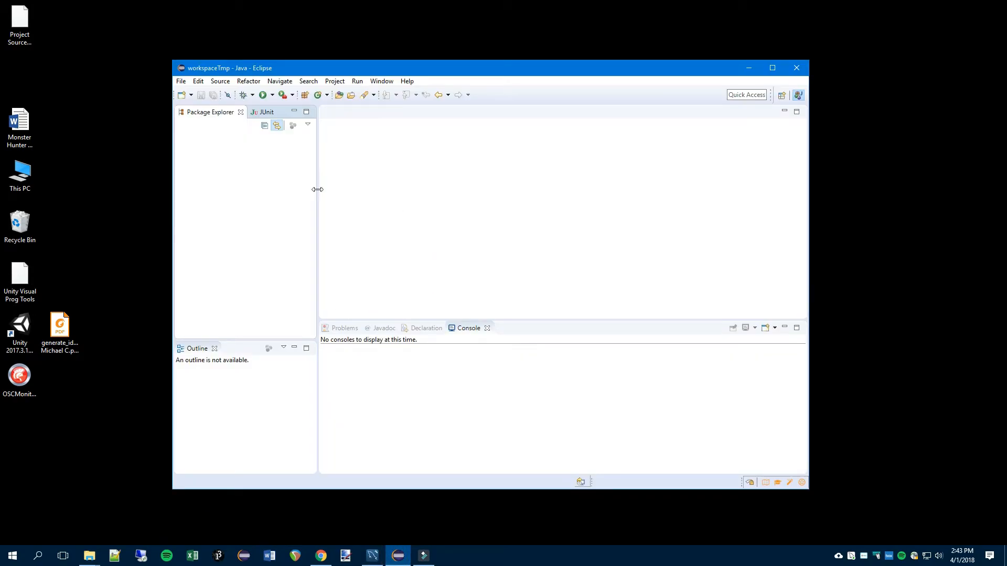
right_click(257, 225)
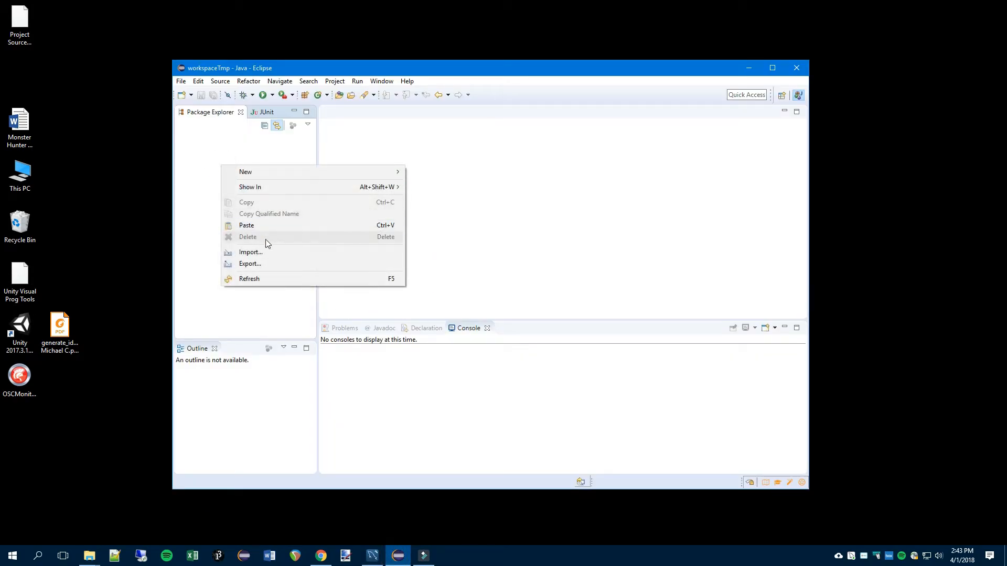
click(251, 252)
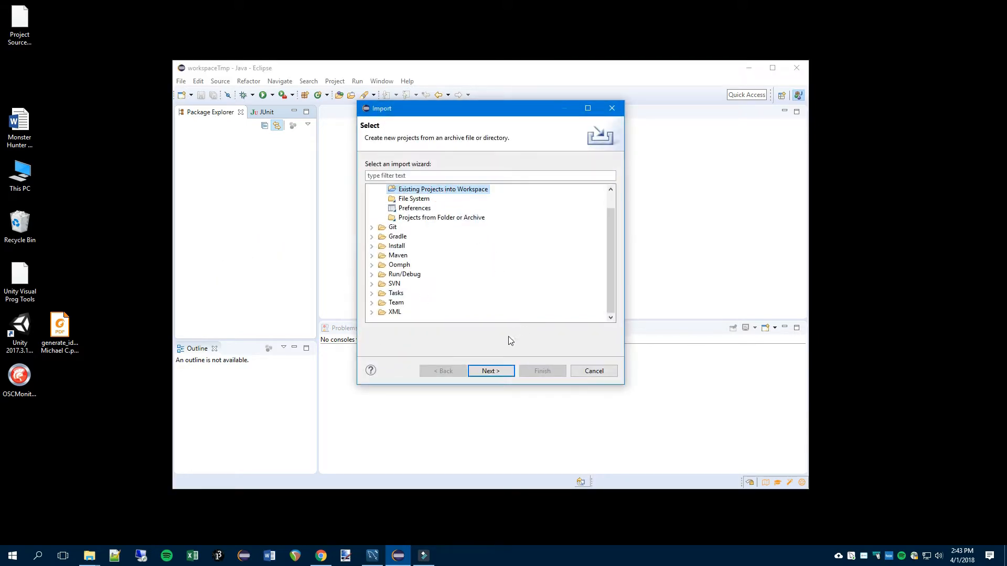
click(490, 372)
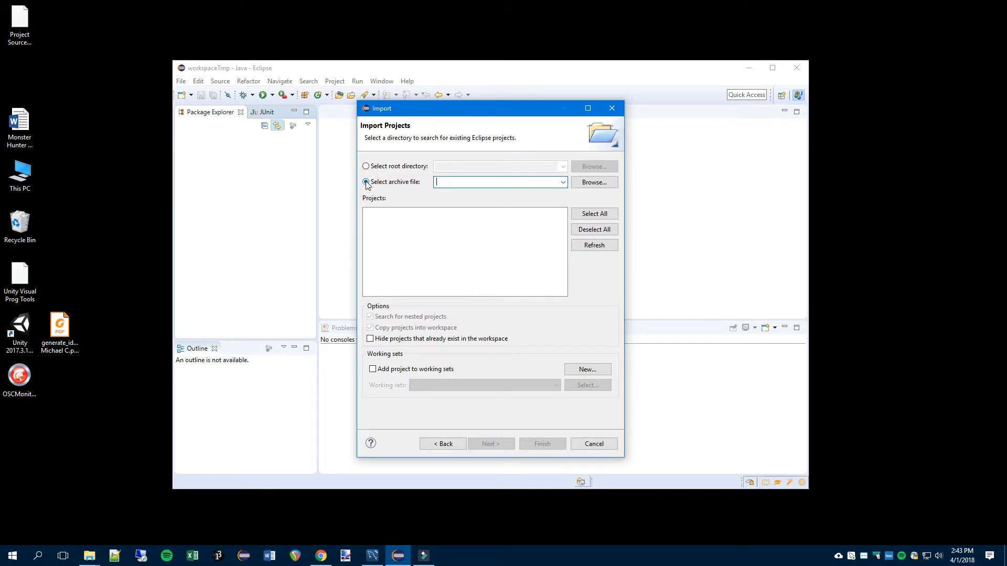
click(366, 182)
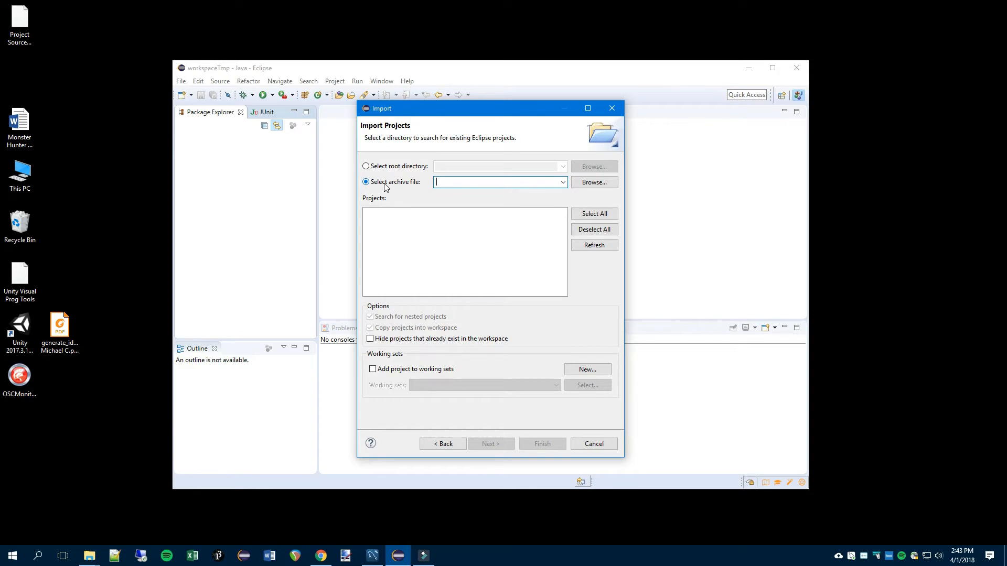
Pick hibernateProjectForStudent.zip from the Spr 18 Material folder and finish the import
click(593, 182)
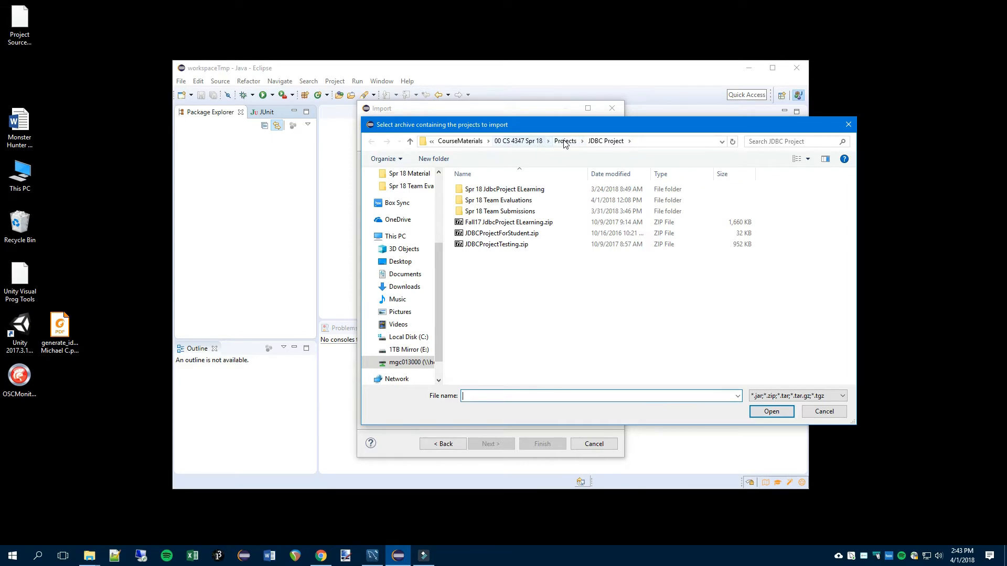
click(566, 141)
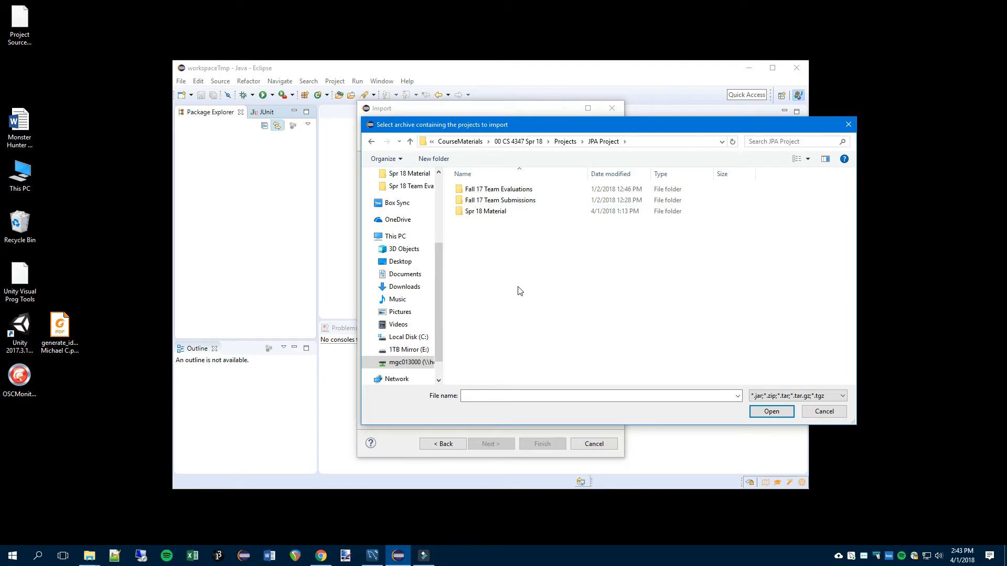
click(486, 211)
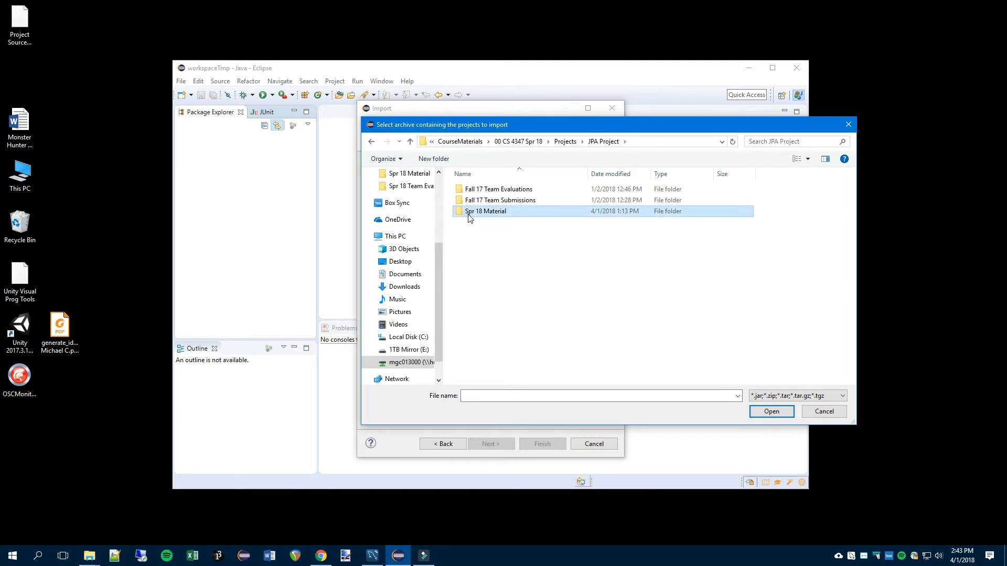
double_click(486, 212)
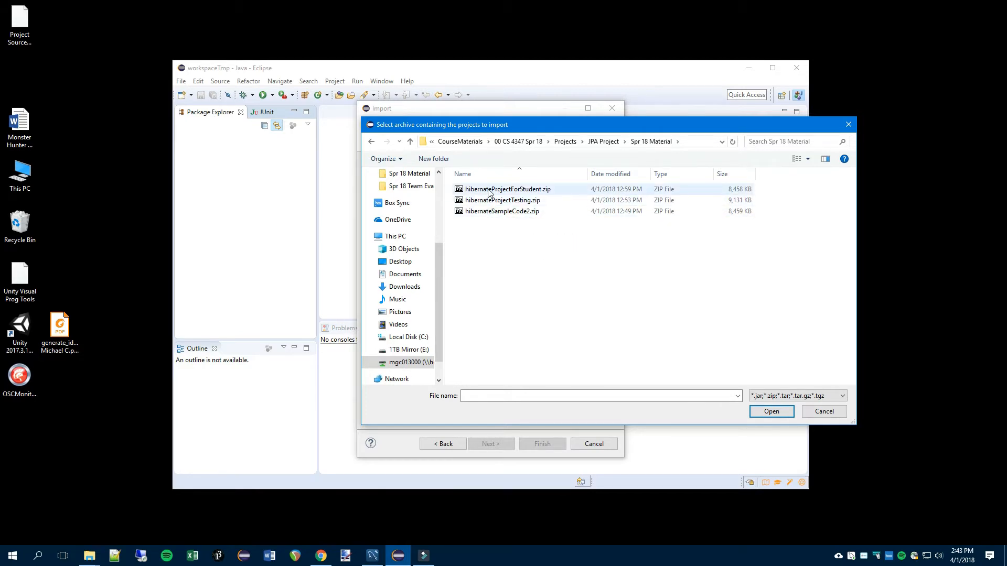
click(771, 411)
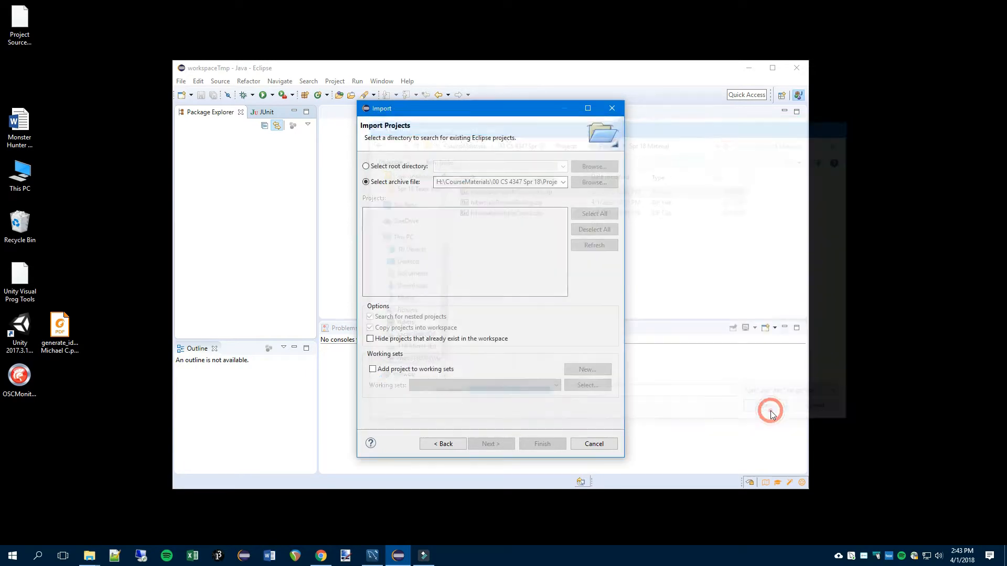
click(594, 182)
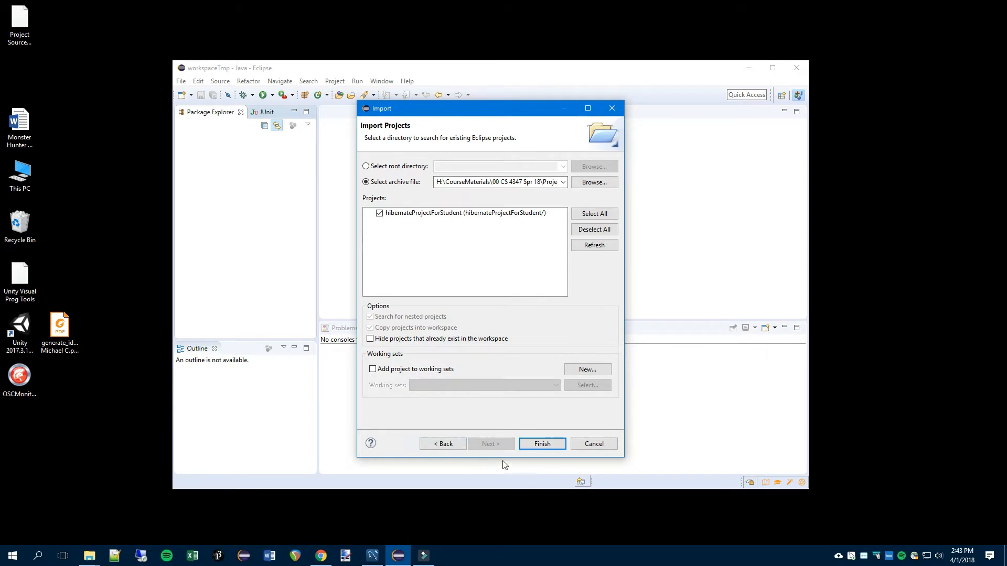
click(541, 444)
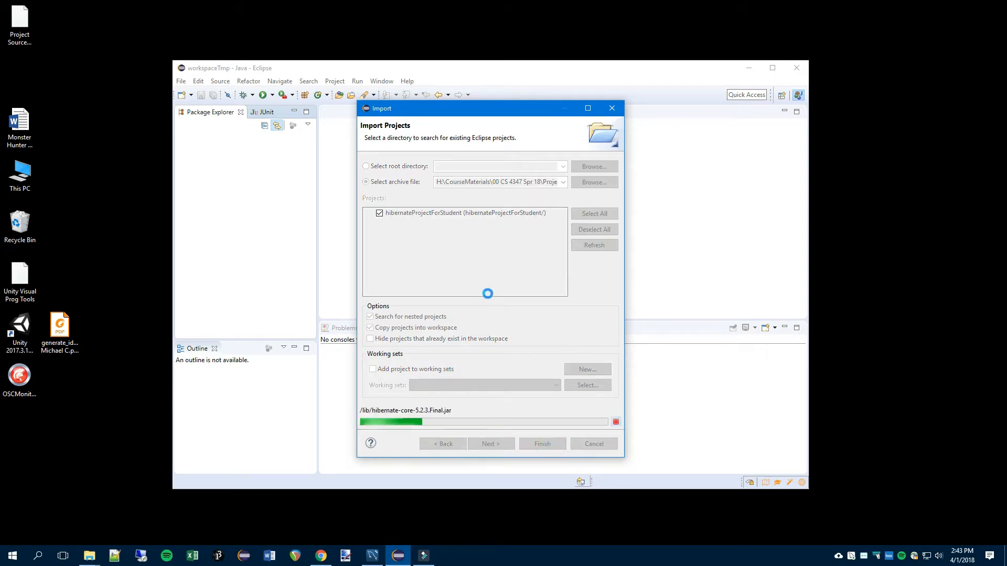
click(542, 444)
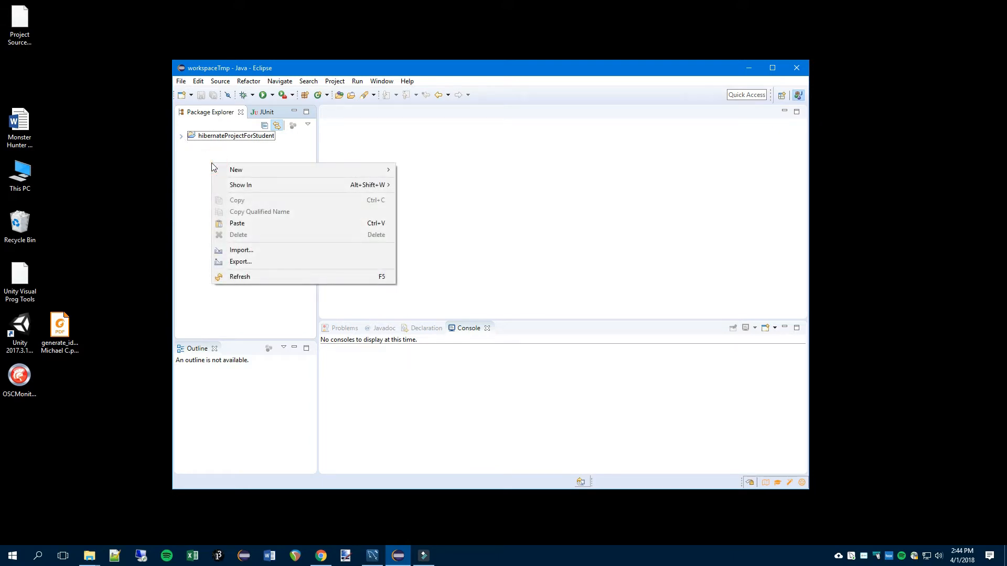
mouse_move(271, 250)
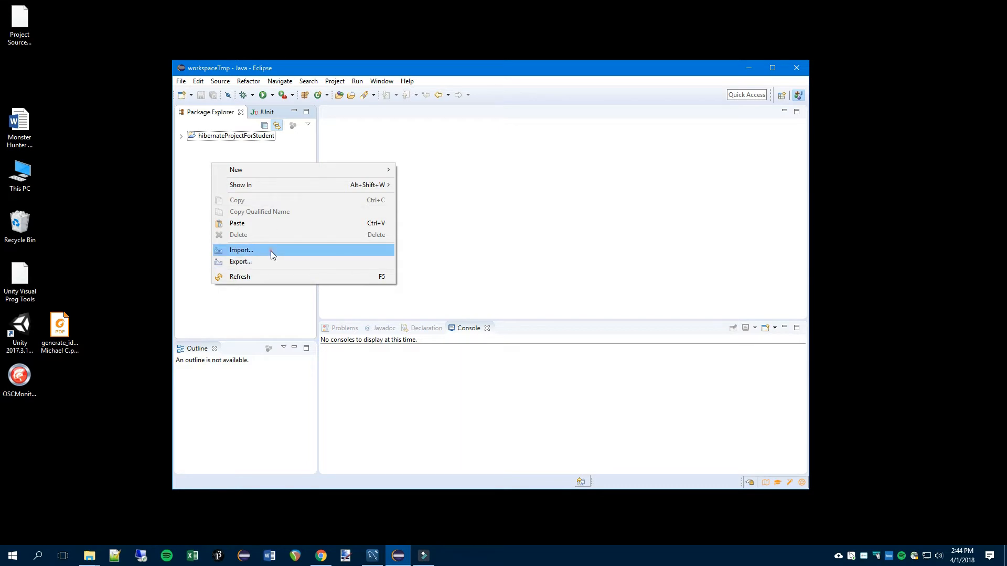
Import hibernateProjectTesting.zip as an existing project into the workspace
click(242, 250)
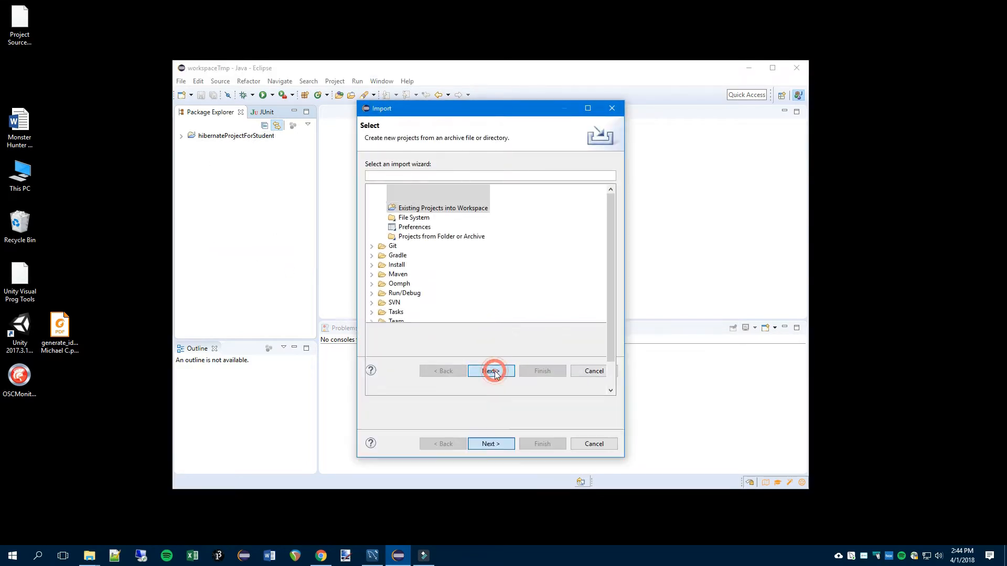
click(491, 371)
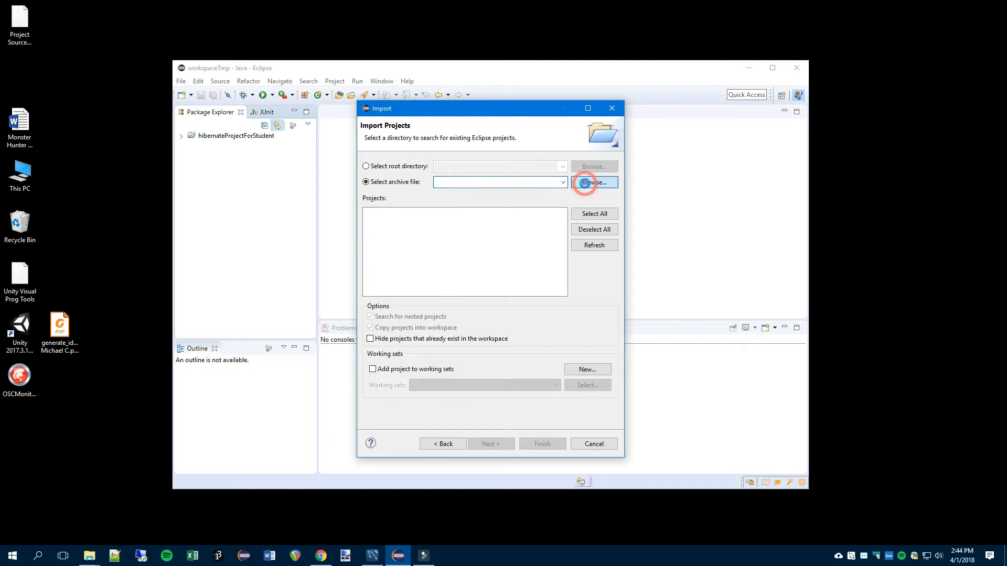
click(592, 182)
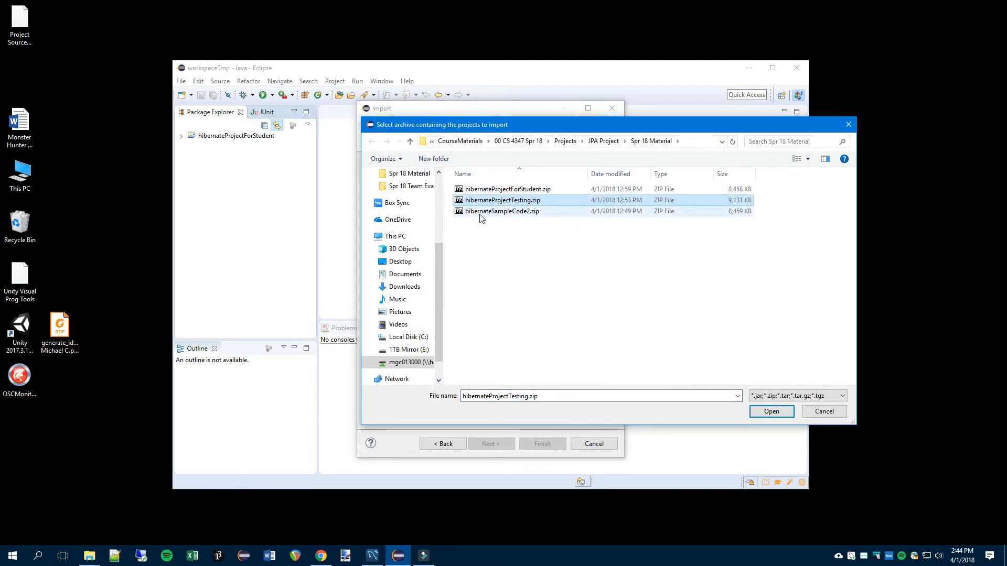
mouse_move(475, 215)
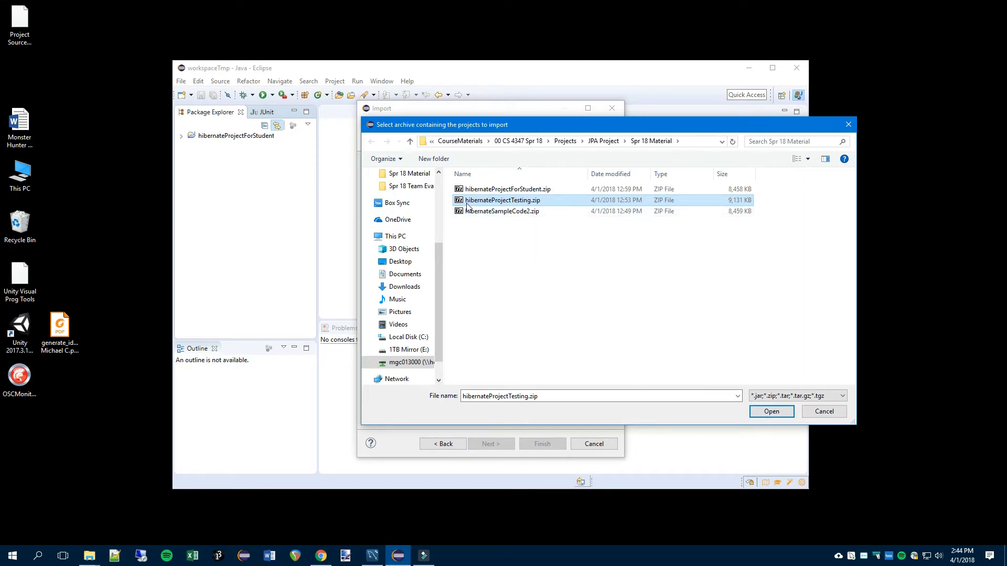
click(770, 412)
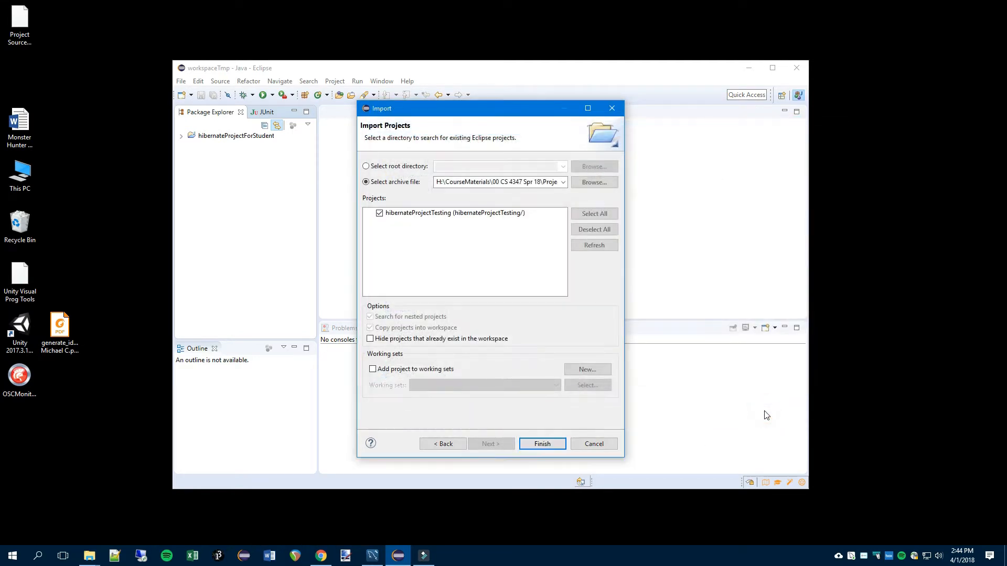
click(541, 444)
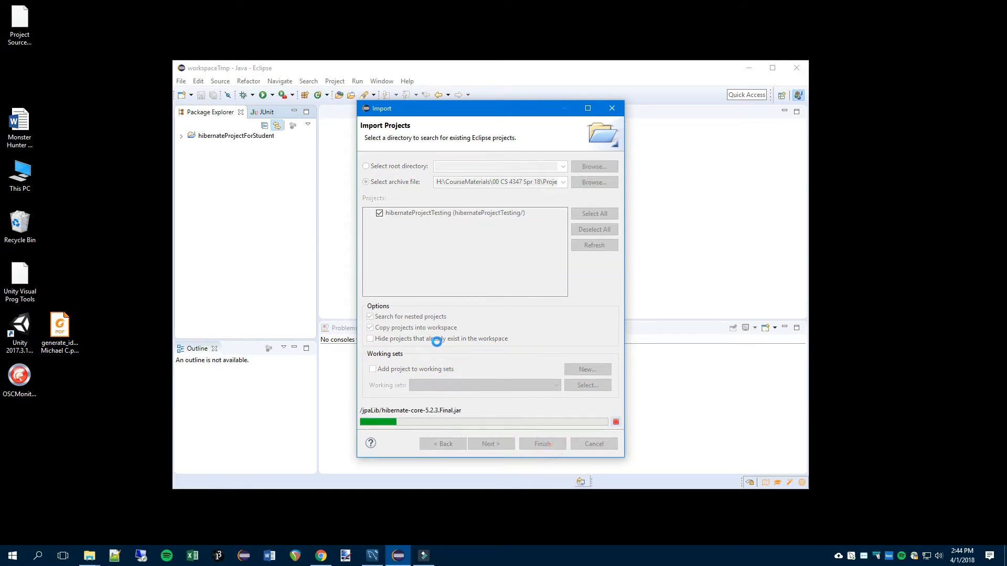
click(541, 443)
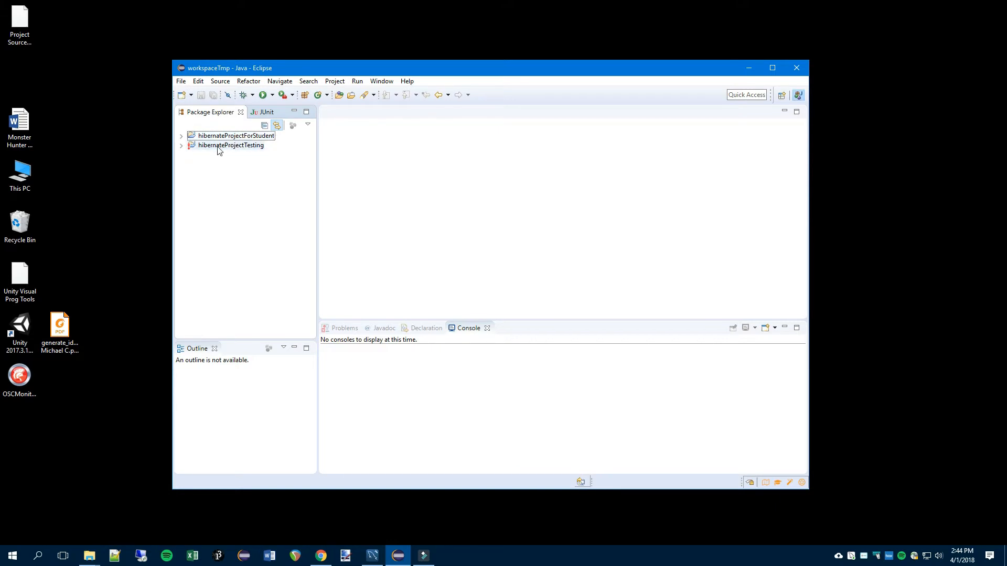
Make hibernateProjectForStudent a required project in hibernateProjectTesting's Java Build Path, replacing the missing hibernateProject
right_click(229, 145)
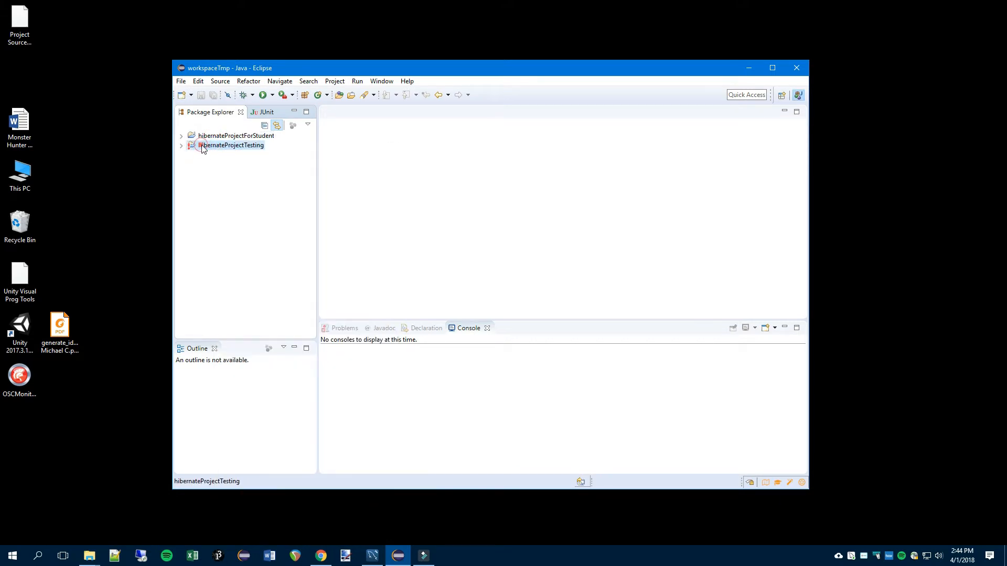
right_click(231, 145)
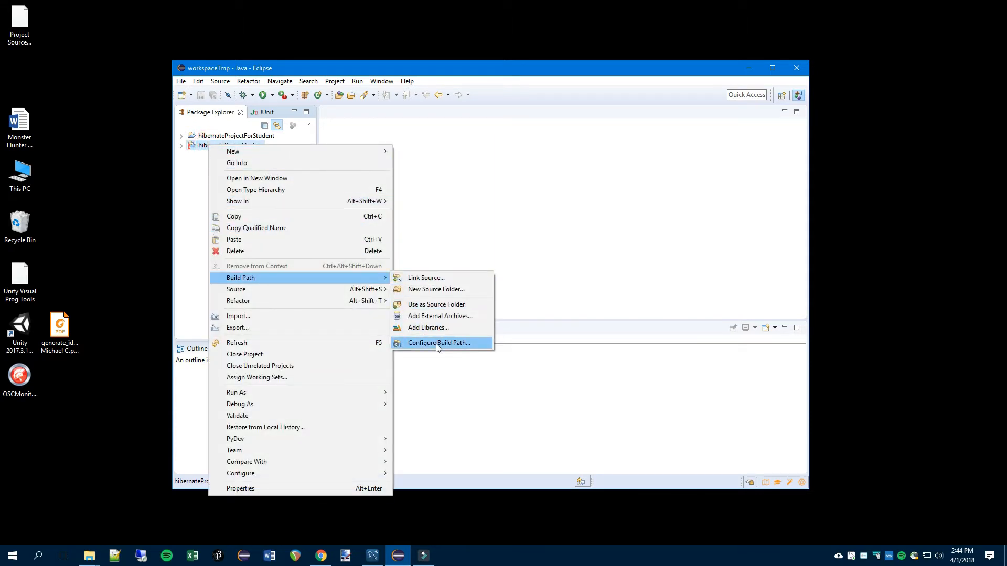
click(440, 342)
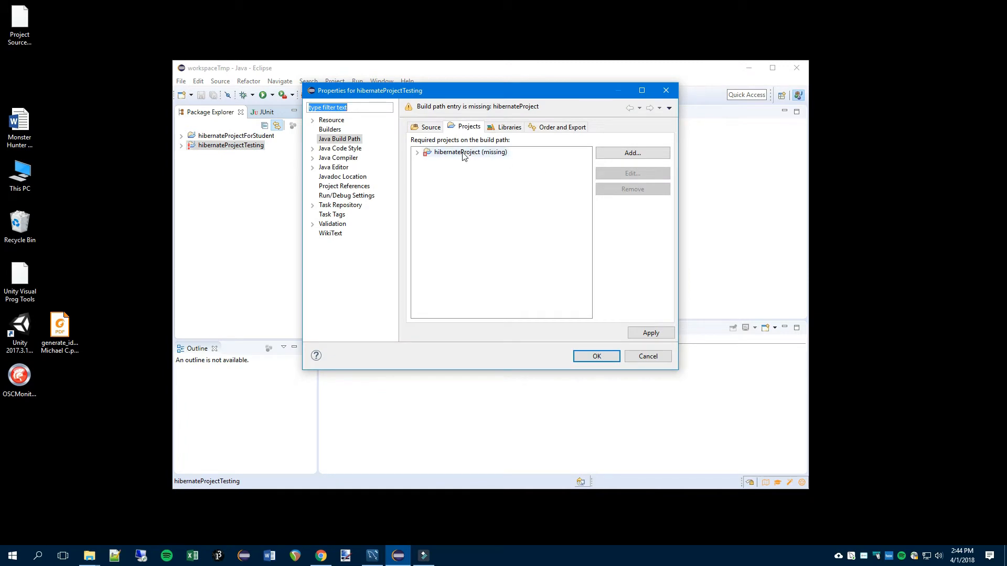
click(470, 152)
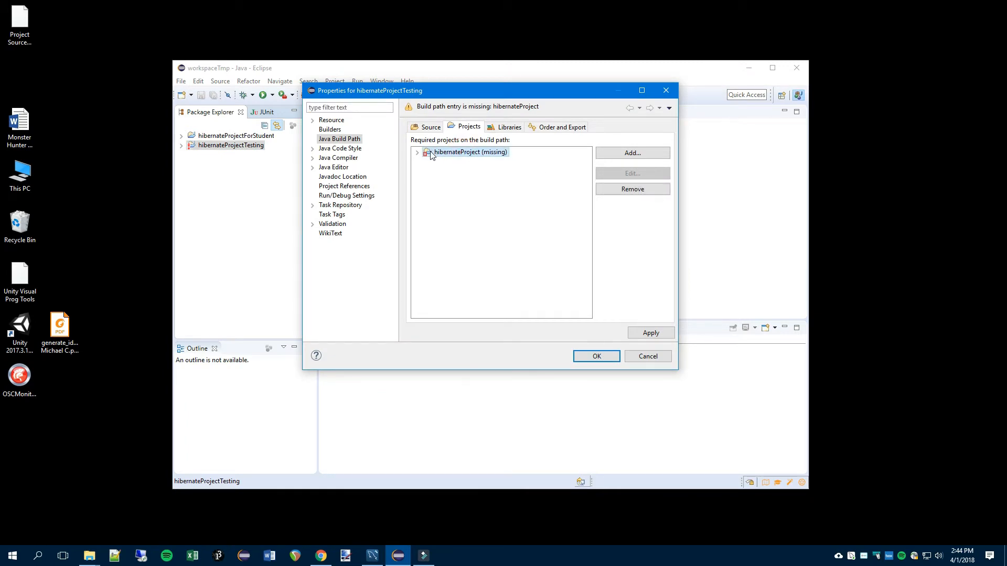
click(631, 189)
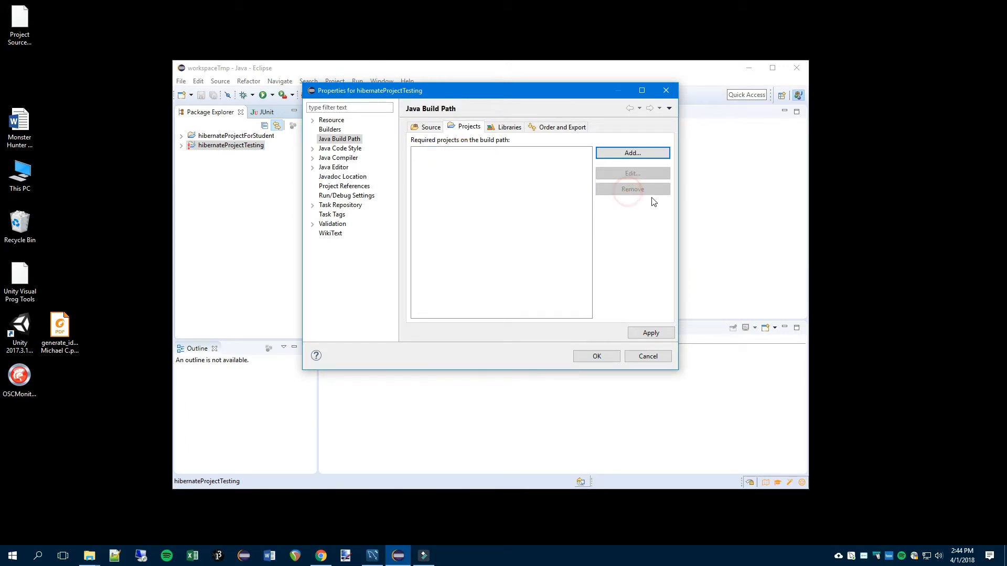
click(632, 152)
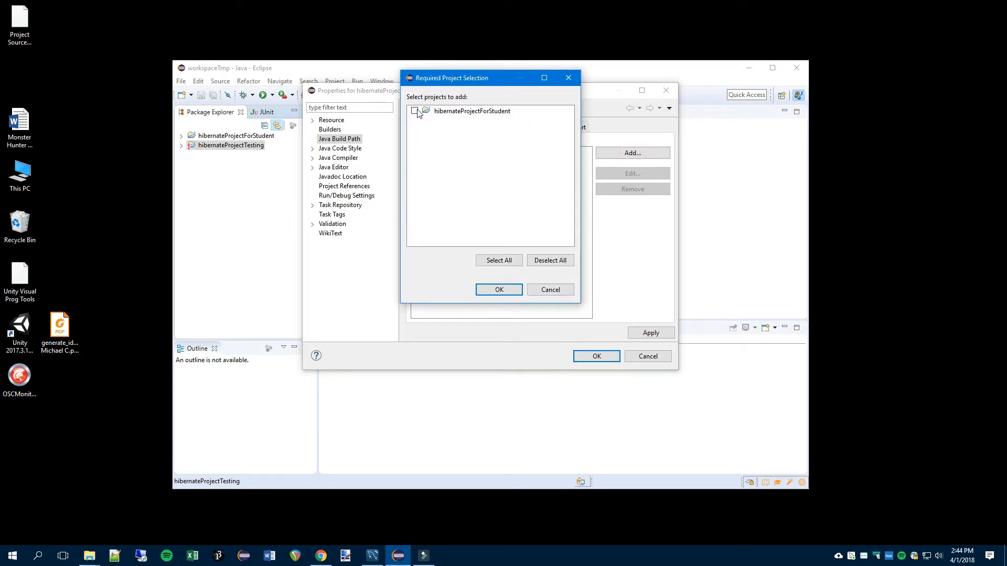
click(414, 111)
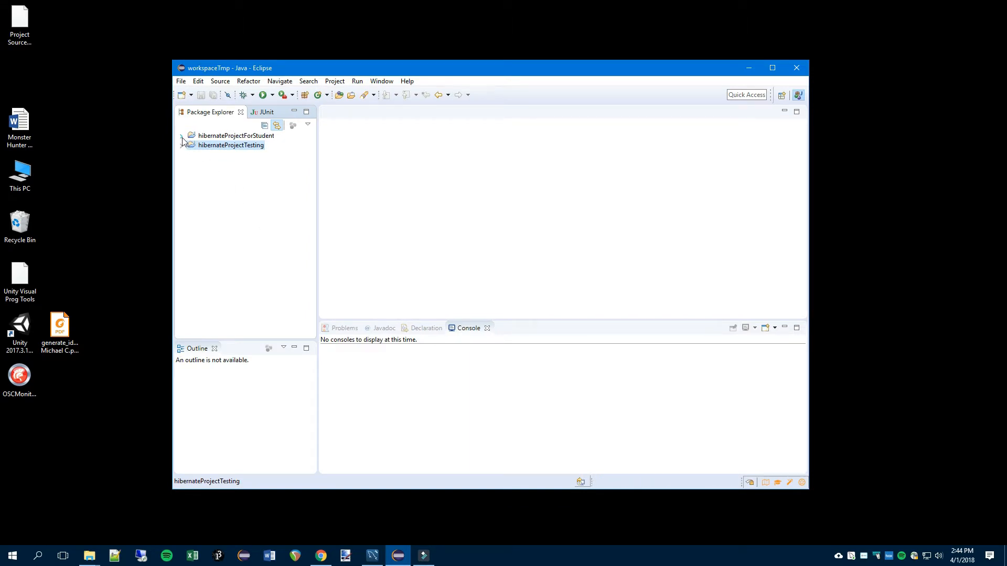
Widen Package Explorer and expand the student project's src and entity package to browse its classes
click(180, 135)
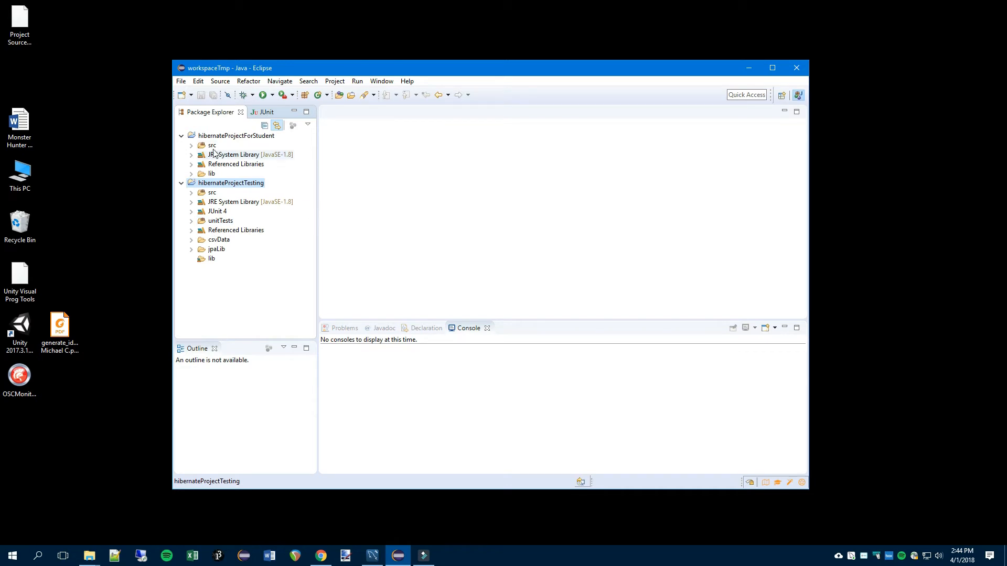
click(191, 145)
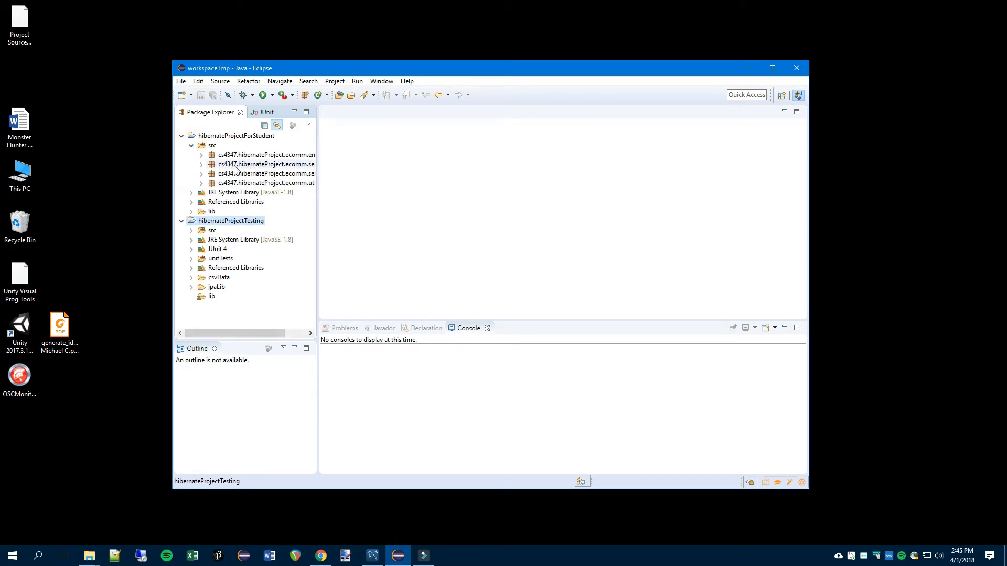
drag(316, 225, 400, 225)
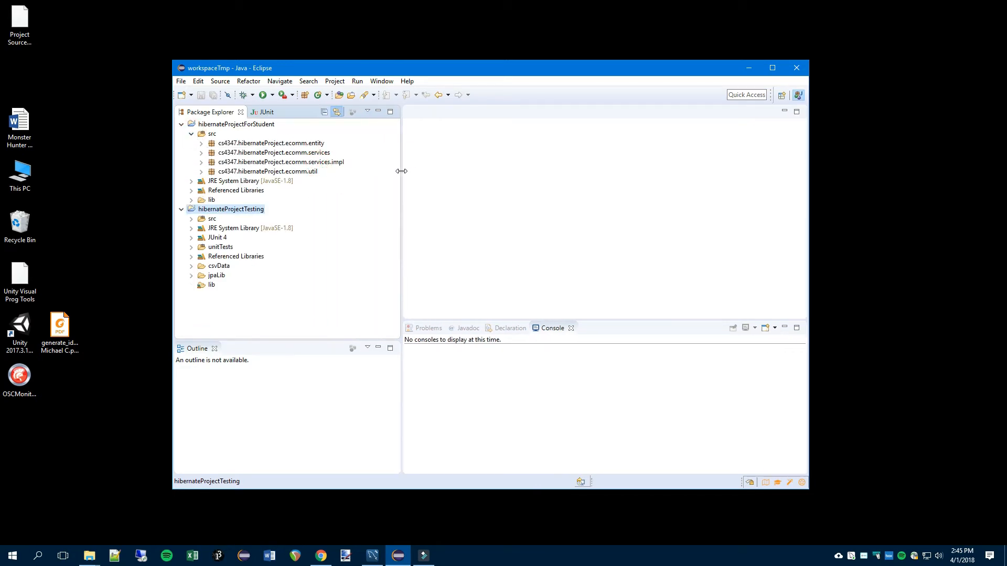
mouse_move(373, 205)
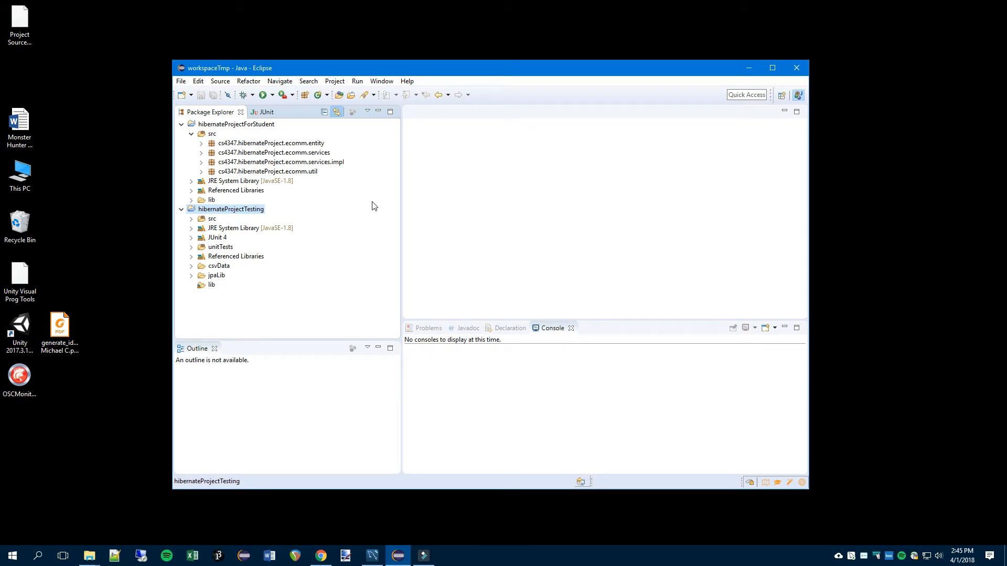
click(202, 143)
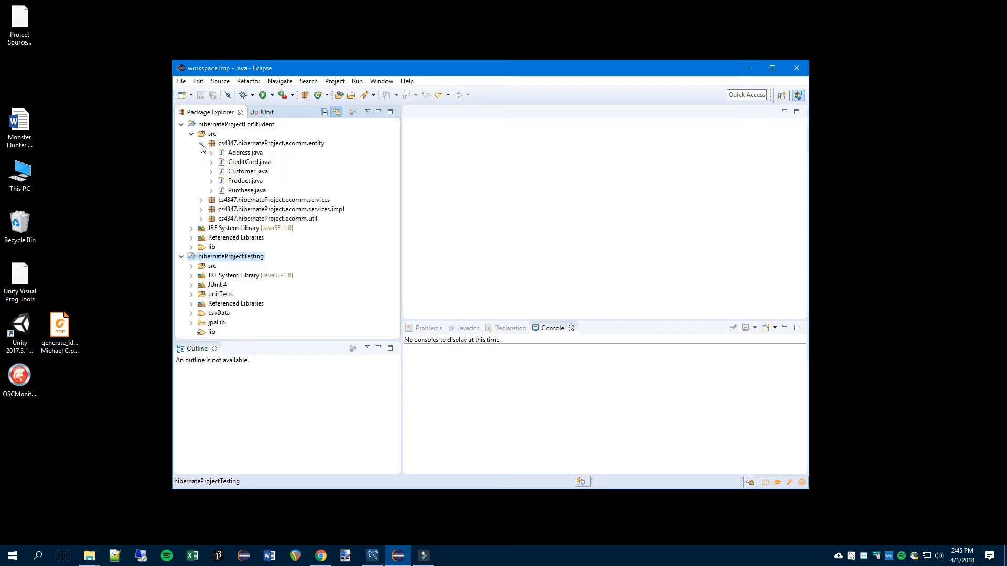
click(202, 143)
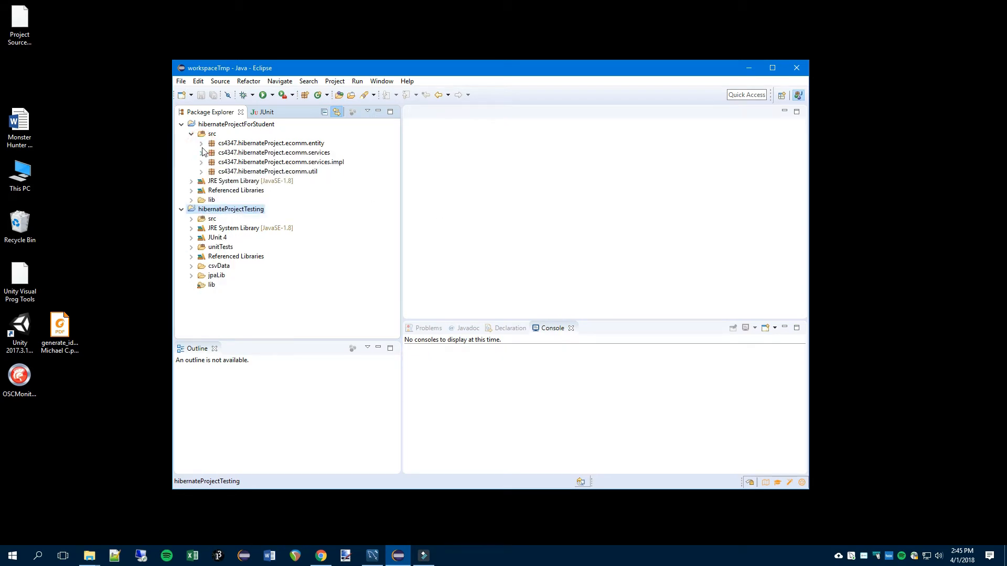
click(200, 143)
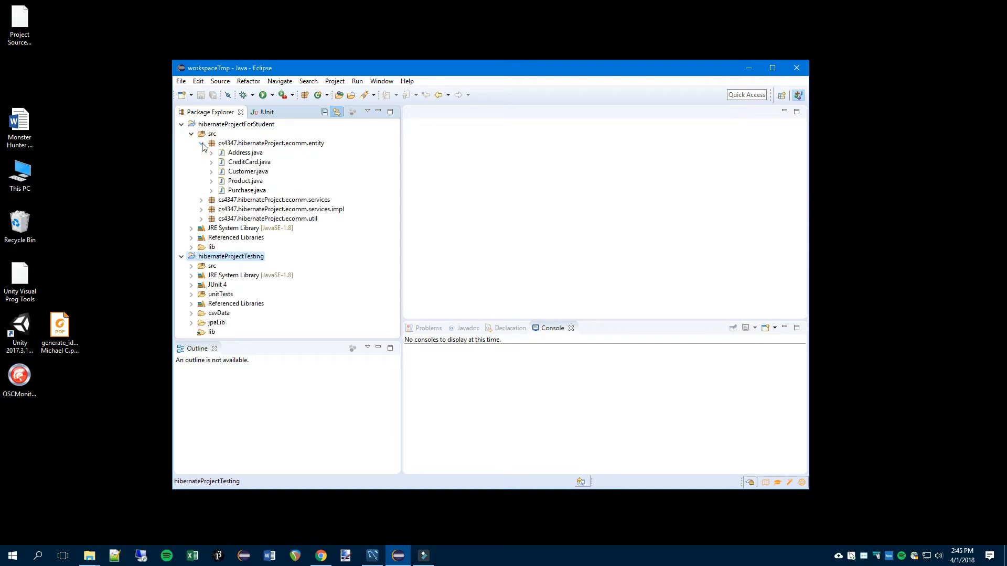
click(203, 143)
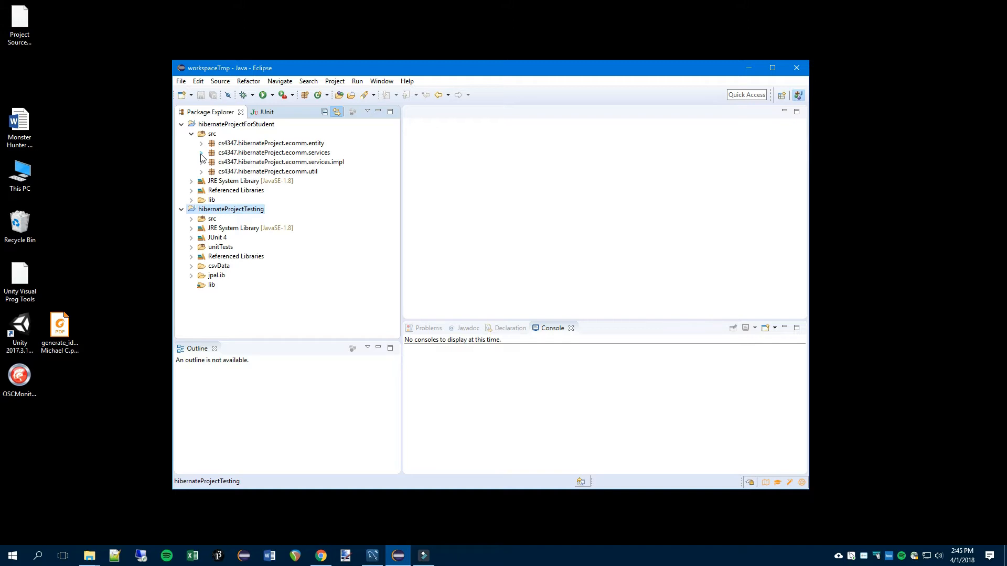
click(190, 134)
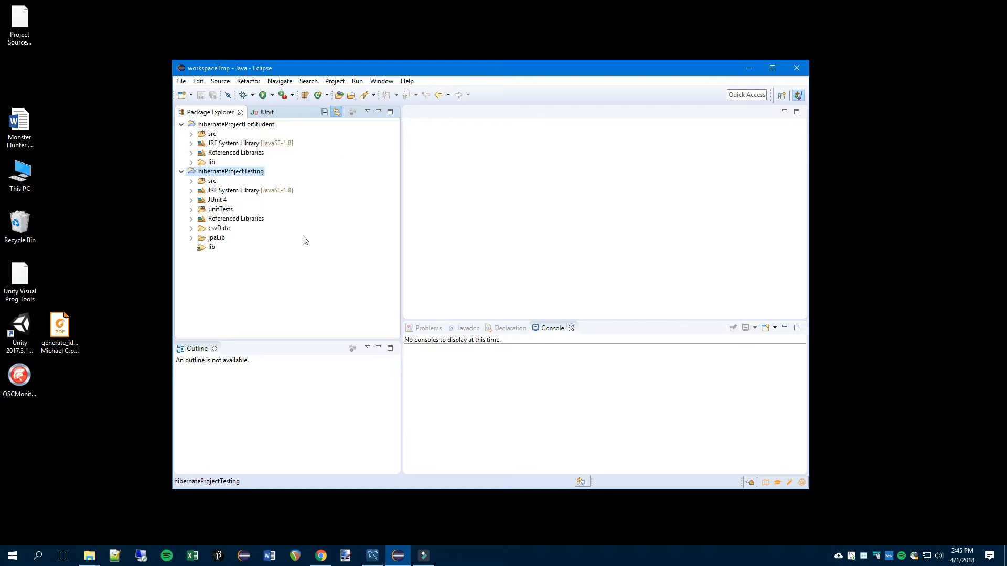
mouse_move(381, 369)
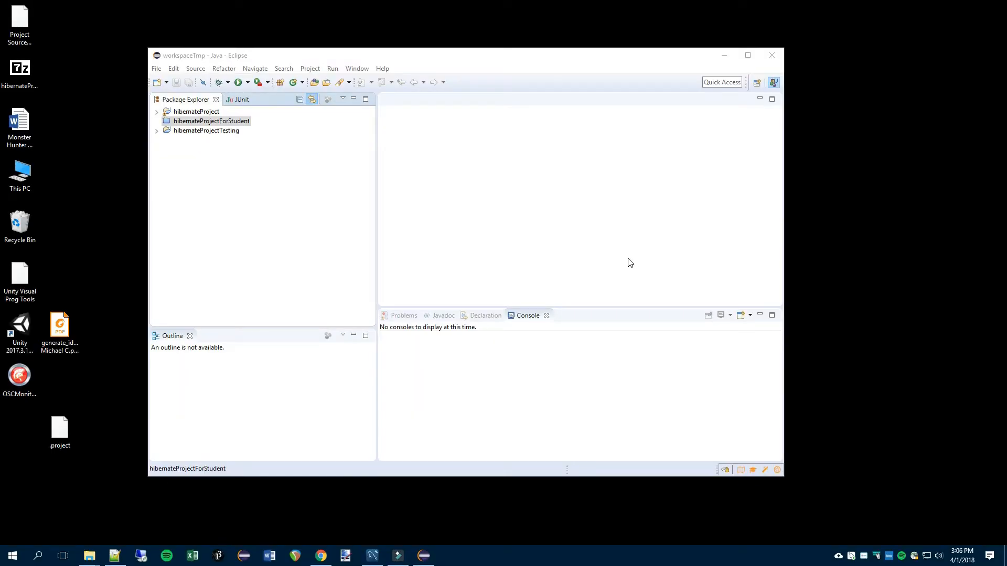
mouse_move(308, 224)
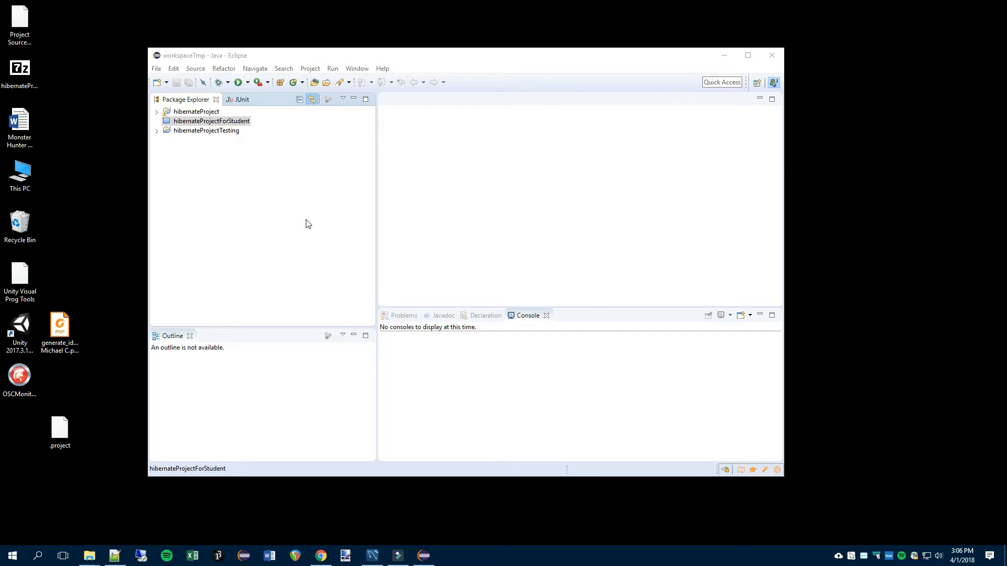
mouse_move(243, 174)
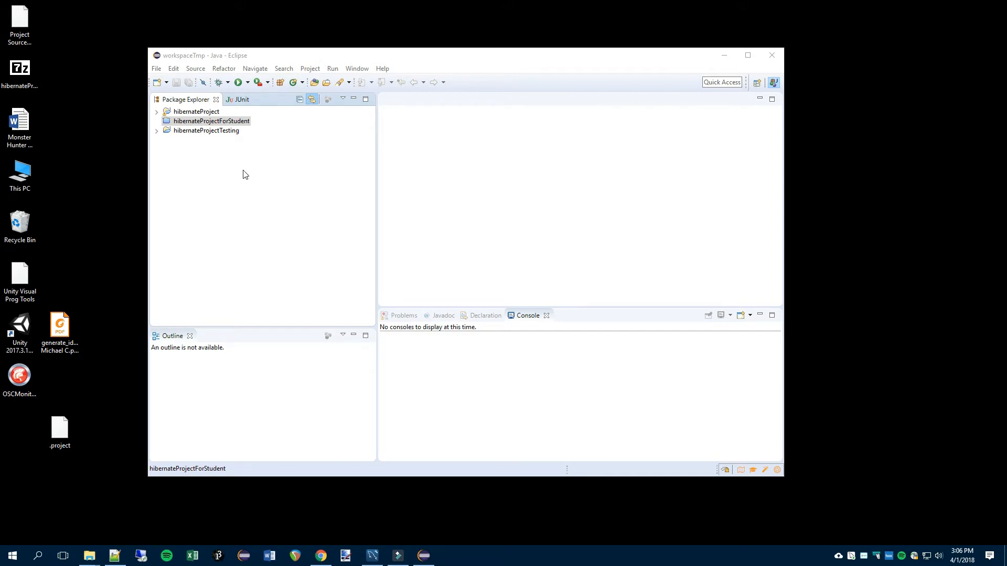
mouse_move(188, 137)
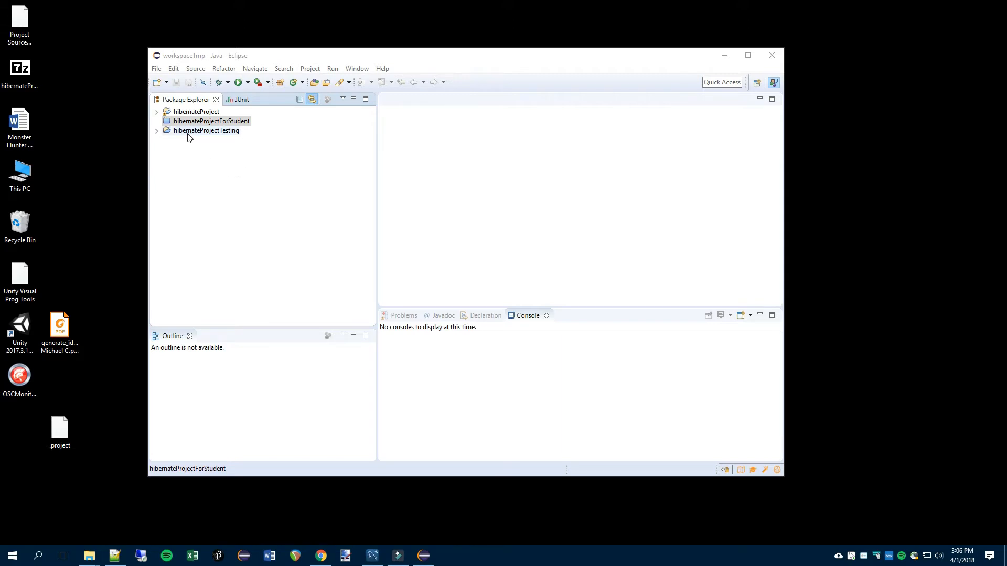
Select each listed project in turn: hibernateProjectTesting, hibernateProjectForStudent and hibernateProject
click(206, 130)
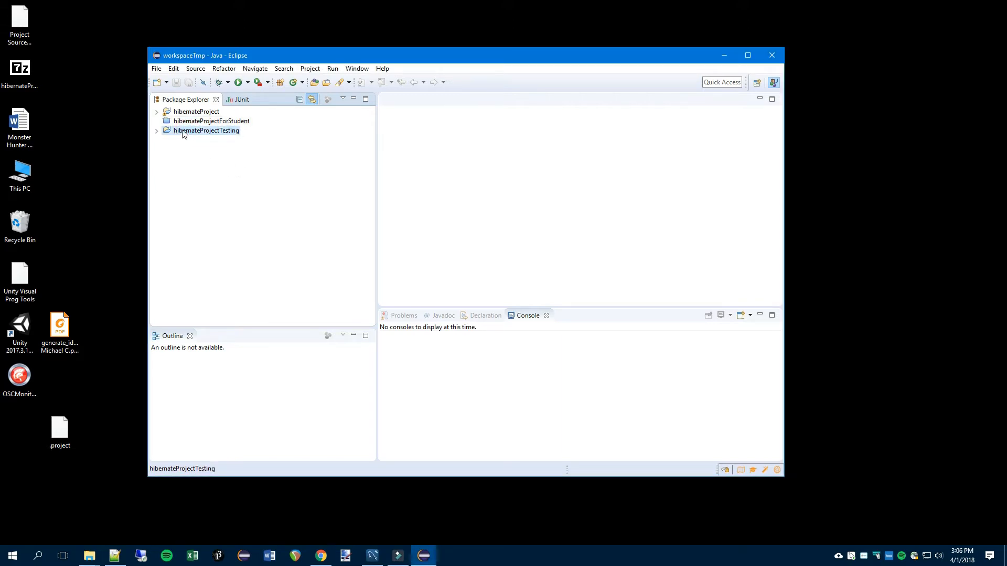
click(211, 121)
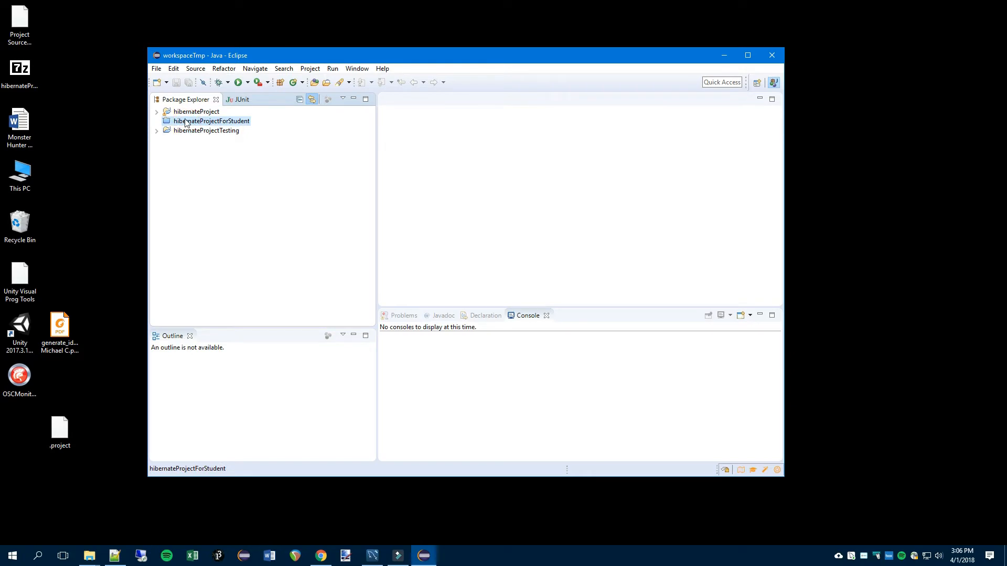
mouse_move(183, 122)
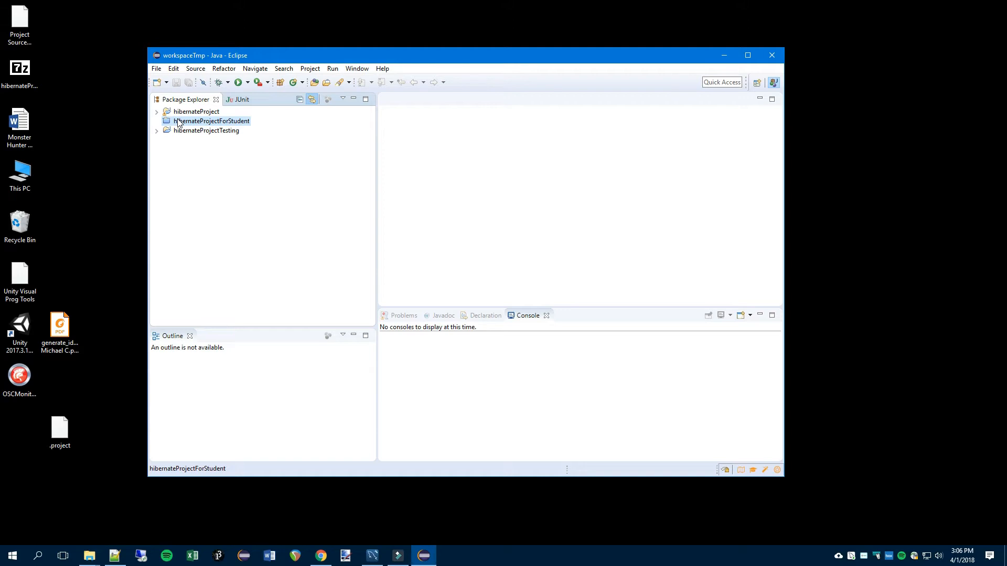
click(196, 111)
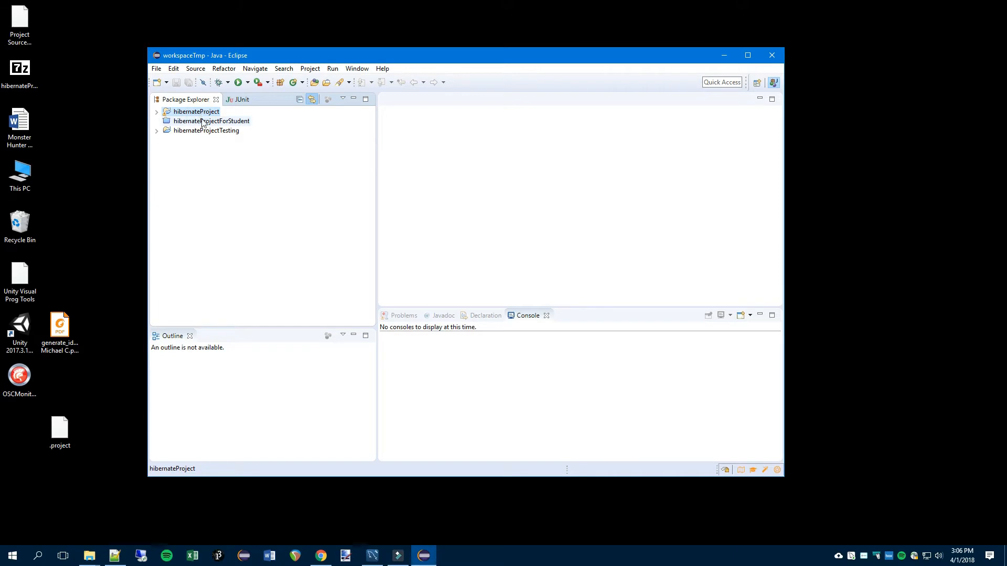
click(211, 120)
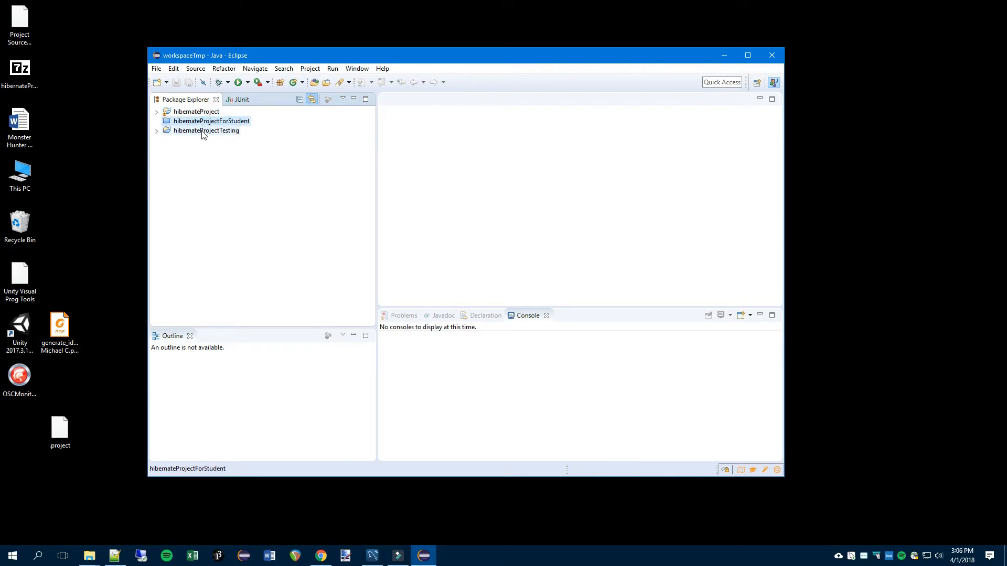
click(206, 130)
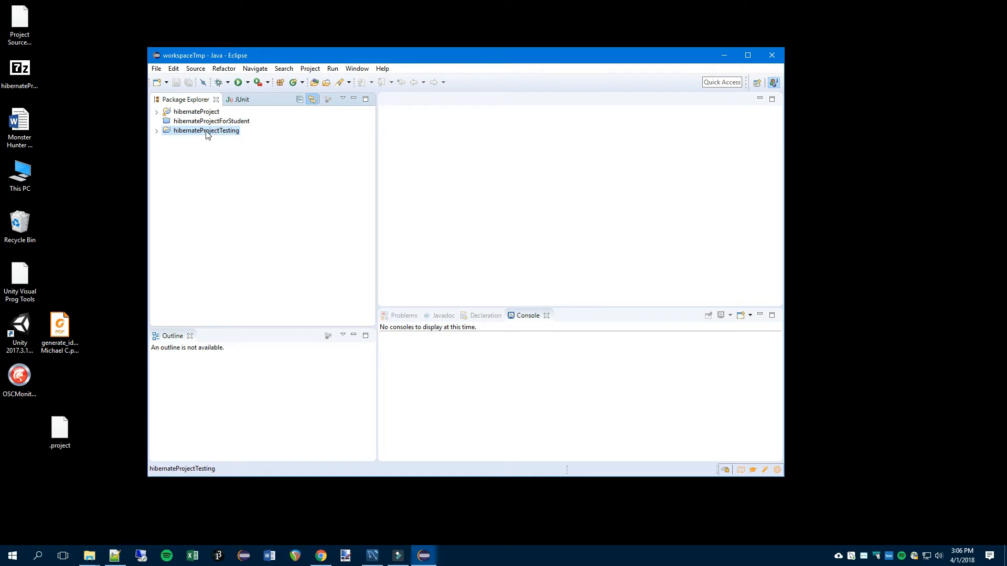
mouse_move(373, 556)
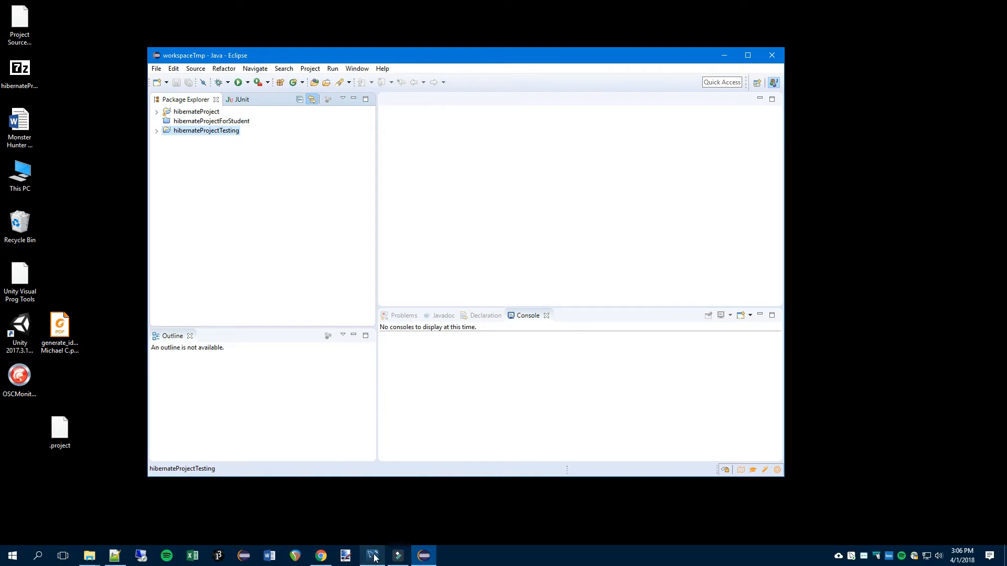
Bring MySQL Workbench forward and move its window higher on screen
click(371, 555)
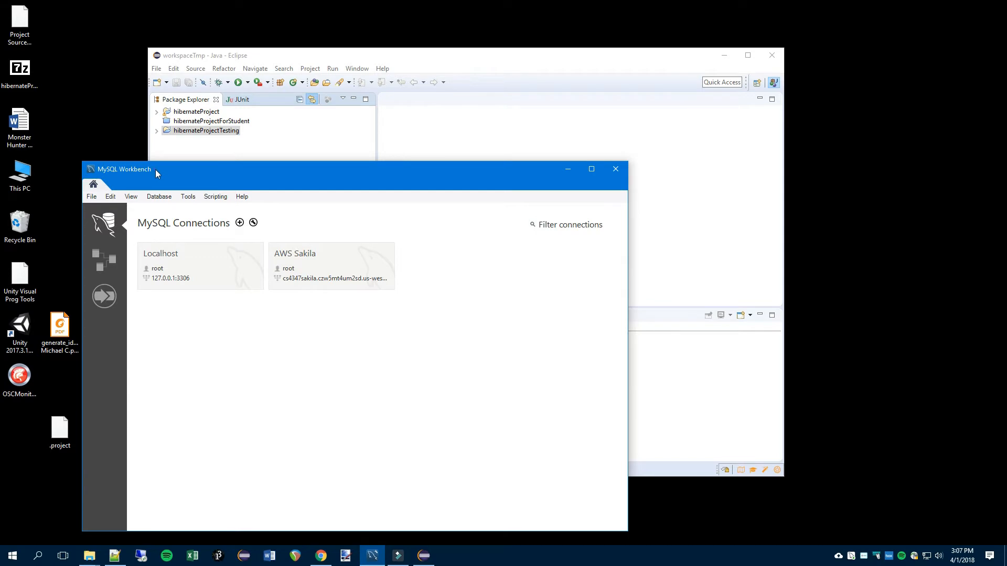
drag(353, 169, 332, 88)
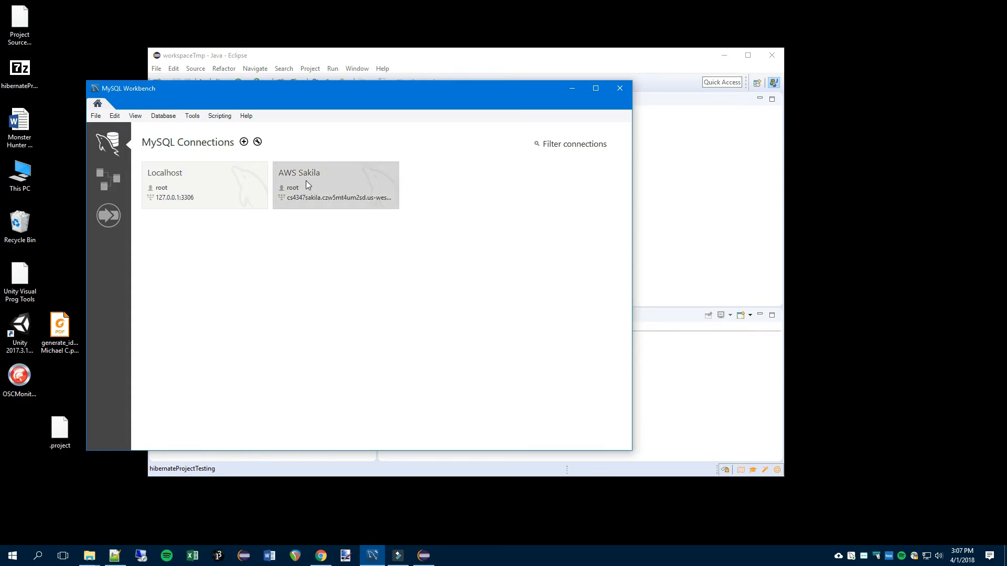
mouse_move(169, 187)
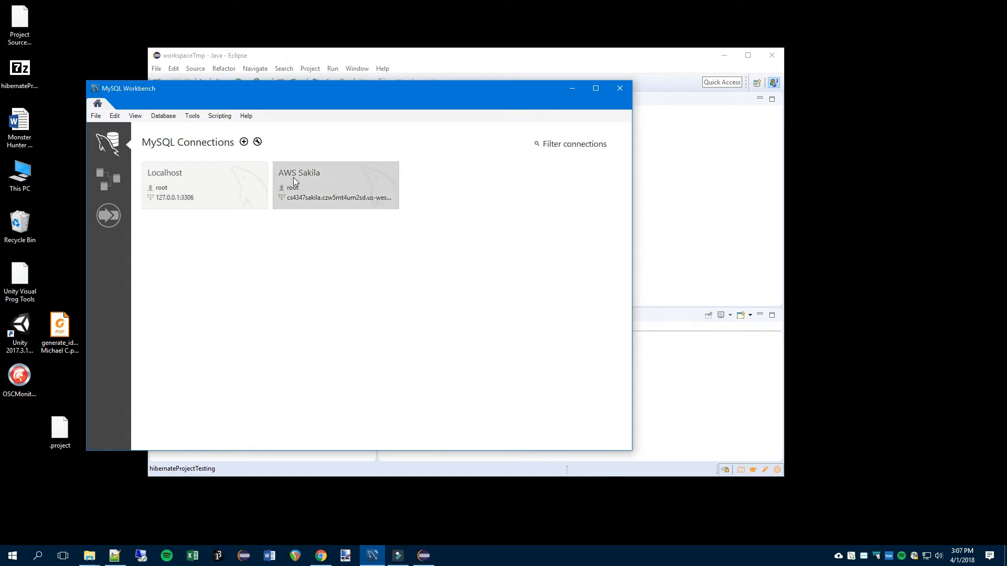
mouse_move(319, 189)
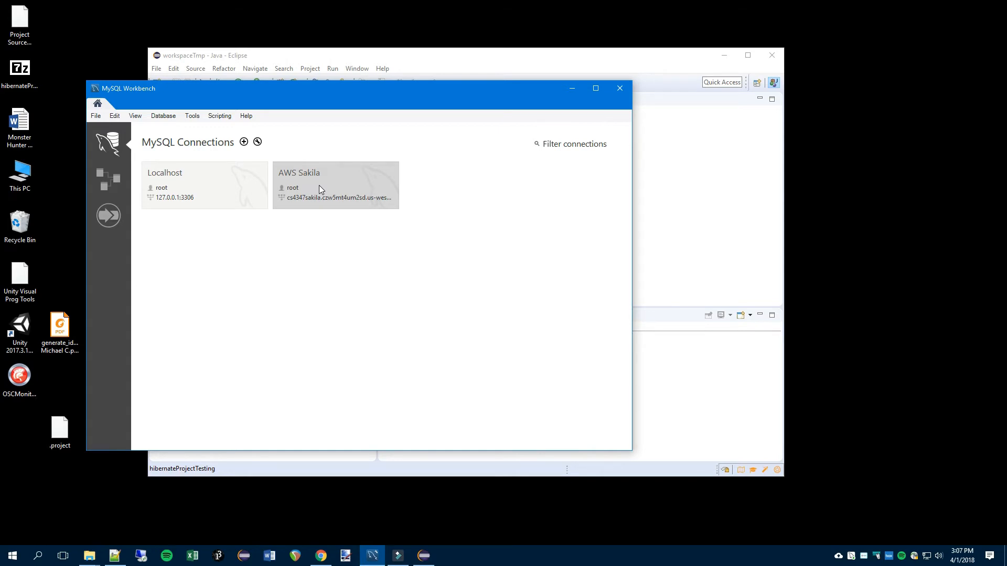
mouse_move(305, 192)
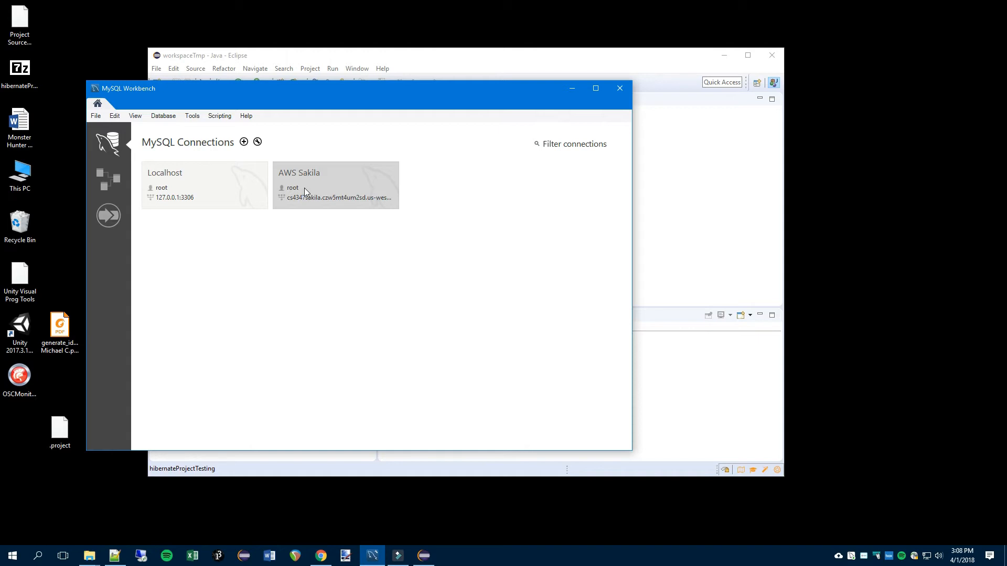
mouse_move(176, 192)
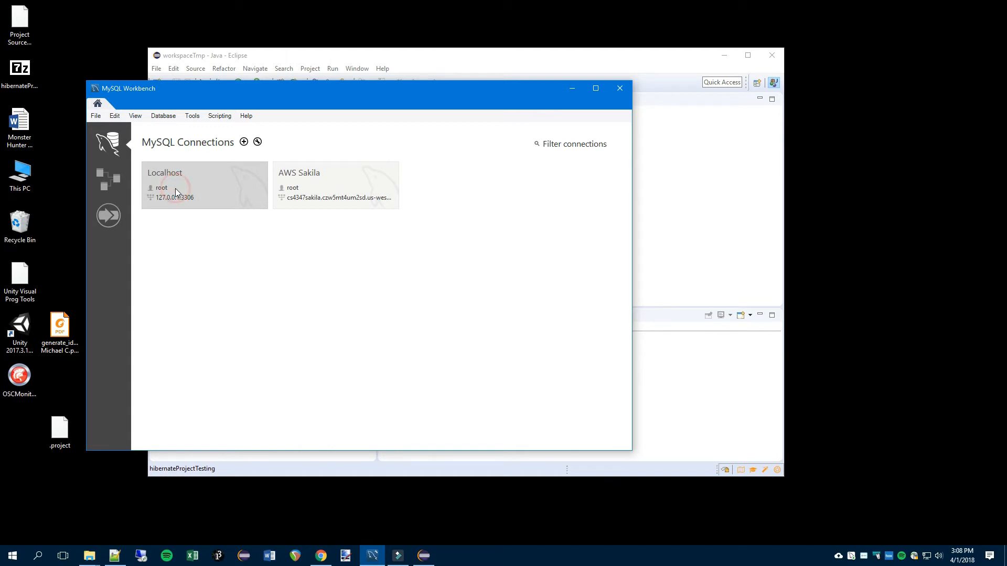
Open the Localhost connection and change SIMPLE_COMPANY to simple_company in the create schema query
double_click(204, 186)
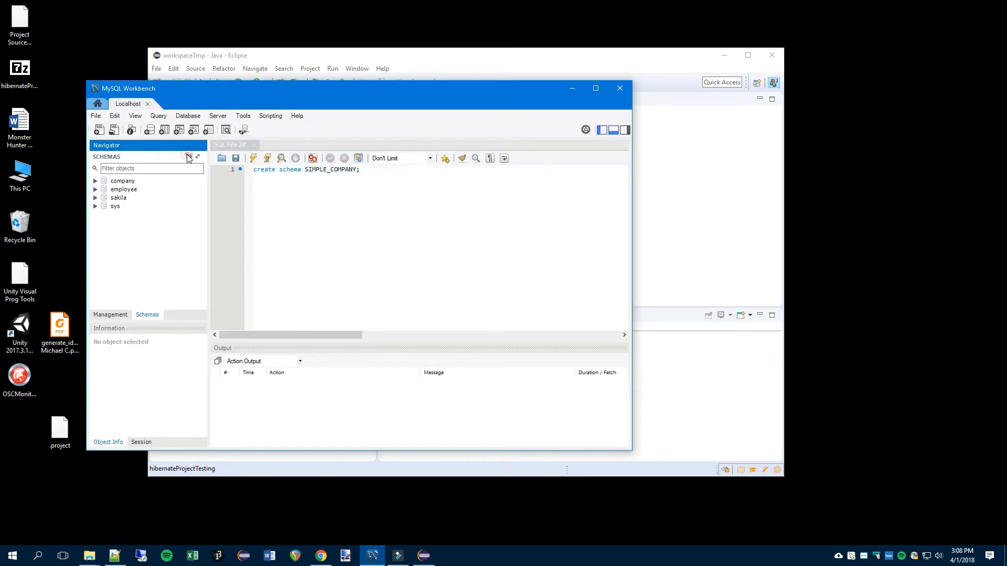
mouse_move(115, 190)
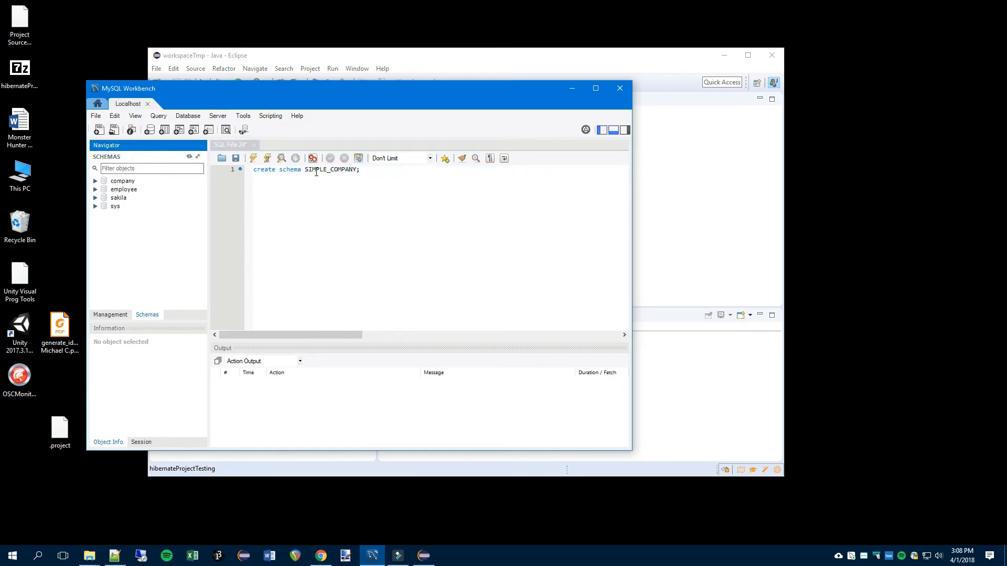
double_click(332, 169)
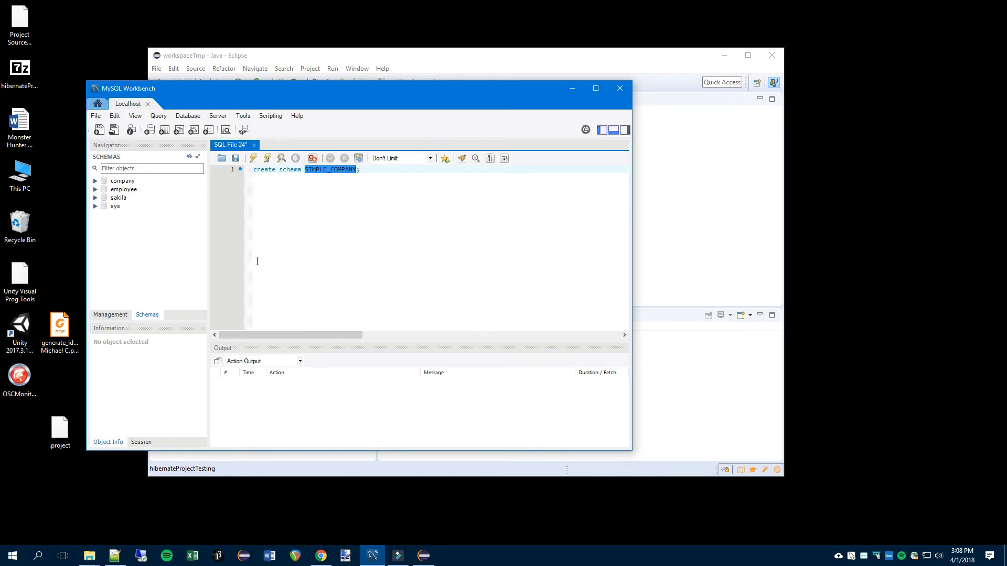
mouse_move(165, 175)
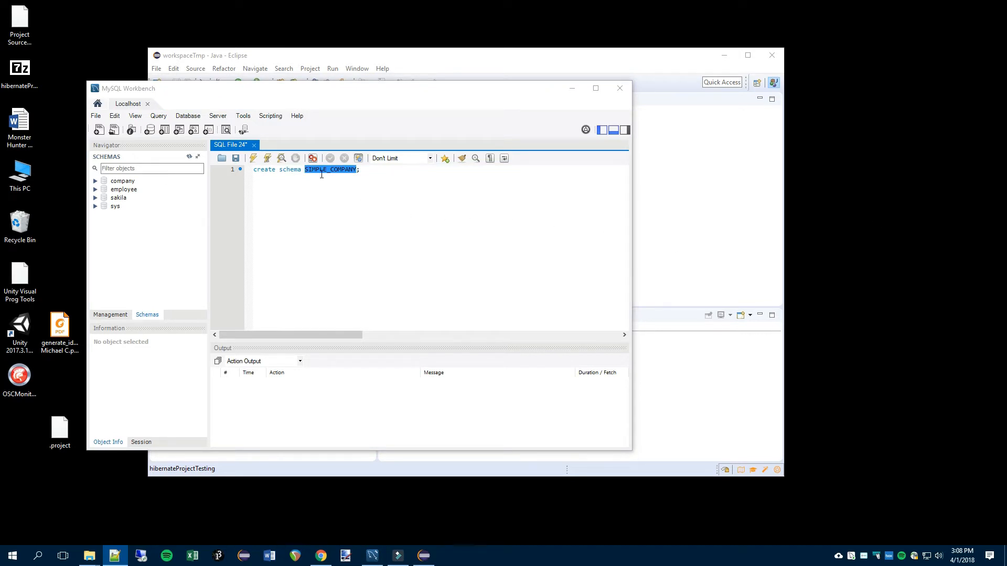
text(simple_company)
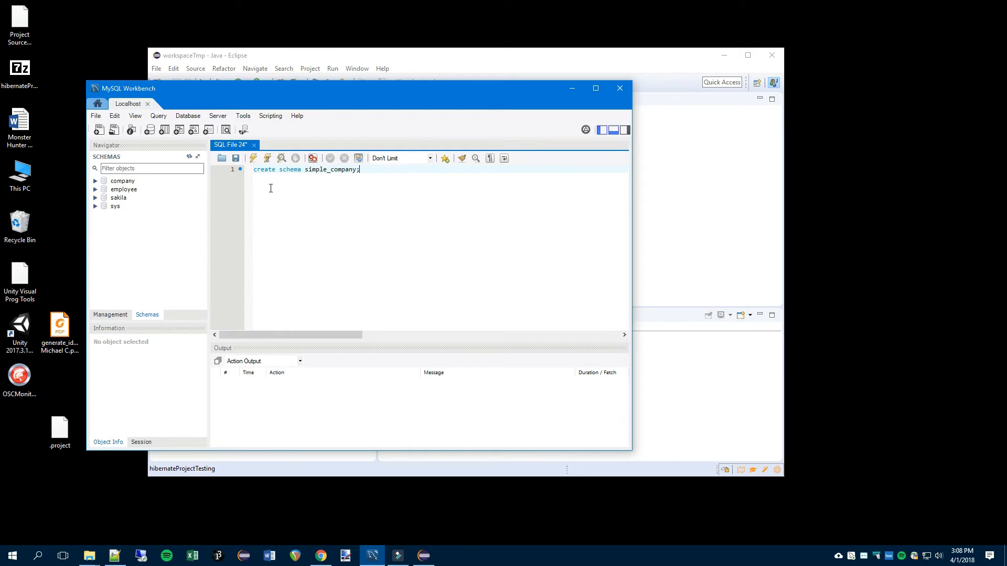
mouse_move(338, 206)
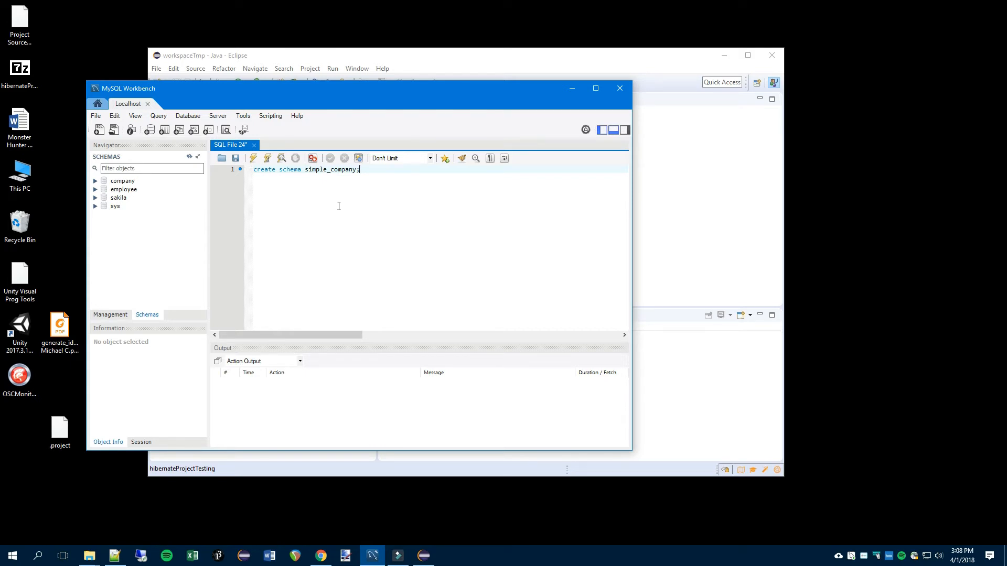
mouse_move(341, 172)
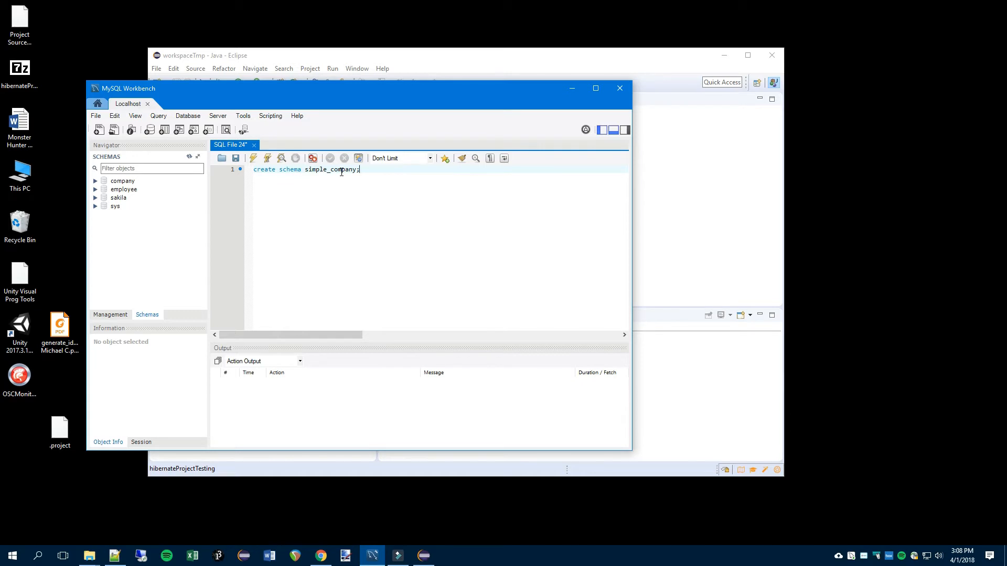
mouse_move(341, 172)
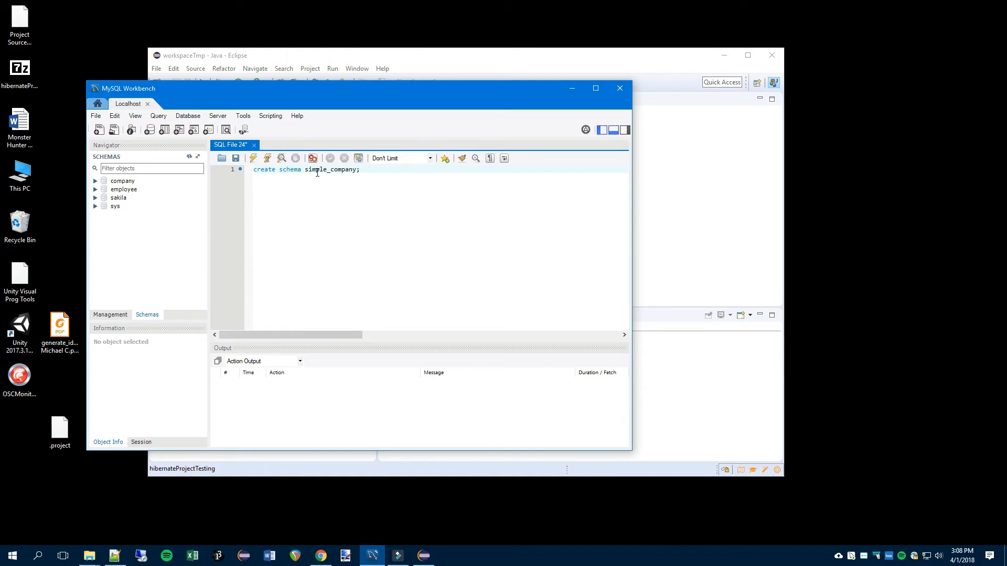
mouse_move(358, 219)
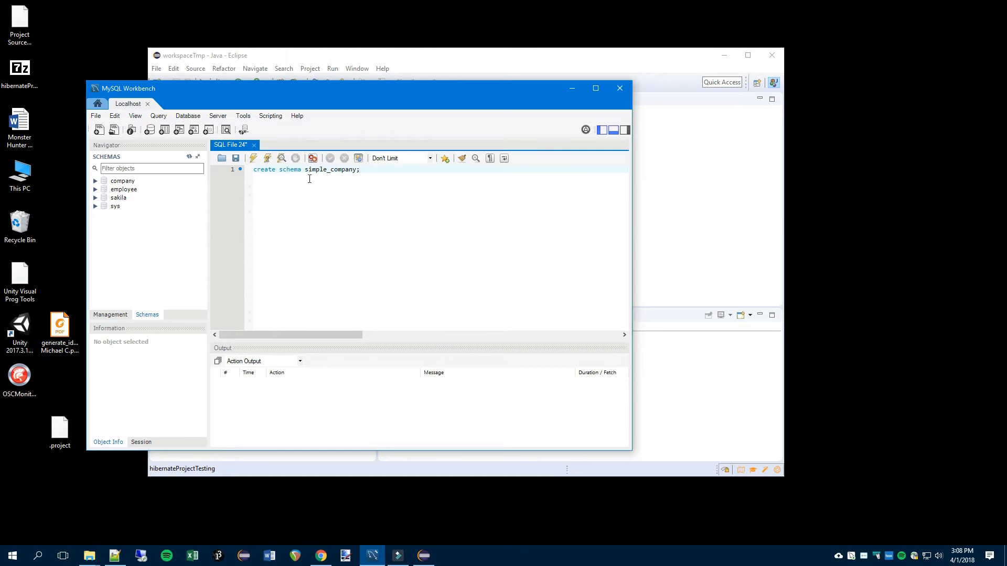
Run create schema simple_company, check its empty Tables tab, and switch back to Eclipse
click(252, 157)
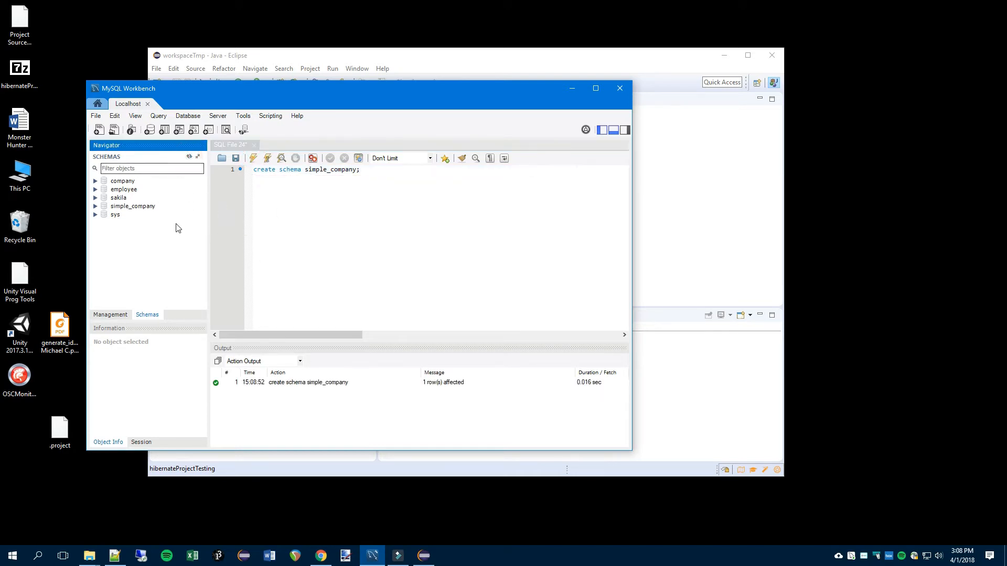
click(132, 206)
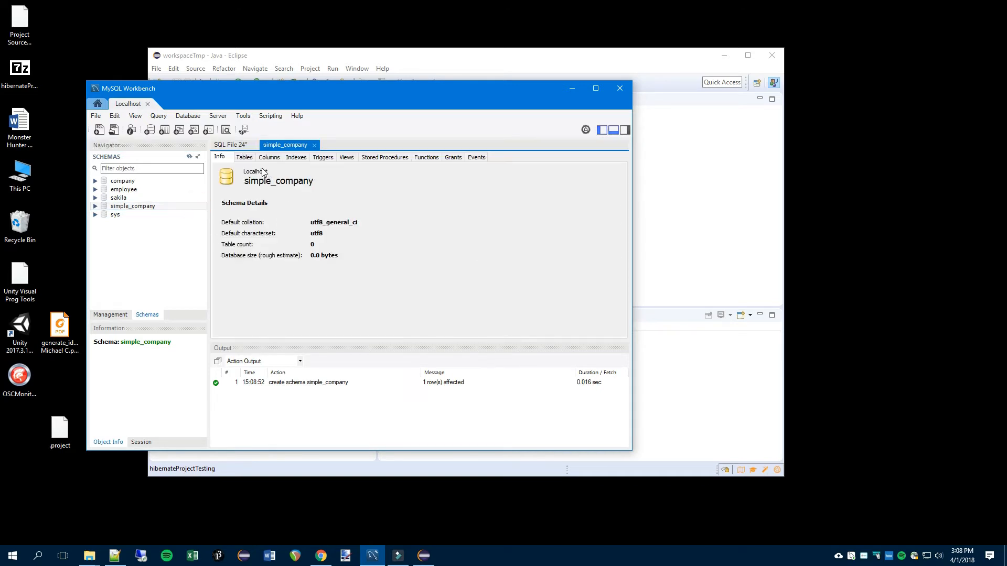
click(244, 157)
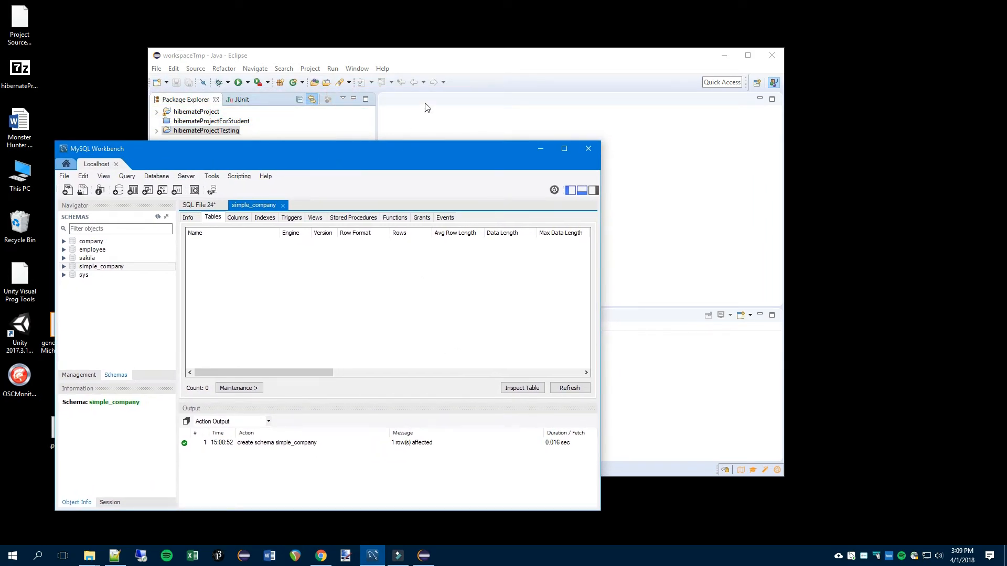
click(418, 55)
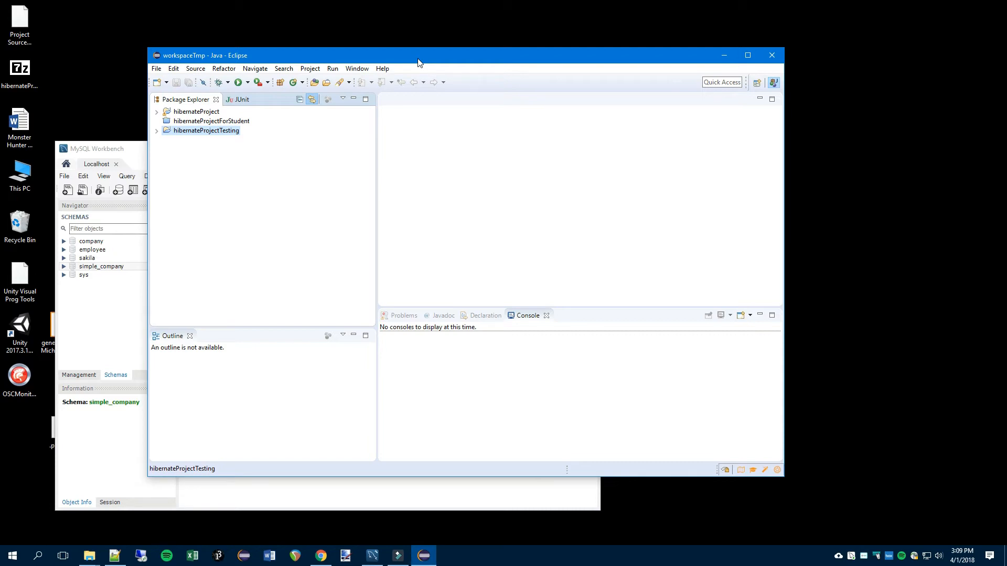
mouse_move(410, 50)
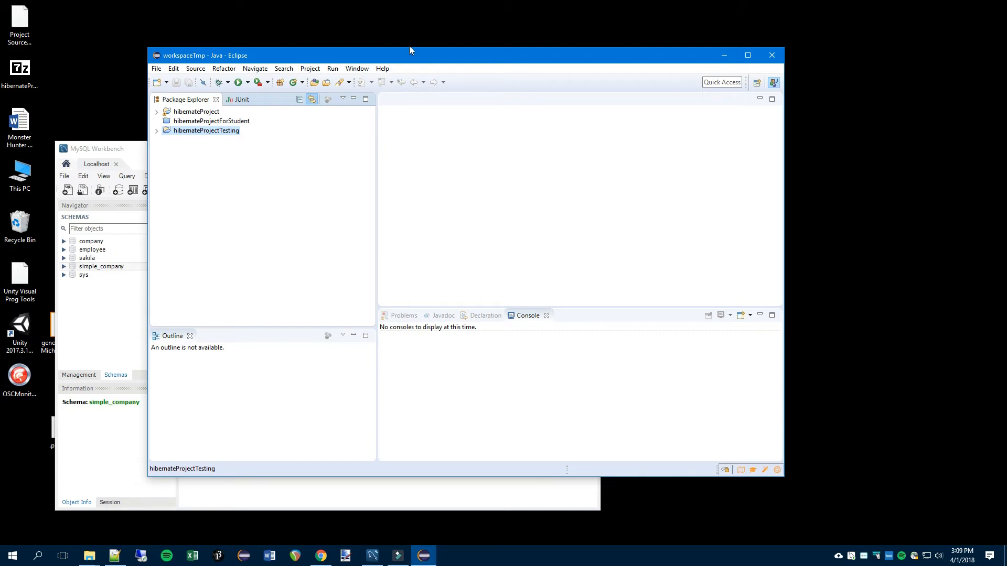
Expand hibernateProjectTesting, its src folder and META-INF to reveal persistence.xml
click(210, 121)
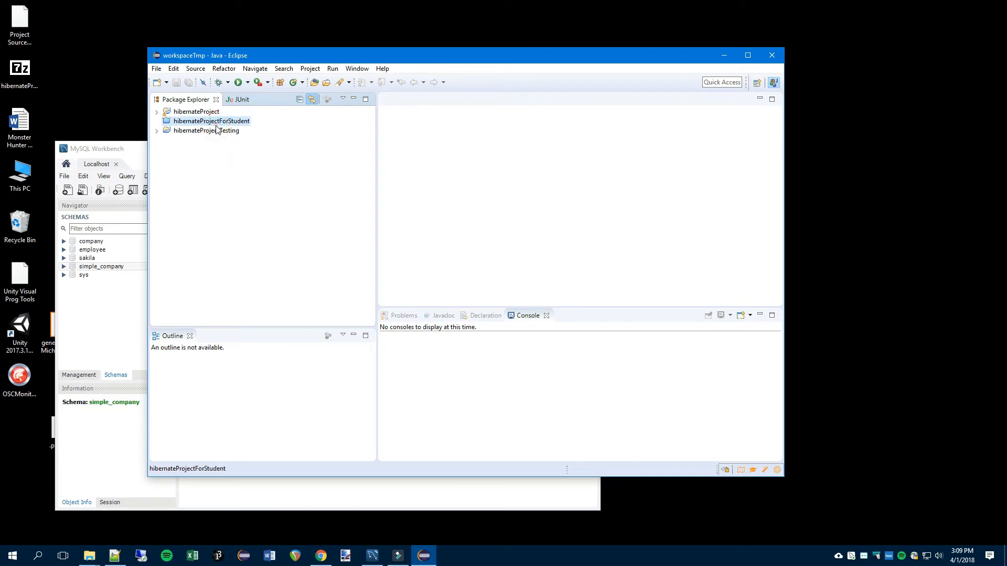
mouse_move(230, 129)
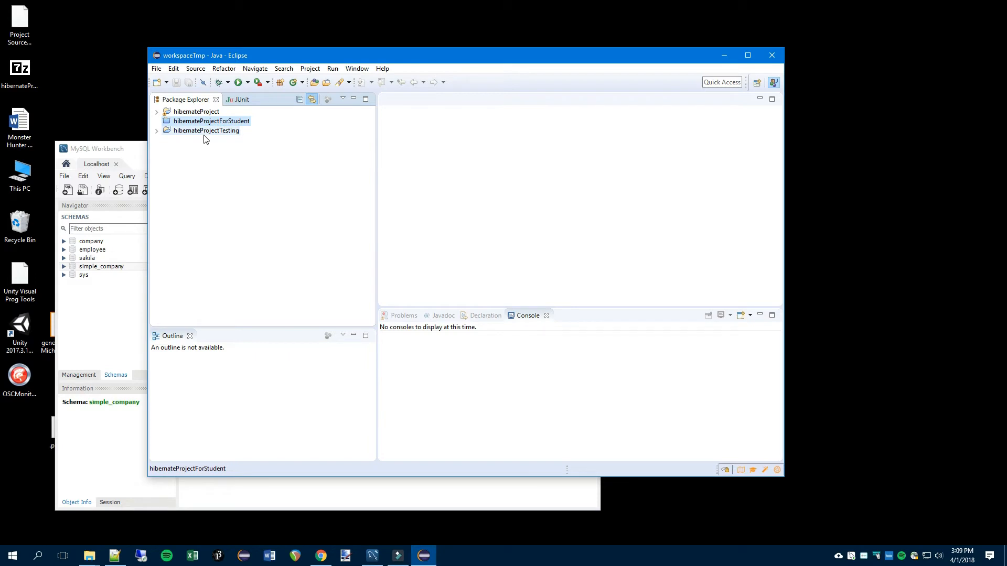
click(156, 121)
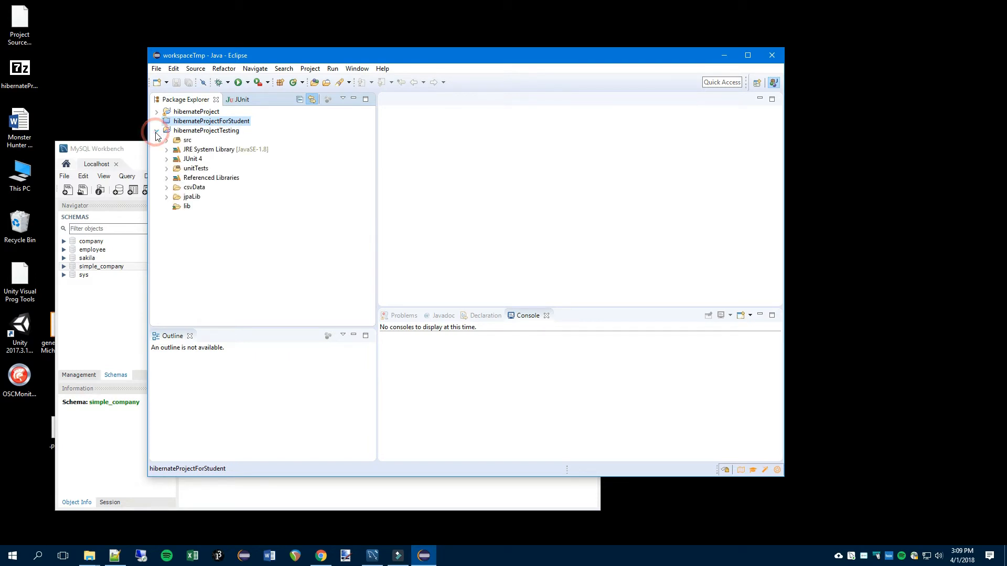
click(156, 130)
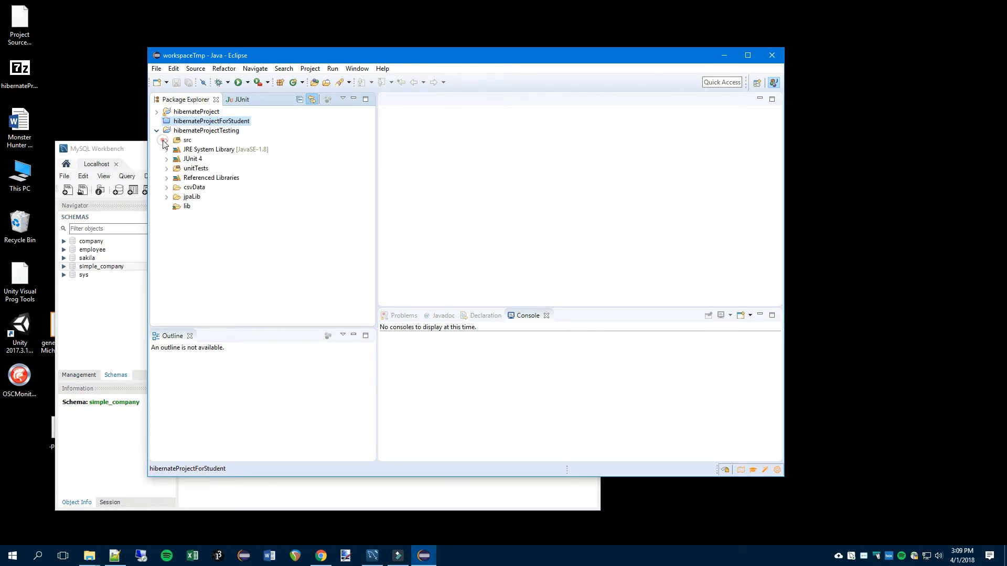
click(164, 140)
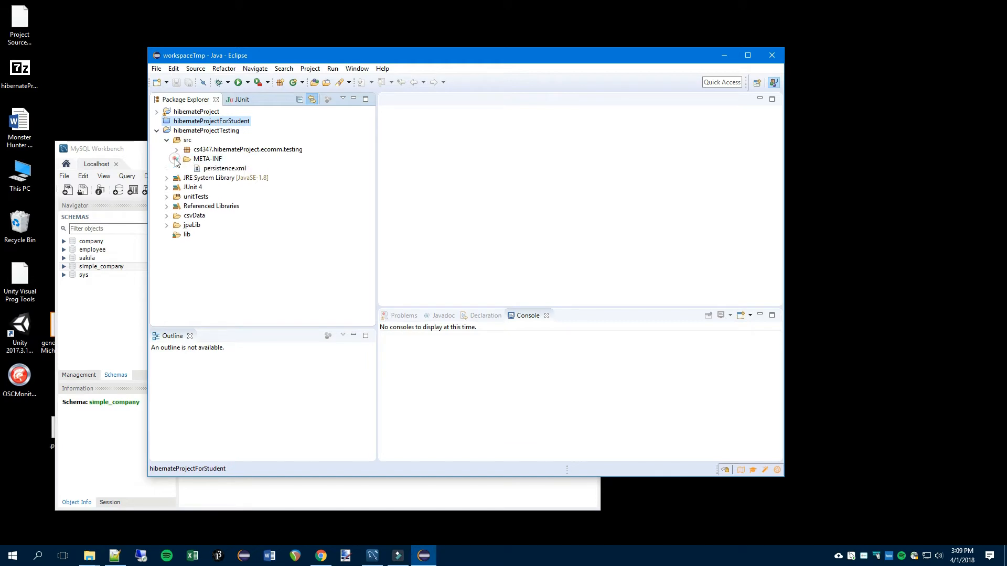
click(175, 159)
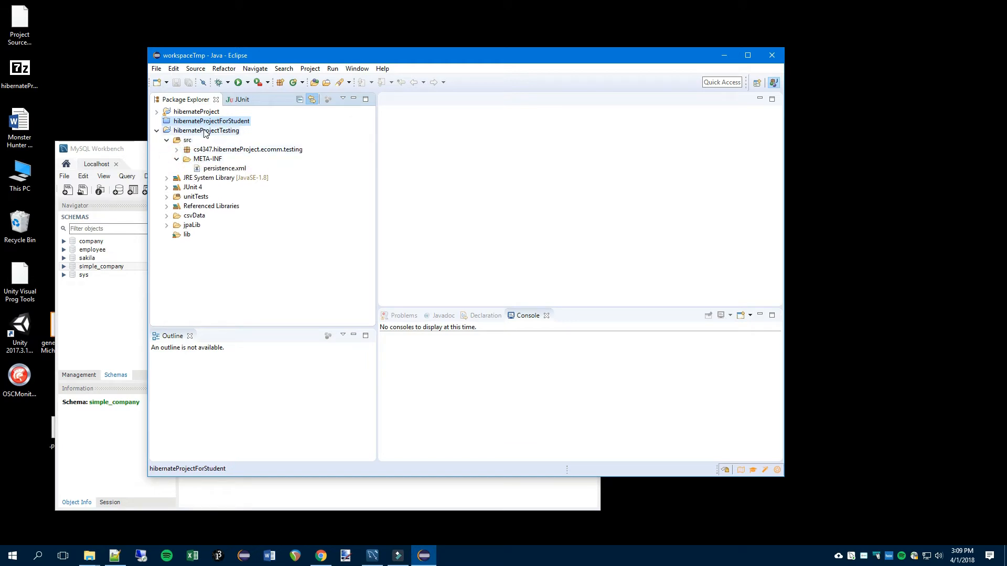
mouse_move(215, 174)
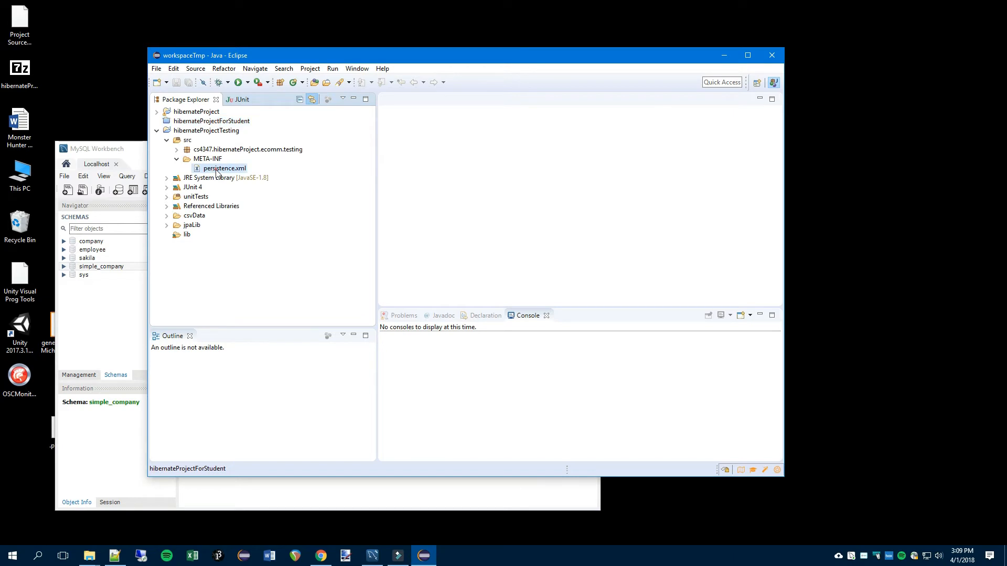
double_click(225, 167)
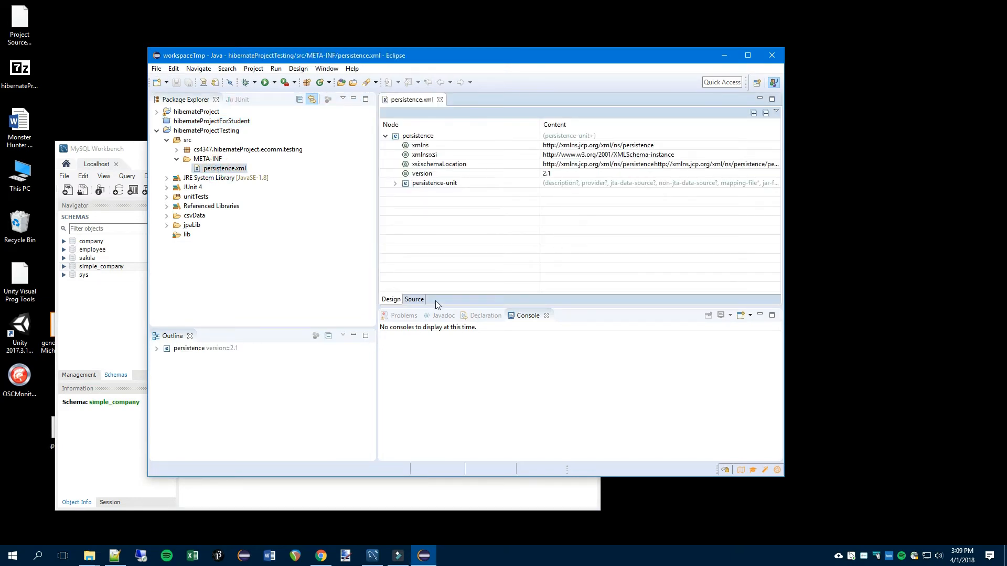
click(414, 300)
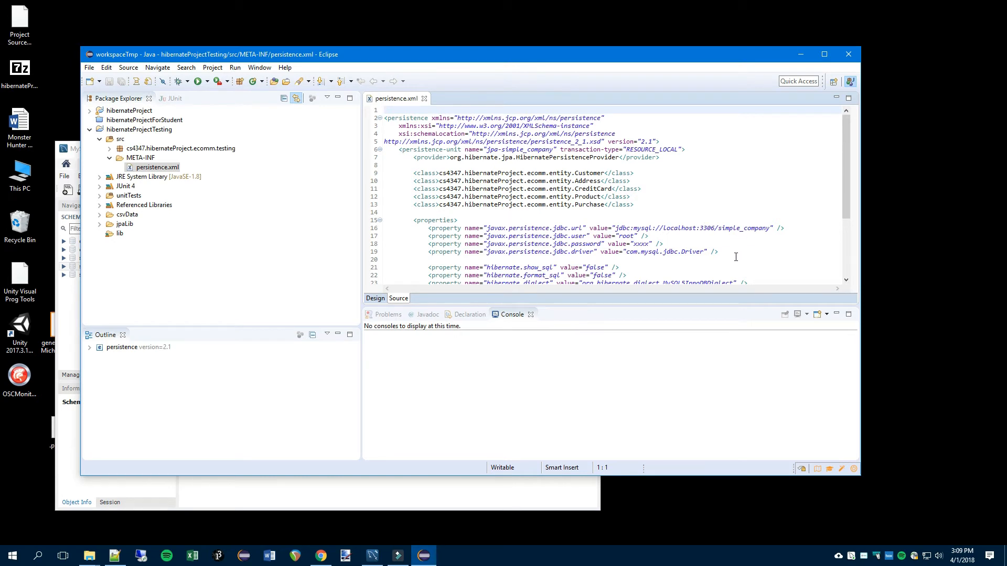
mouse_move(686, 231)
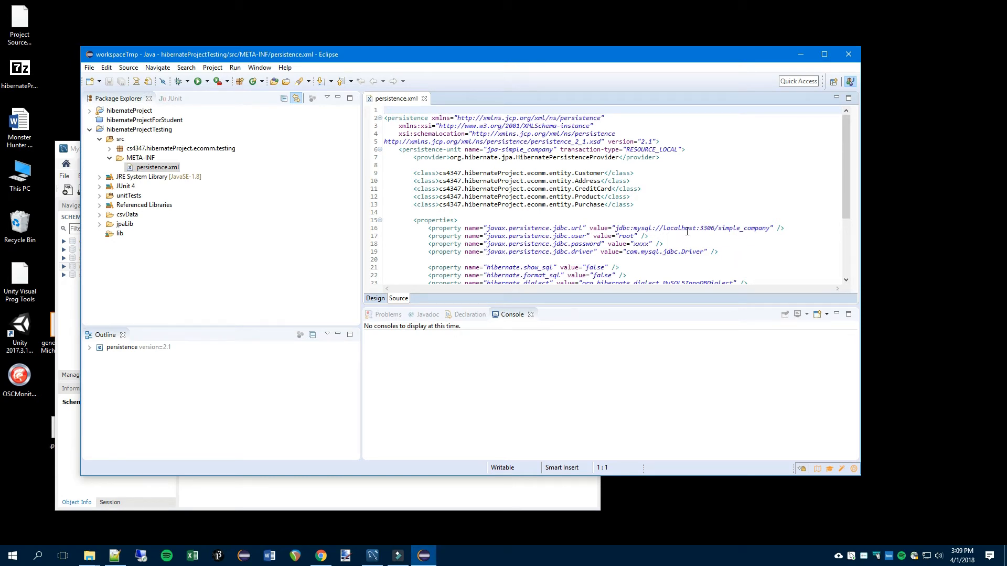
click(693, 228)
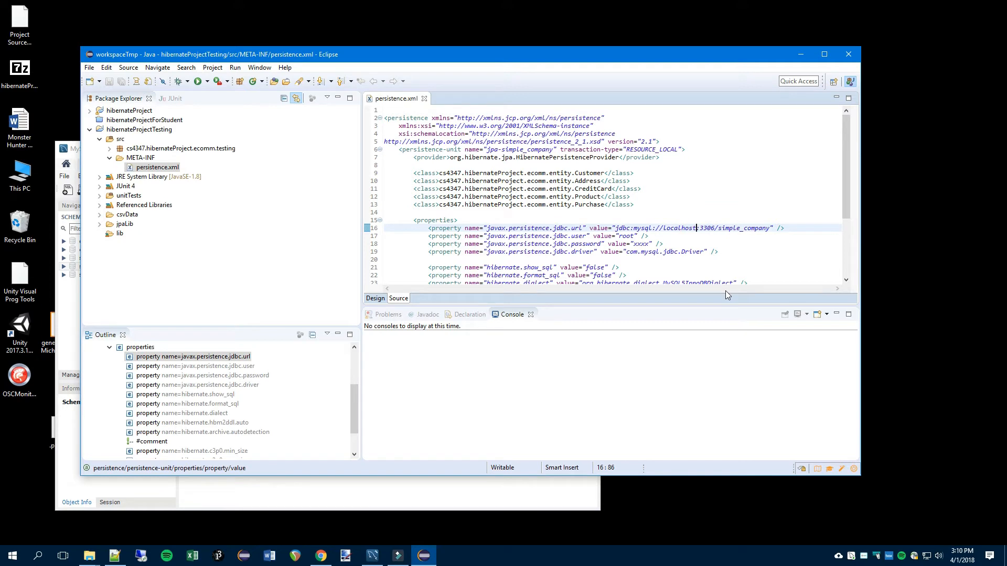
double_click(639, 243)
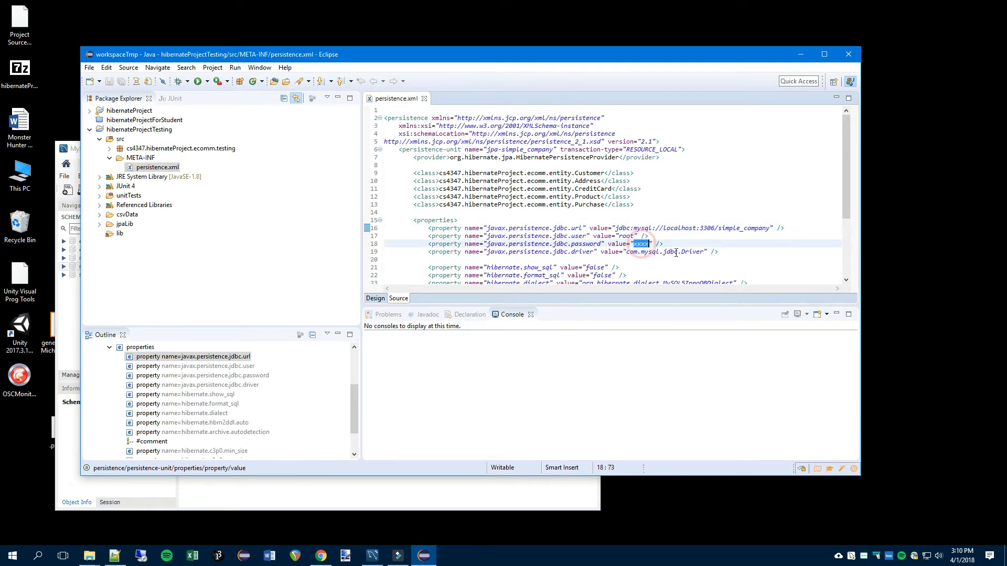
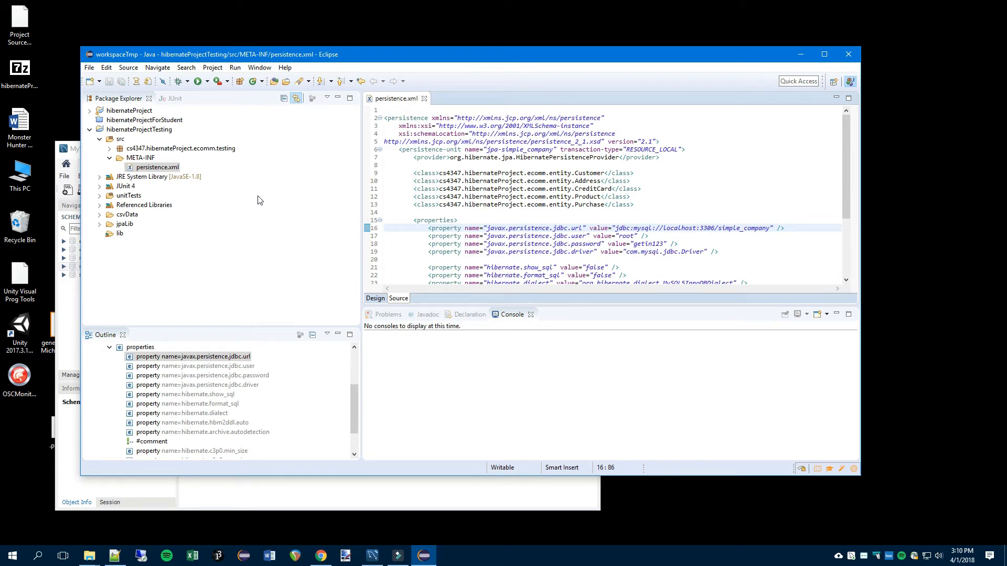
mouse_move(246, 215)
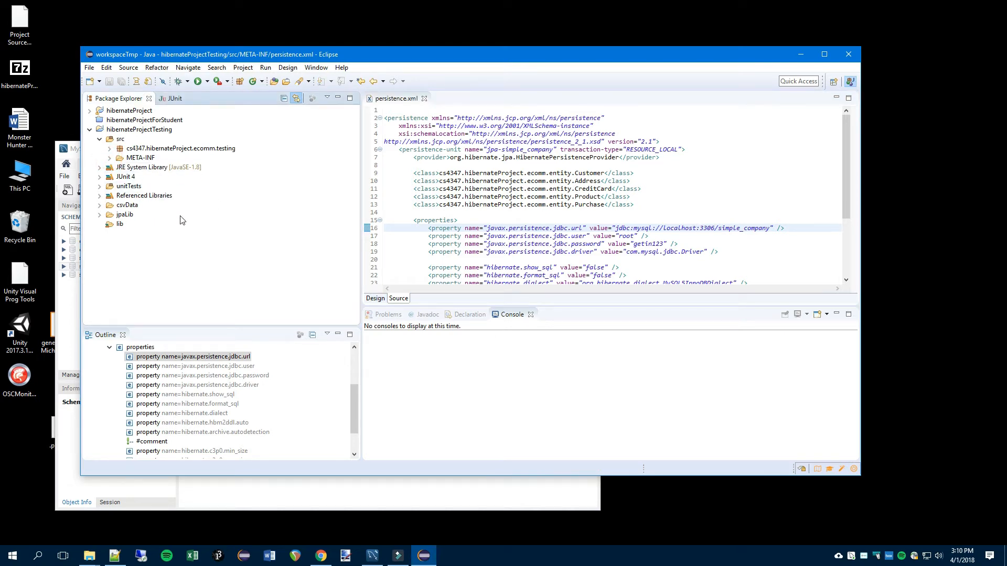
mouse_move(183, 223)
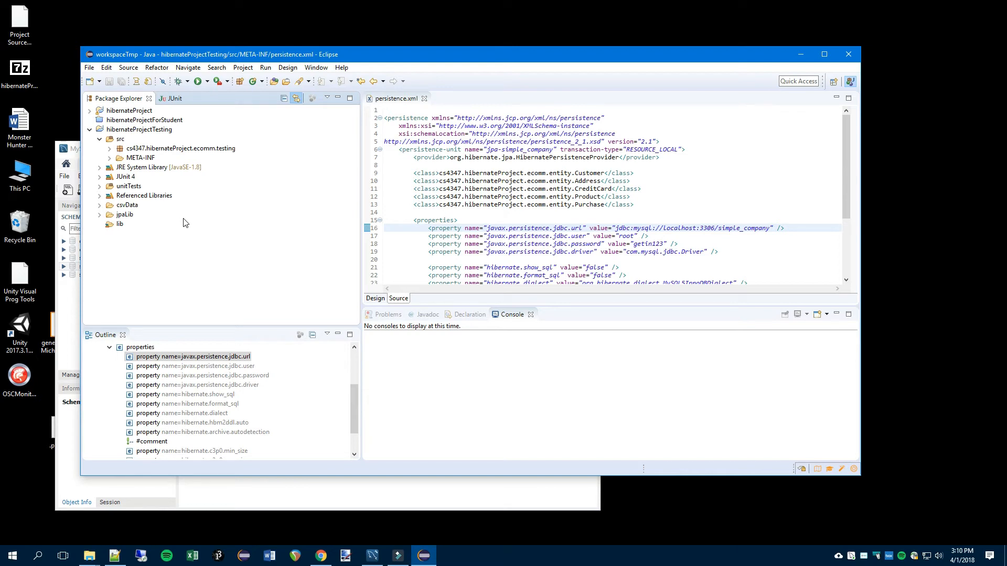
Expand the cs4347.hibernateProject.ecomm.testing package to reveal PopulateTables.java
click(110, 148)
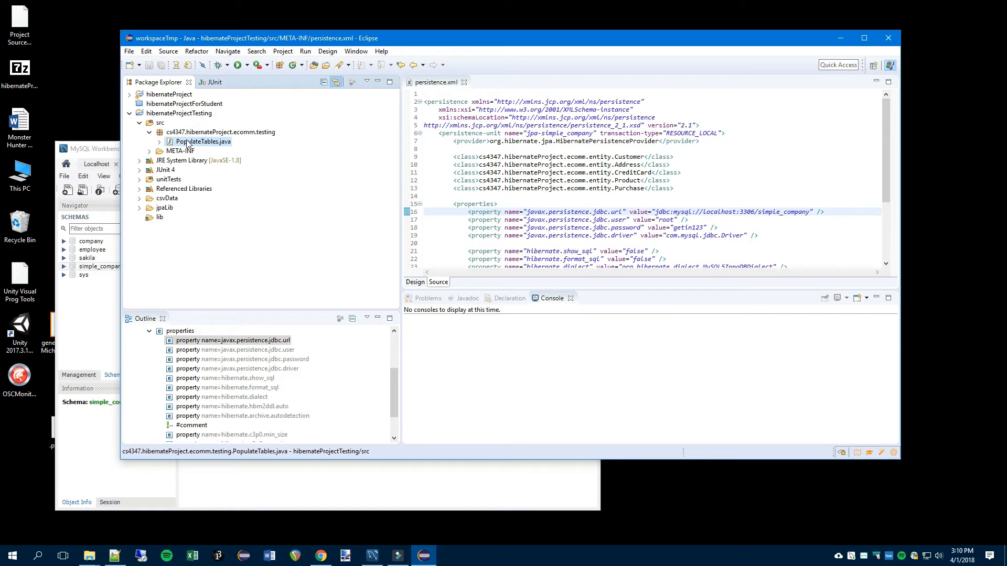
mouse_move(187, 145)
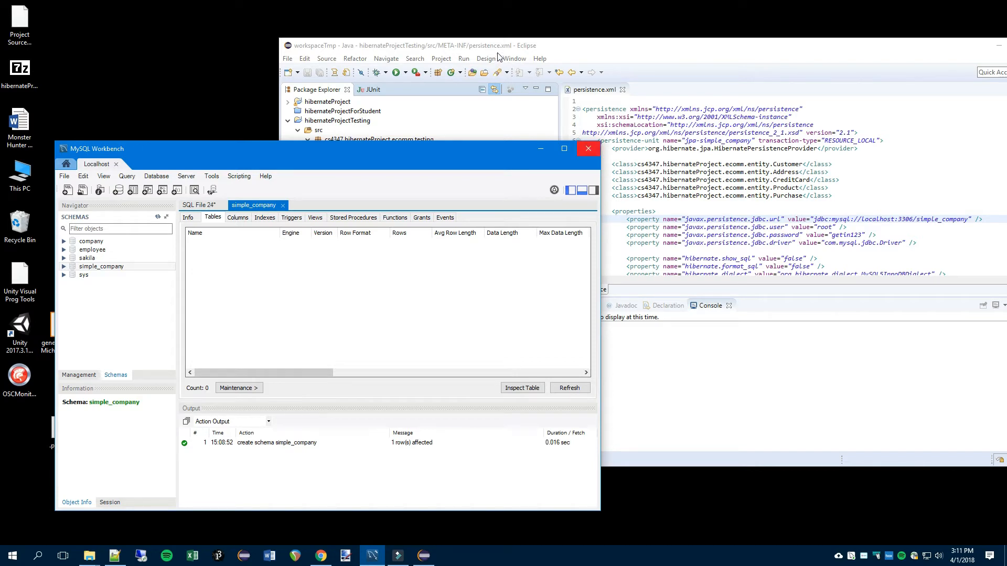
Bring the Eclipse window back in front of MySQL Workbench
click(507, 185)
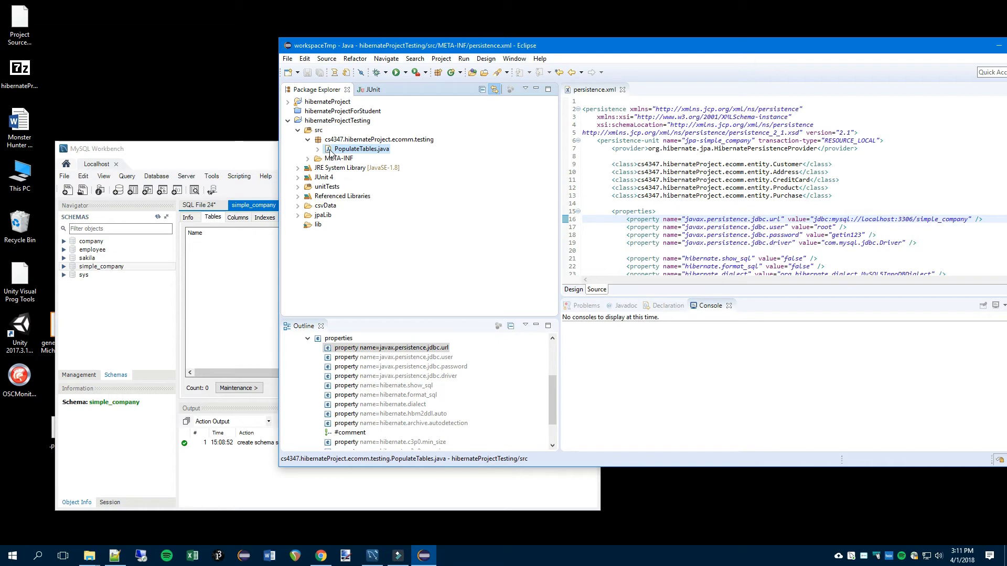
mouse_move(358, 156)
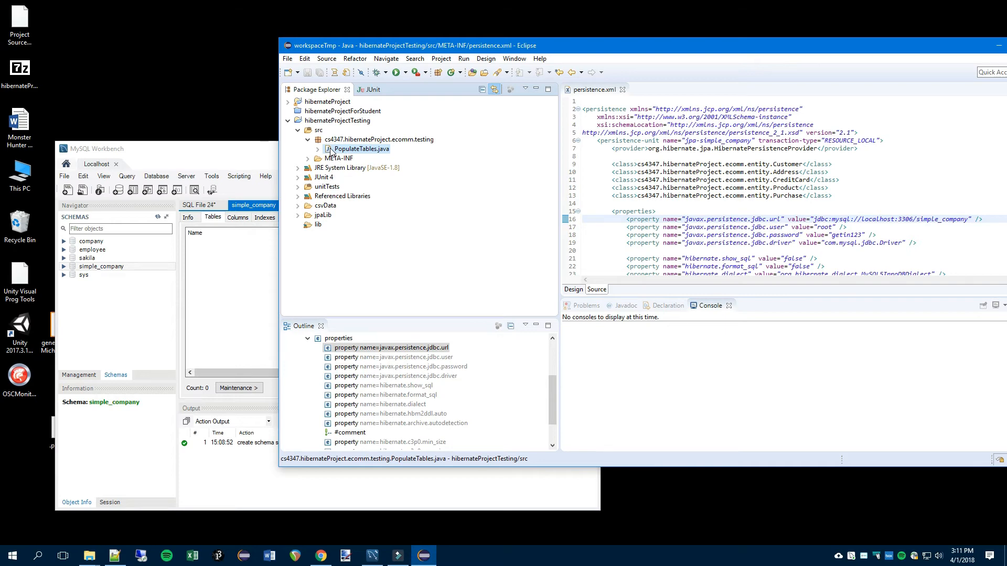
Run PopulateTables.java as a Java application to initialize the database
right_click(360, 149)
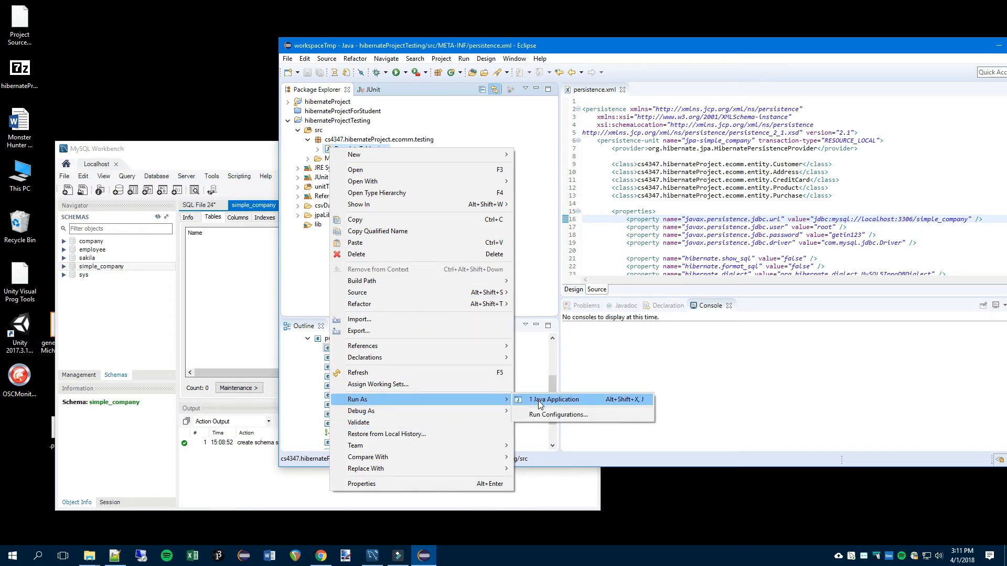
click(554, 398)
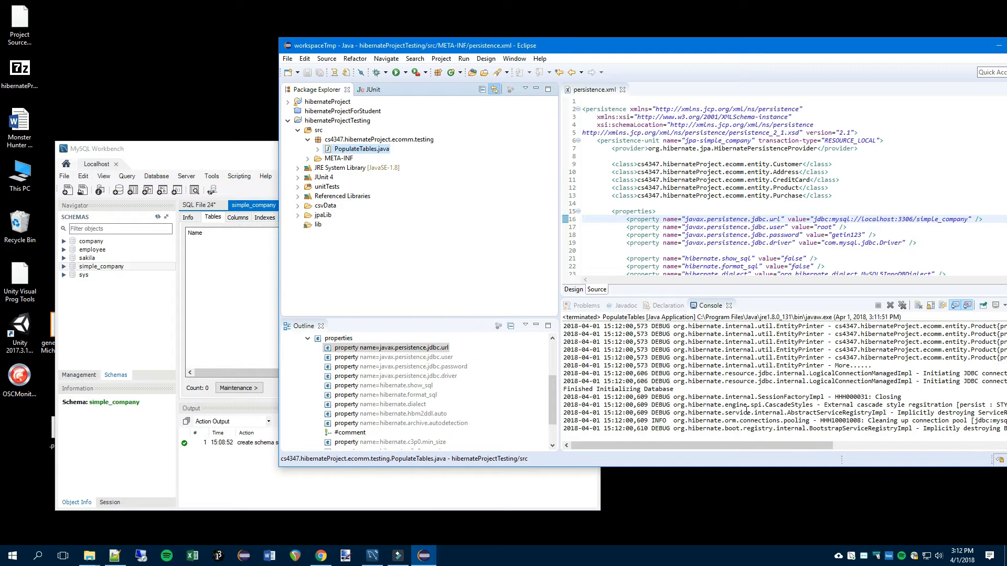
mouse_move(696, 395)
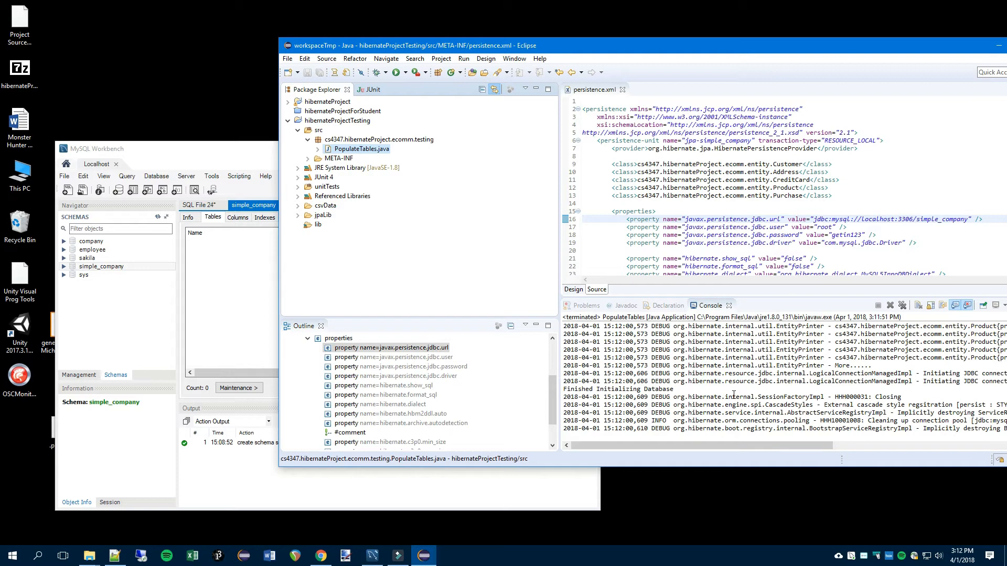
mouse_move(556, 435)
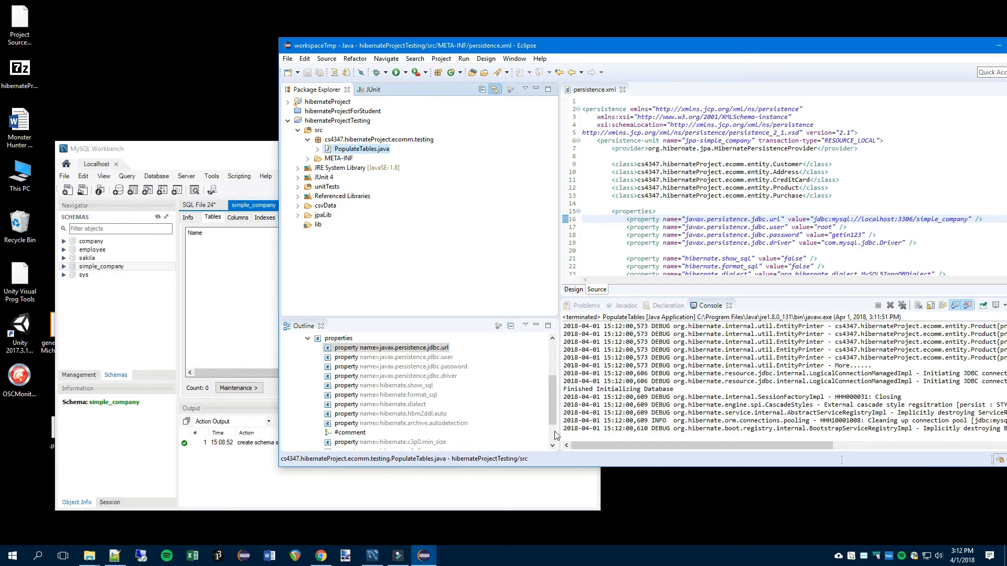
mouse_move(686, 388)
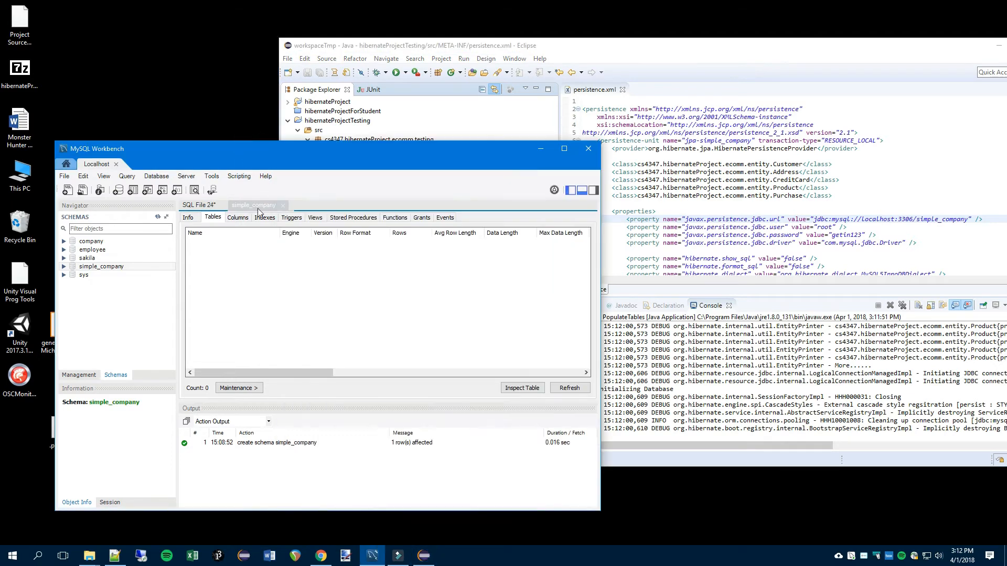
Switch to the simple_company schema details and refresh its table list
click(254, 205)
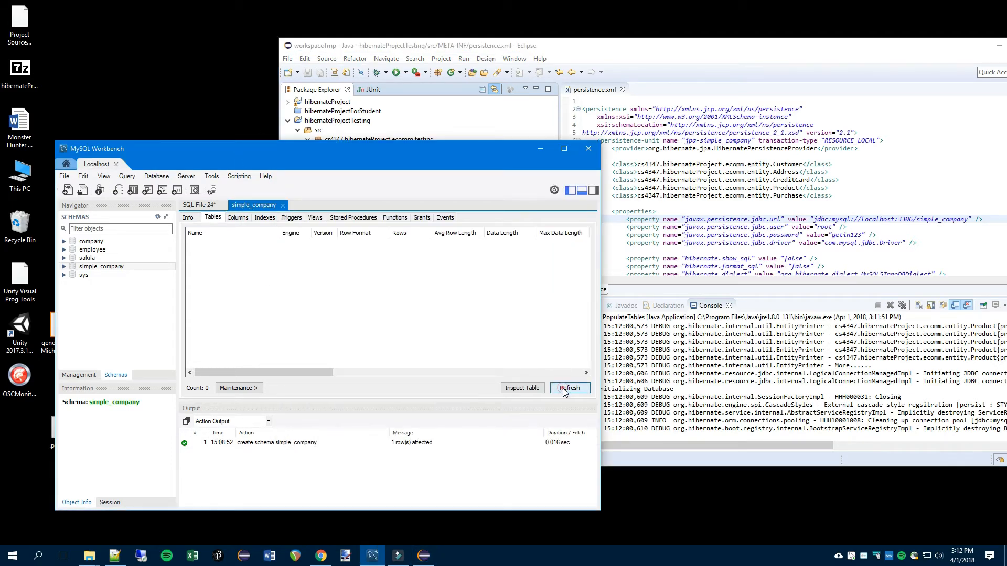
click(569, 388)
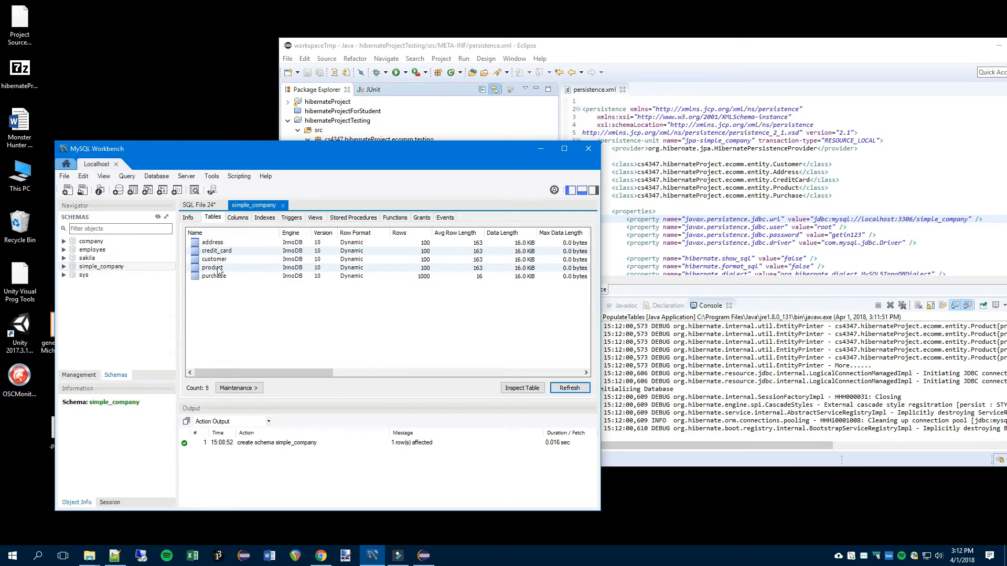
mouse_move(218, 281)
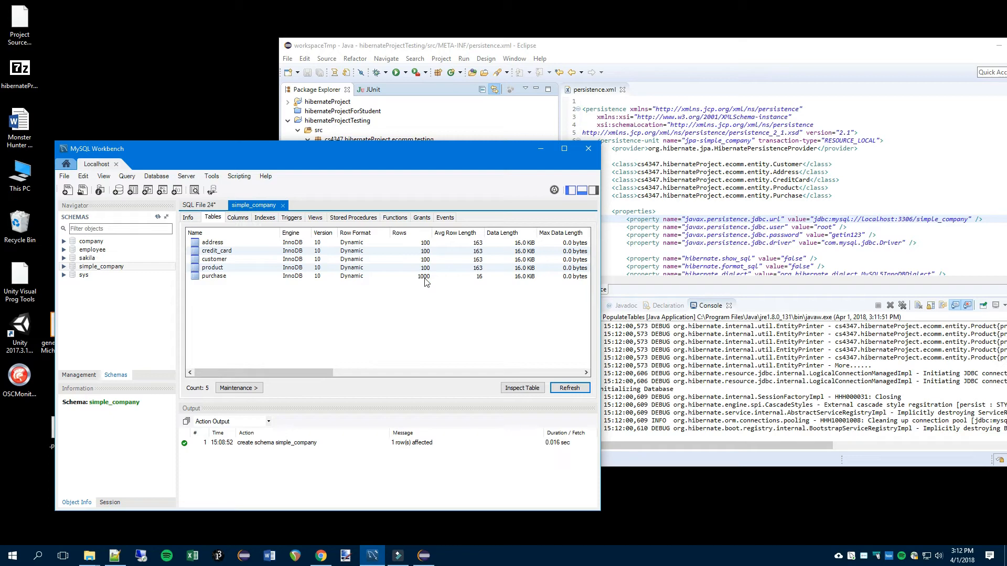
mouse_move(432, 309)
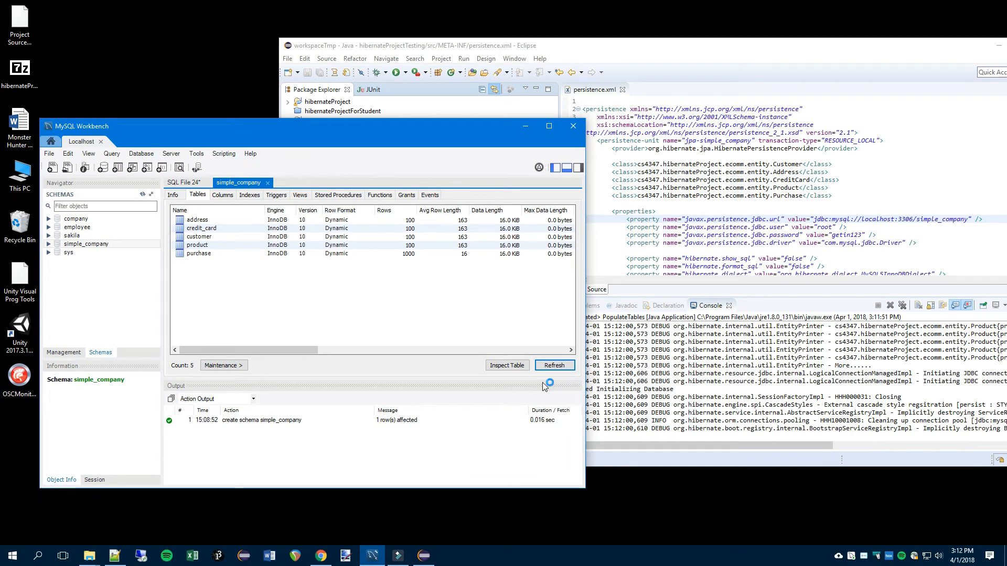
mouse_move(438, 455)
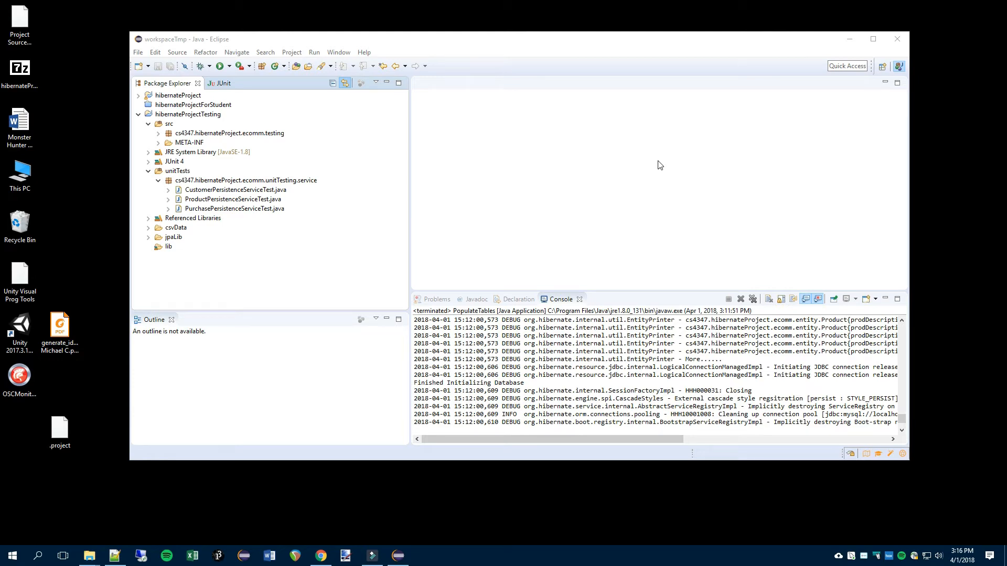
mouse_move(327, 219)
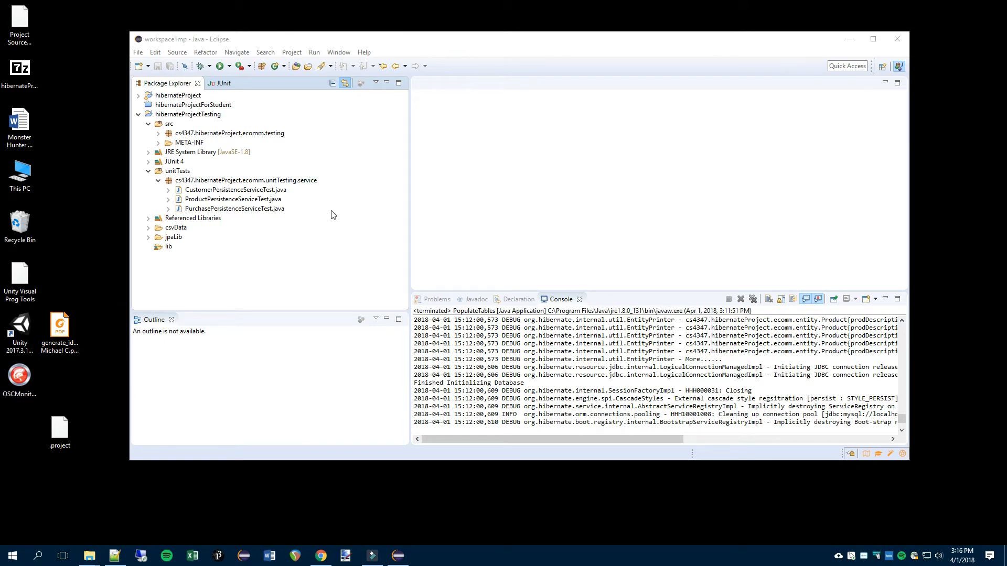
mouse_move(284, 204)
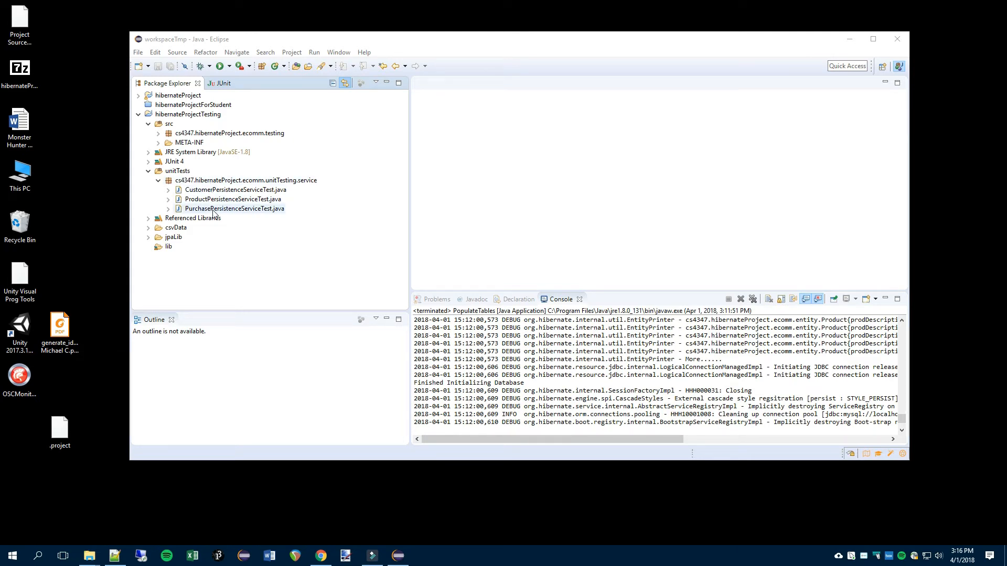
mouse_move(235, 195)
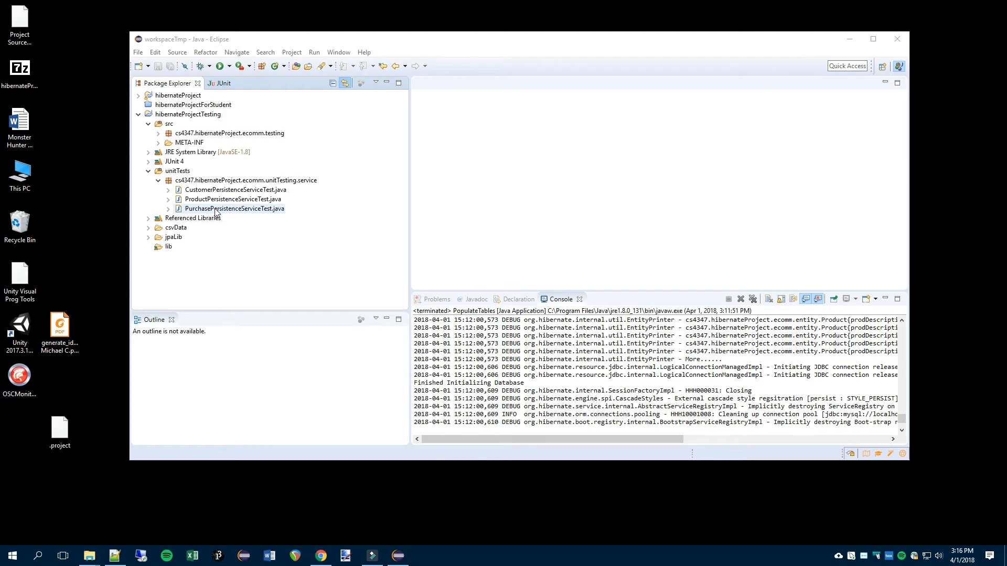
Select the cs4347.hibernateProject.ecomm.unitTesting.service package under unitTests
click(245, 181)
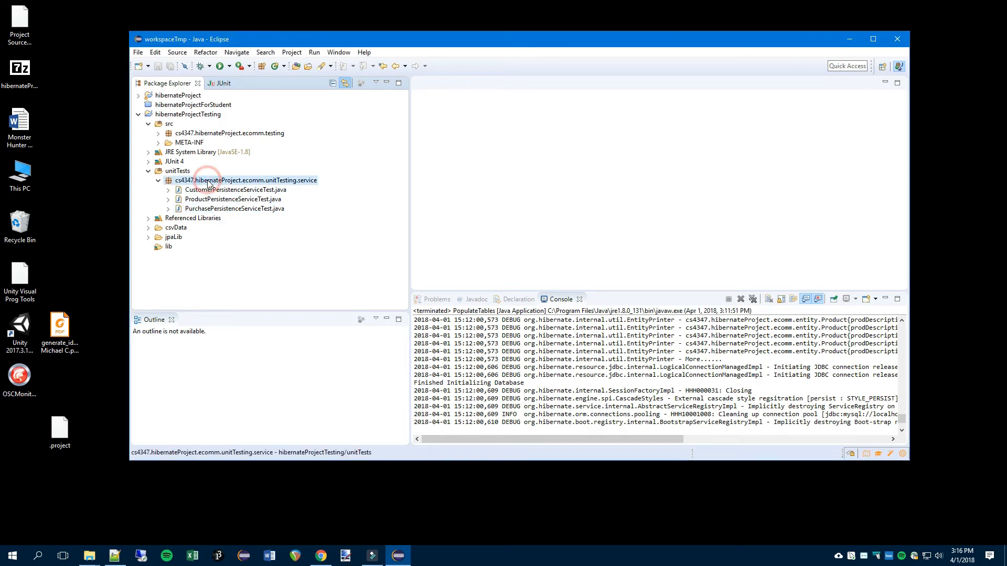
Run the unitTesting.service package as JUnit tests and glance at CustomerPersistenceServiceTest results
right_click(246, 180)
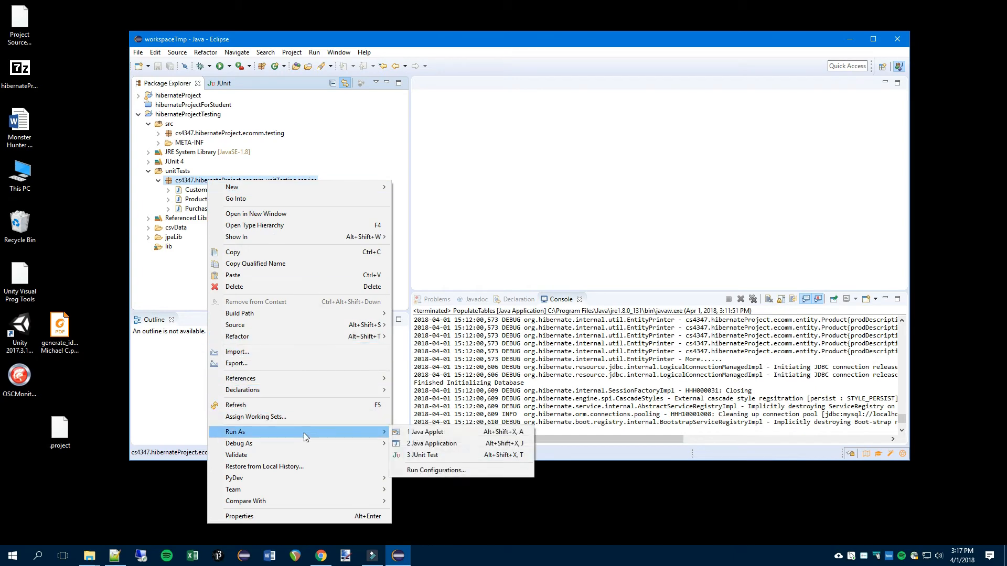
mouse_move(424, 454)
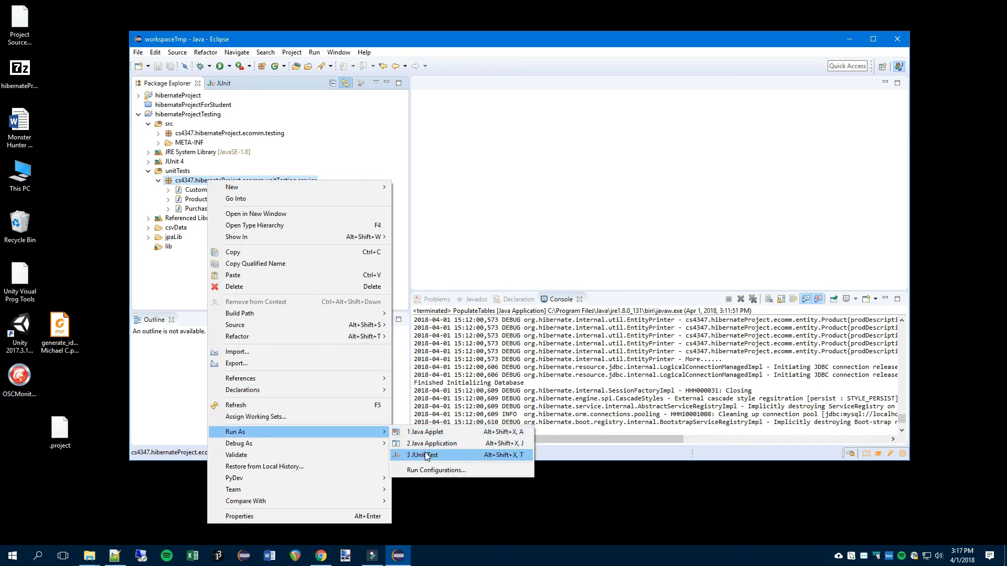
click(421, 454)
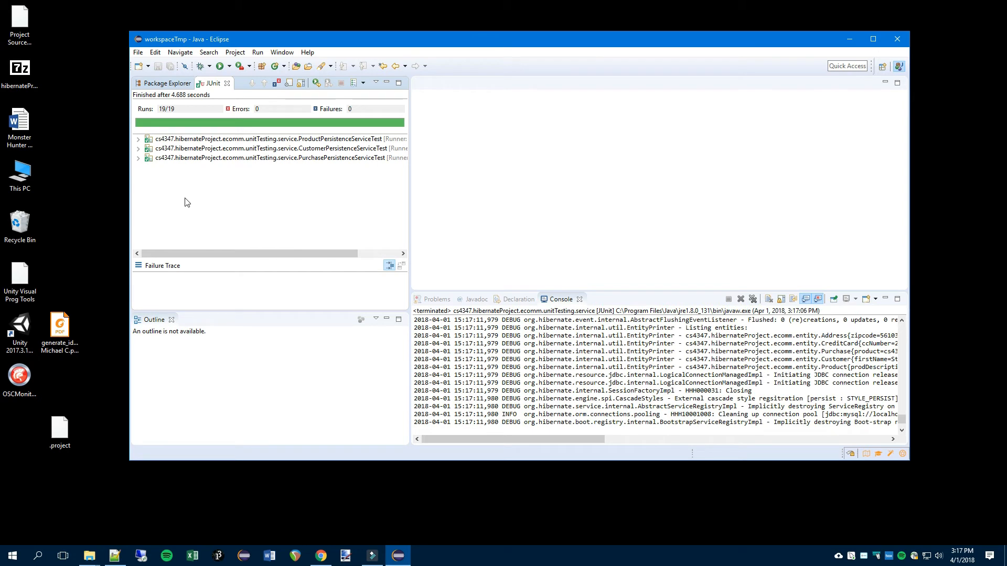
mouse_move(145, 181)
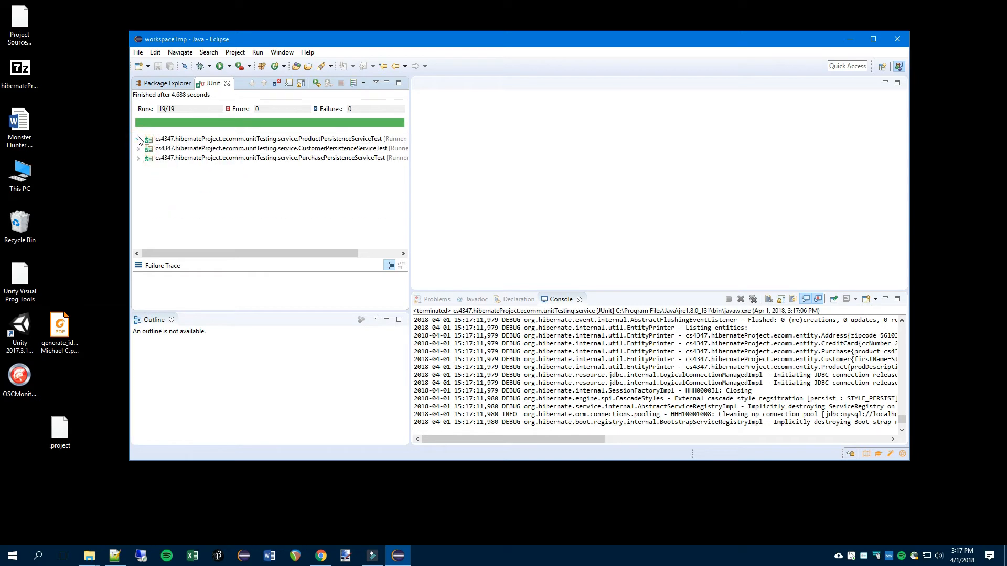
click(138, 148)
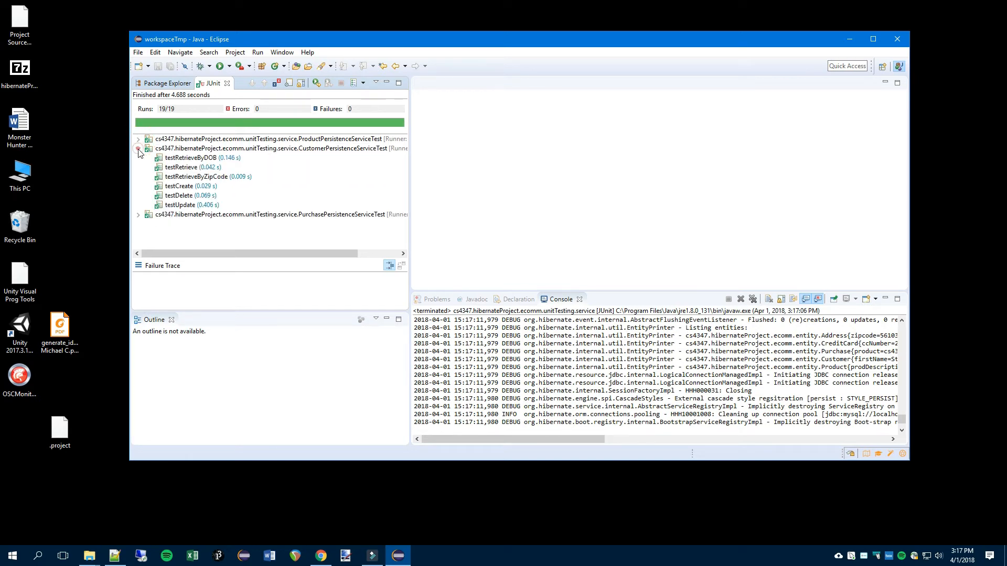
click(138, 148)
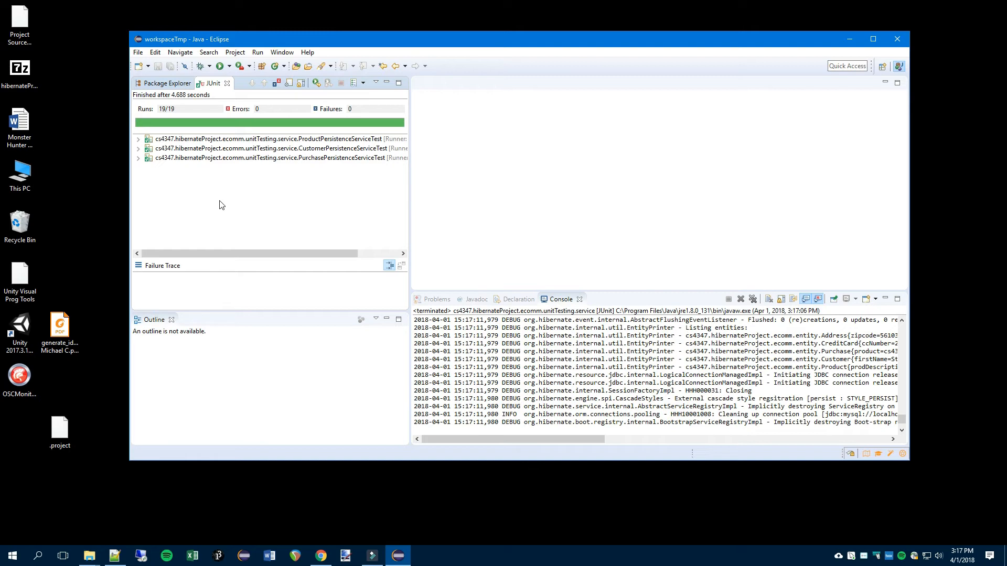
mouse_move(397, 320)
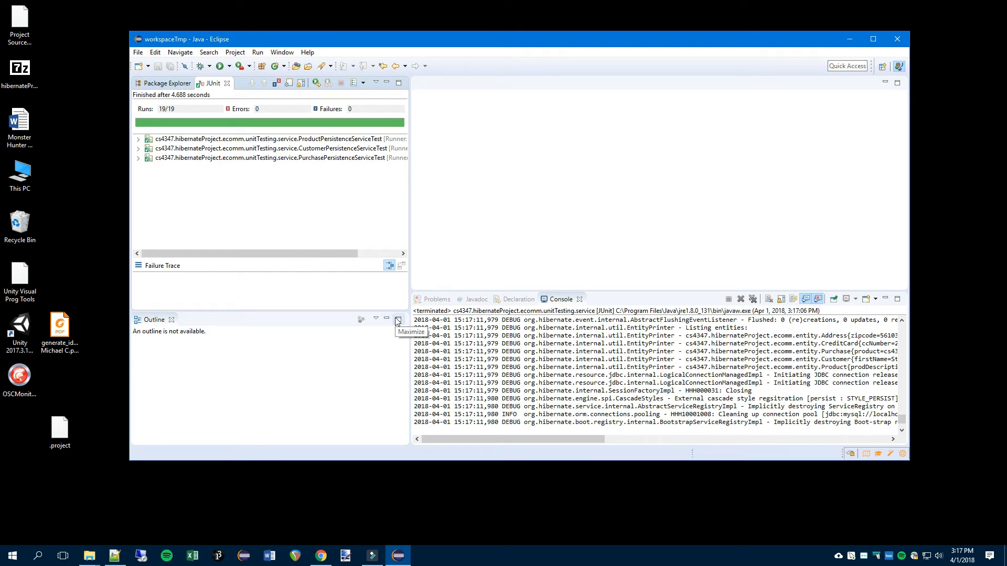
click(165, 83)
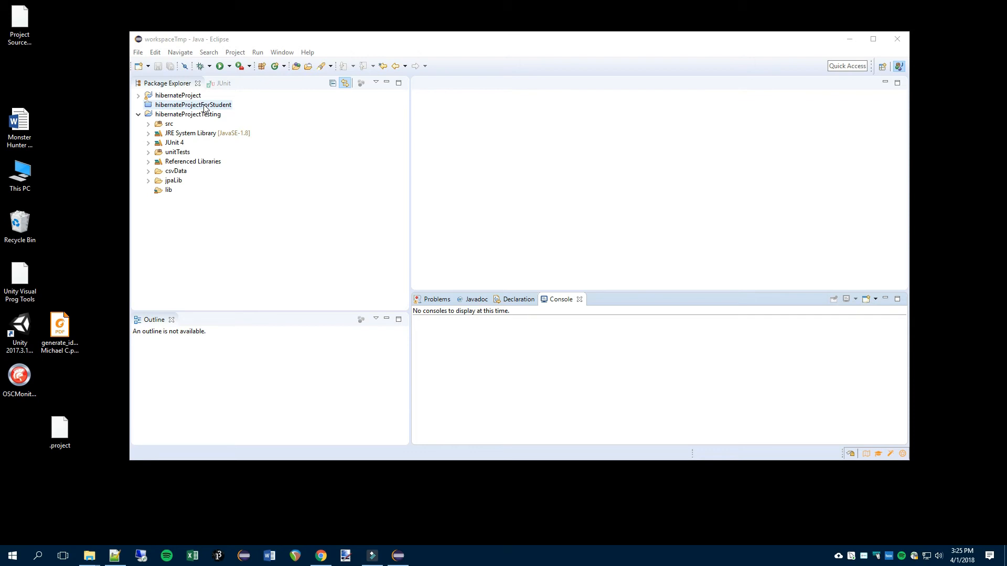
mouse_move(202, 110)
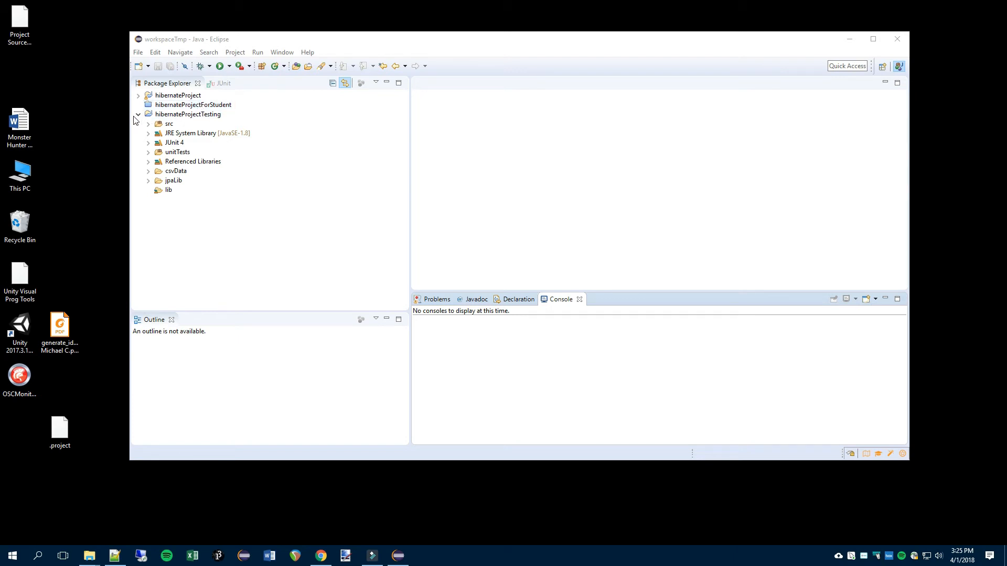
click(138, 113)
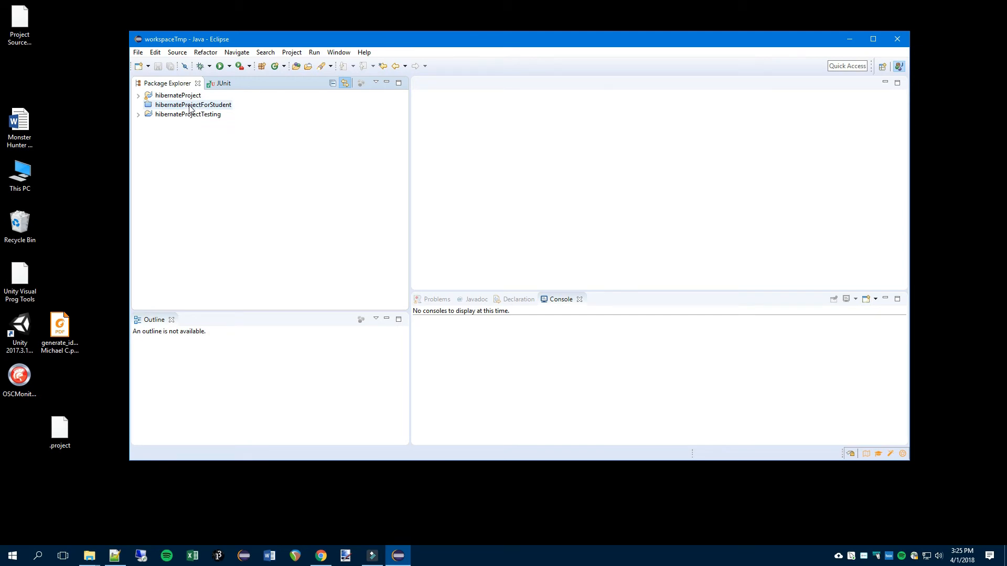
mouse_move(201, 112)
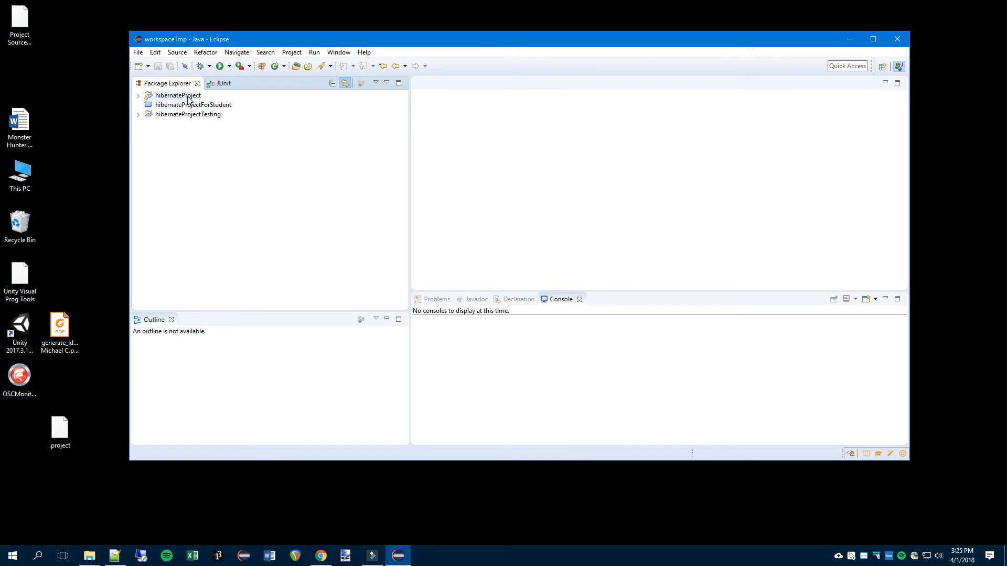
click(177, 95)
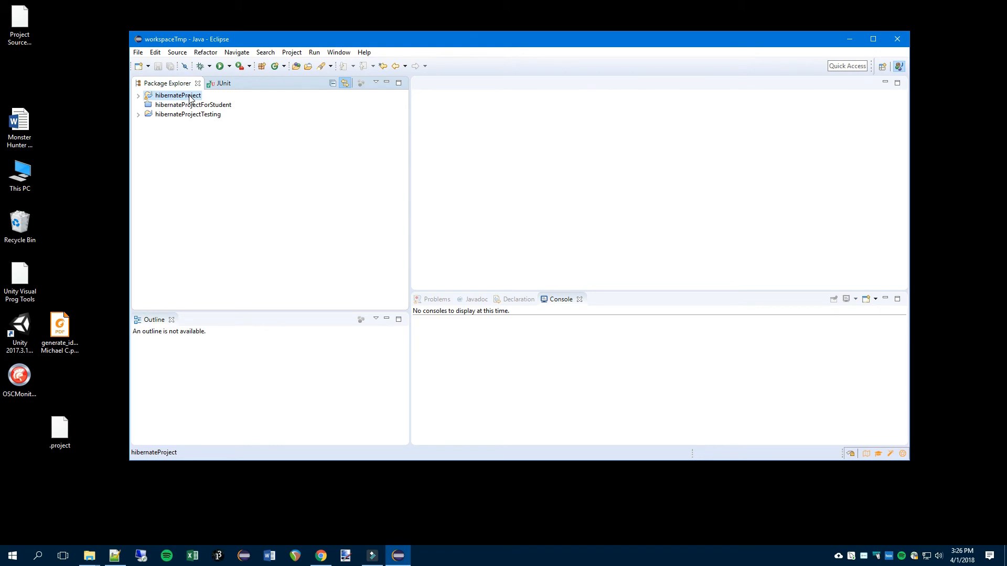
Start an Export of hibernateProject and pick Java > JAR file as the type
right_click(178, 95)
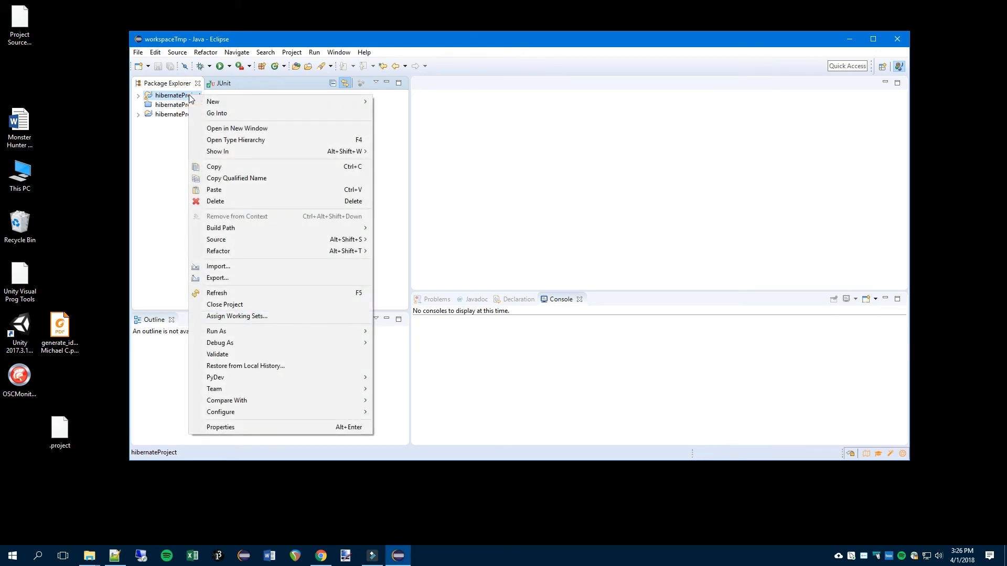
mouse_move(257, 277)
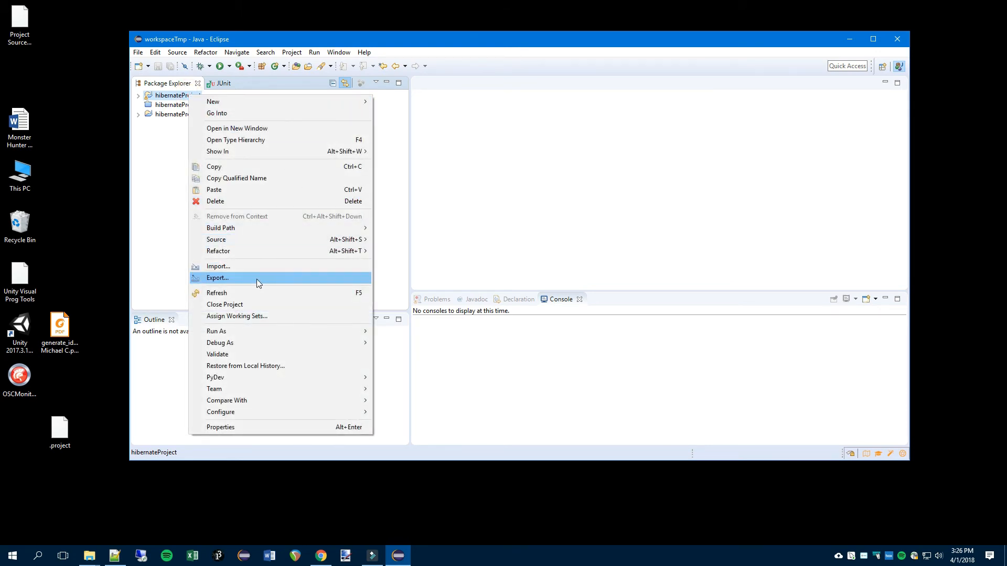
click(217, 278)
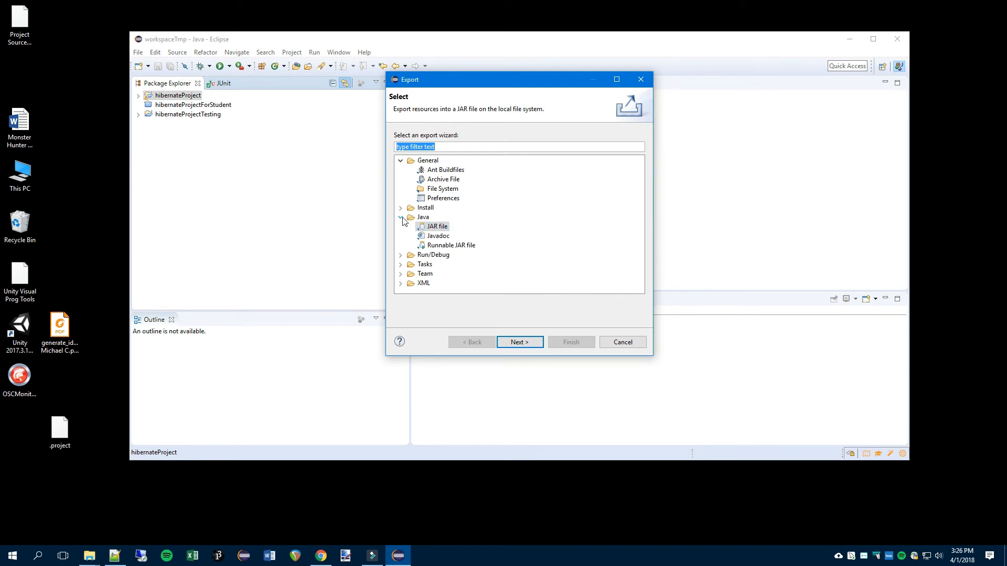
click(401, 217)
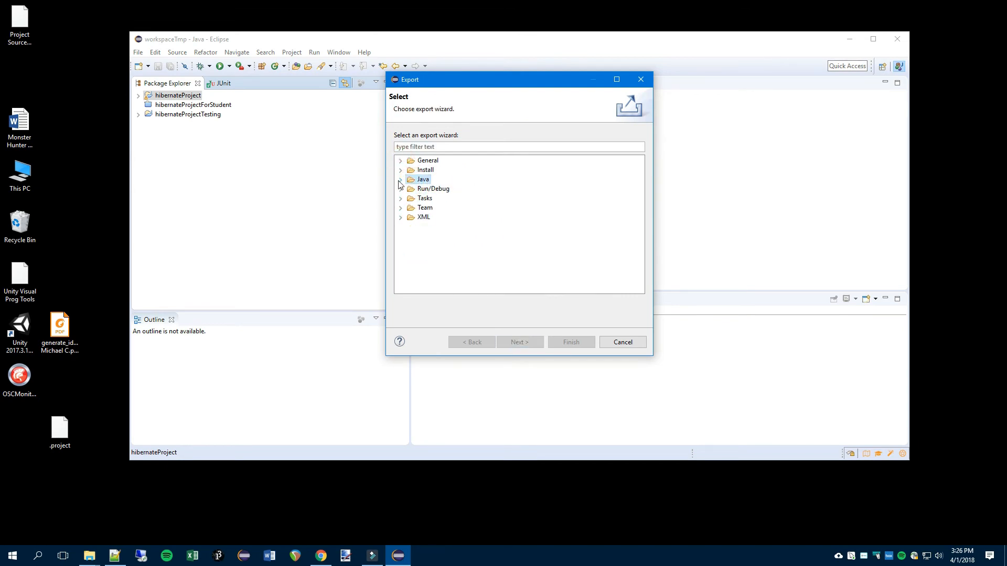
click(401, 179)
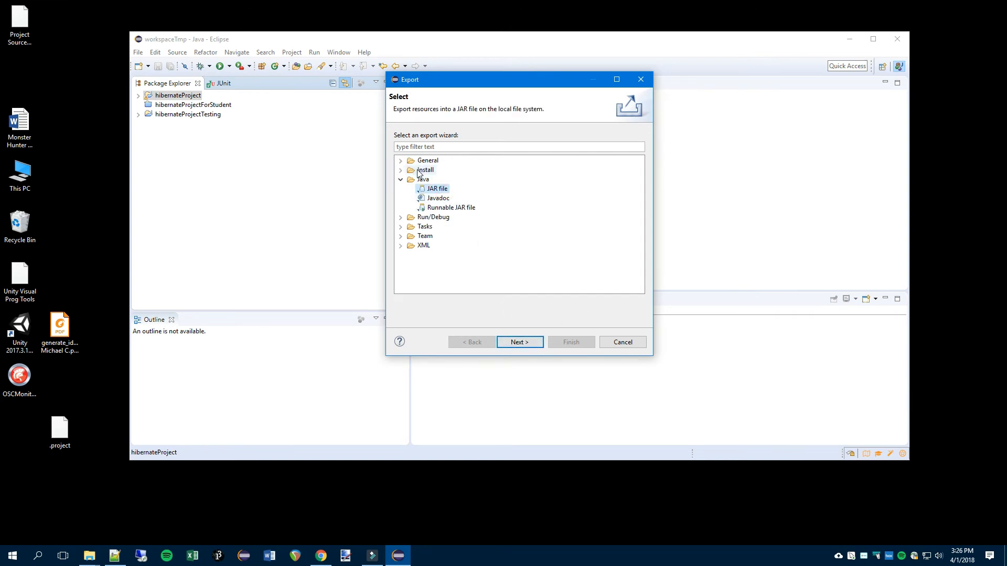
click(518, 342)
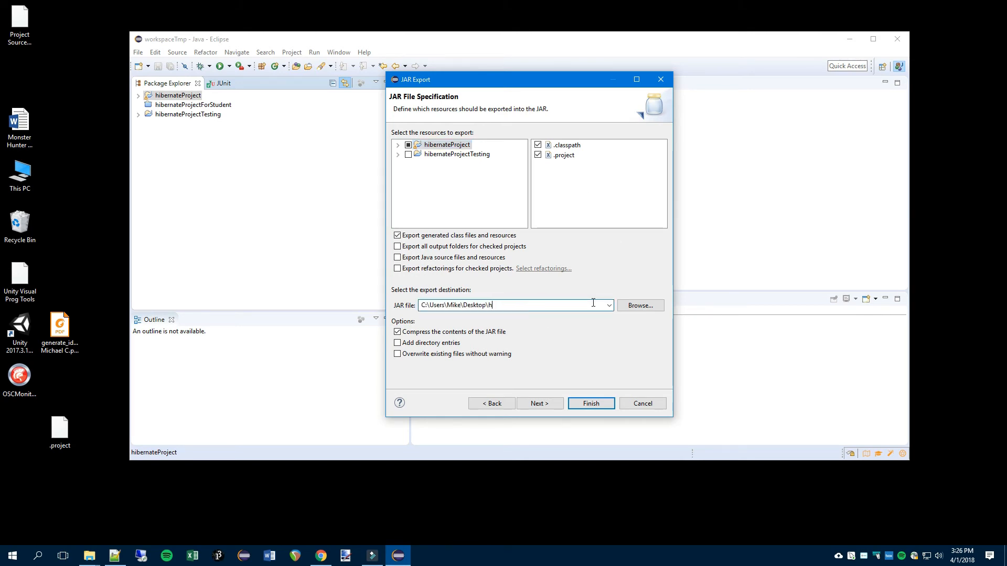
Export the JAR to the desktop as MikeChJPAProj, then review and dismiss the warnings
text(ike)
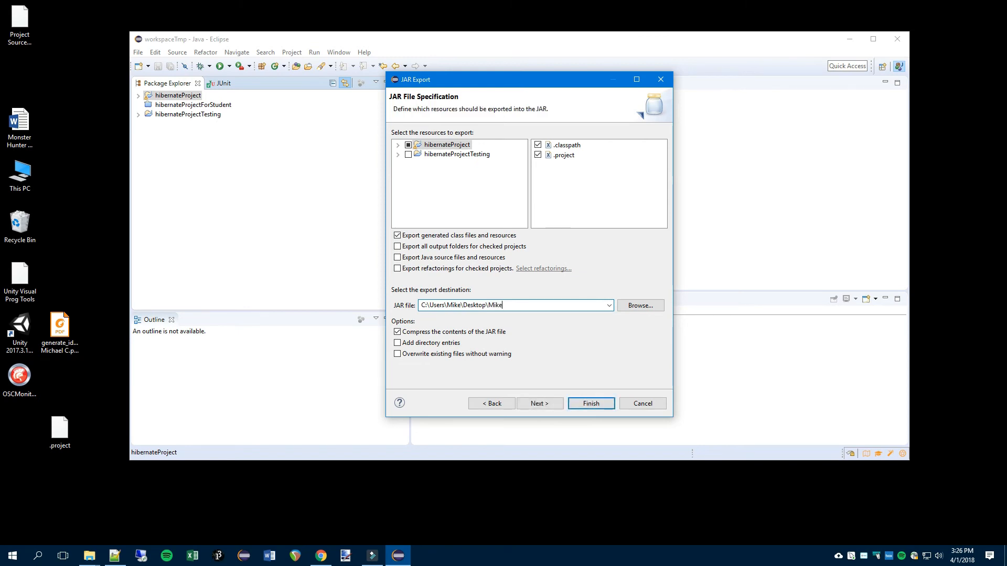
text(Ch)
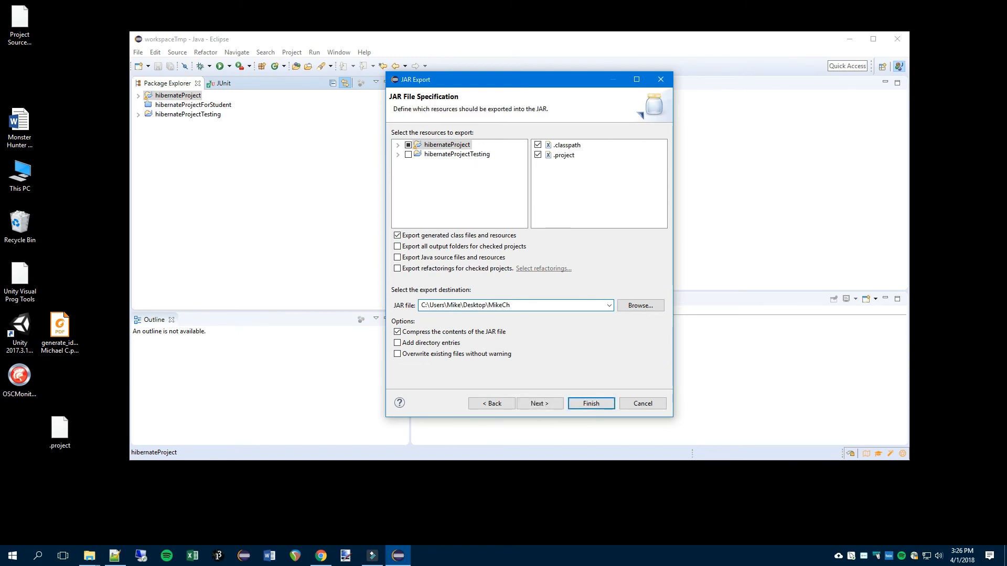
text(JPAProj)
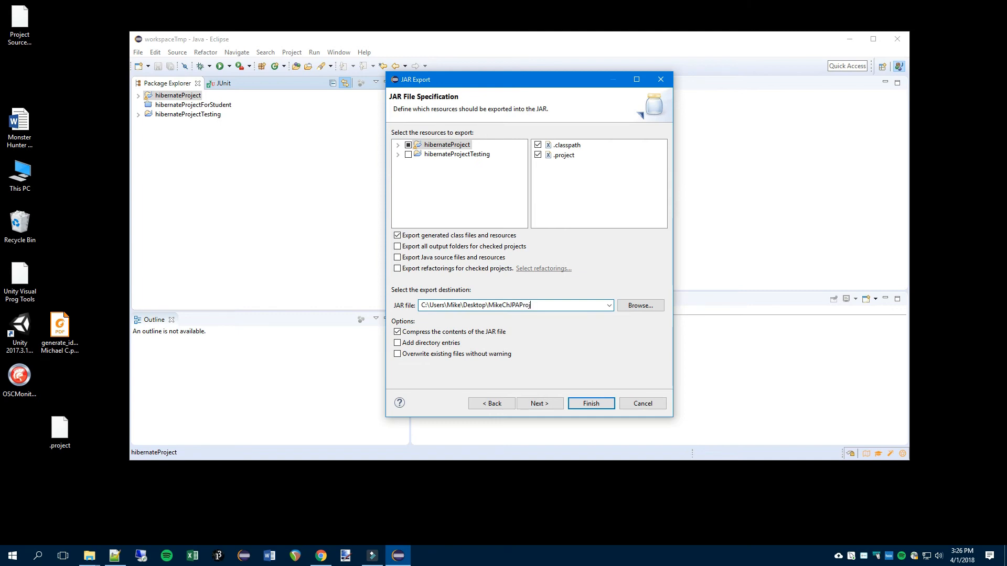
click(589, 403)
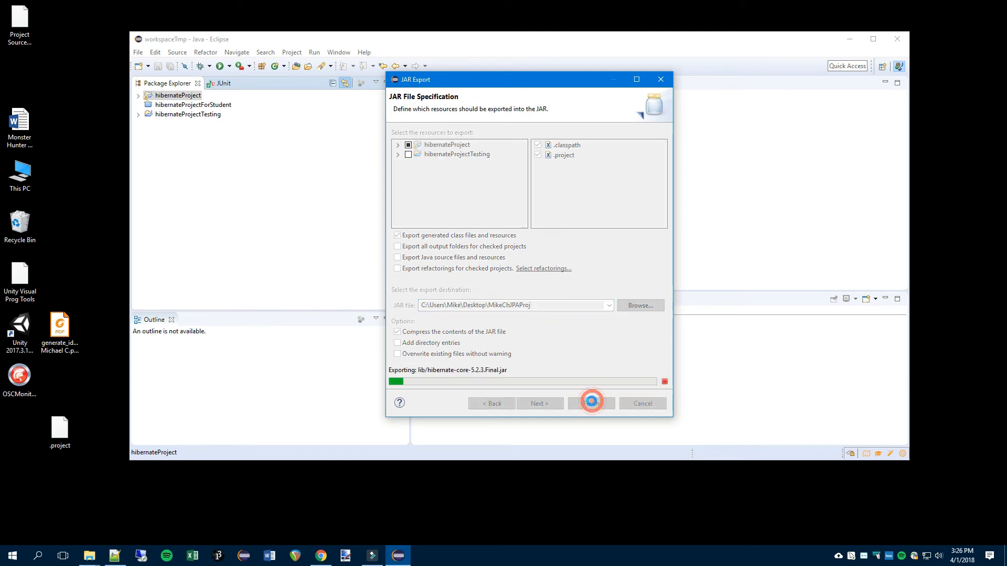
click(590, 404)
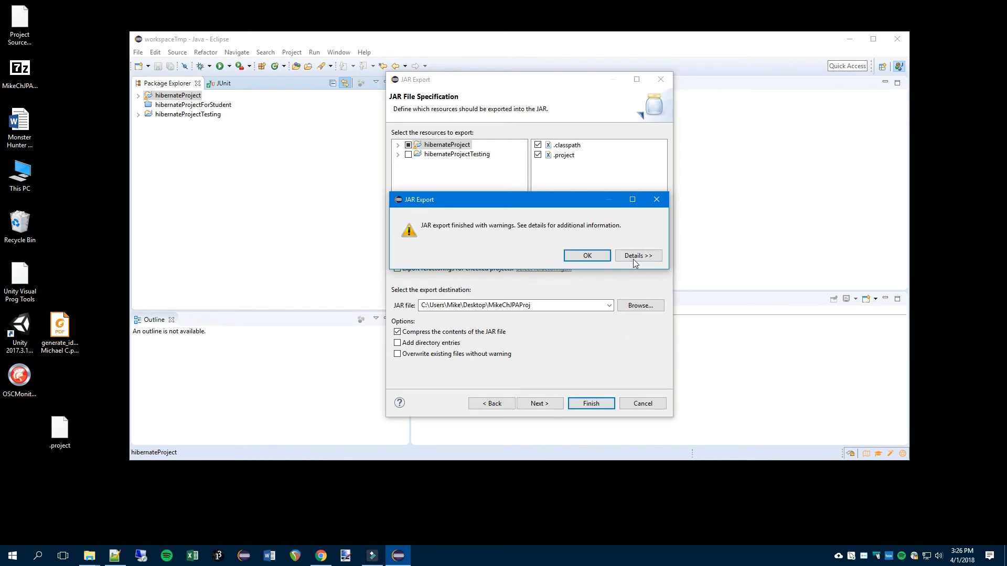
click(638, 254)
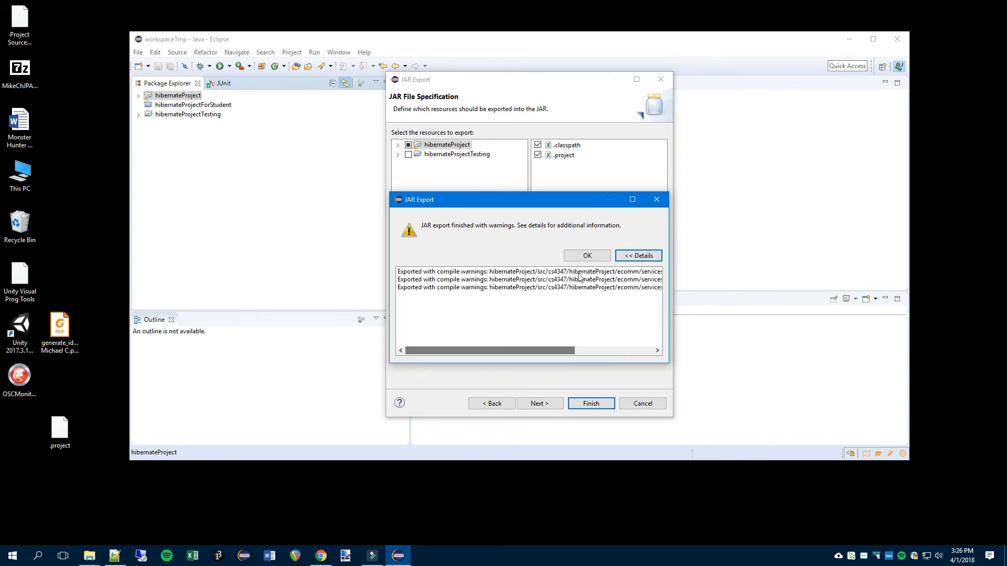
click(586, 256)
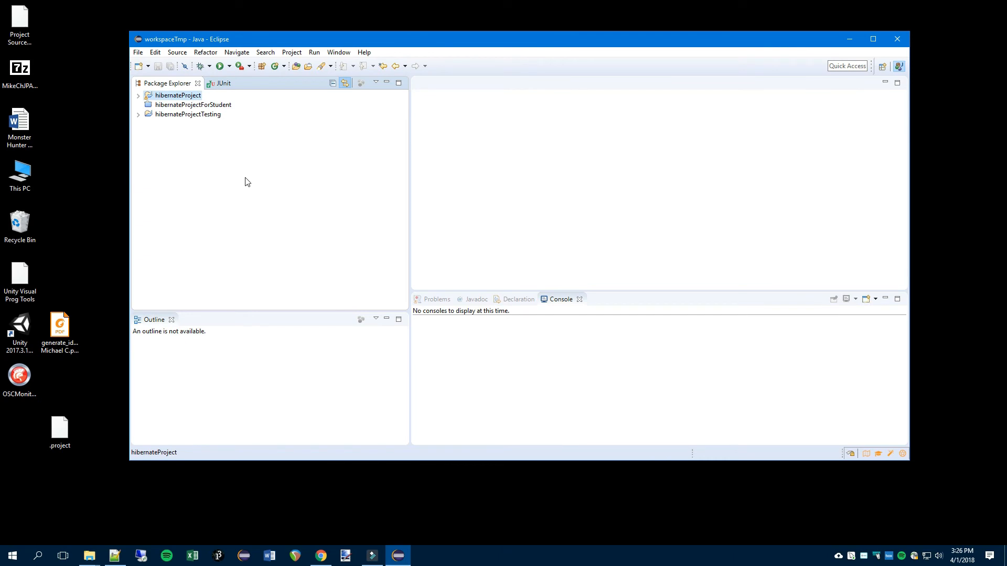
mouse_move(242, 177)
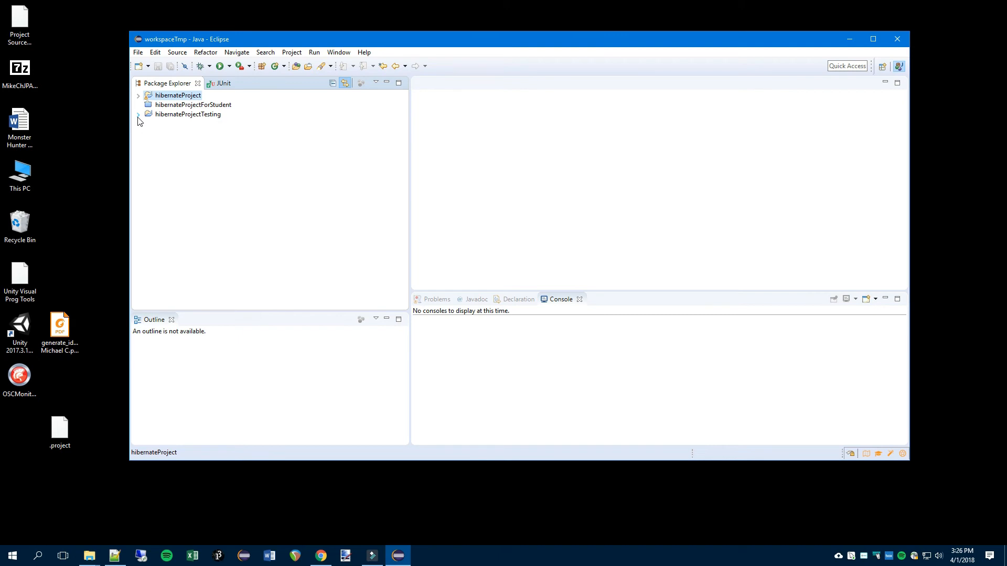
Expand the hibernateProjectTesting project in Package Explorer
click(138, 114)
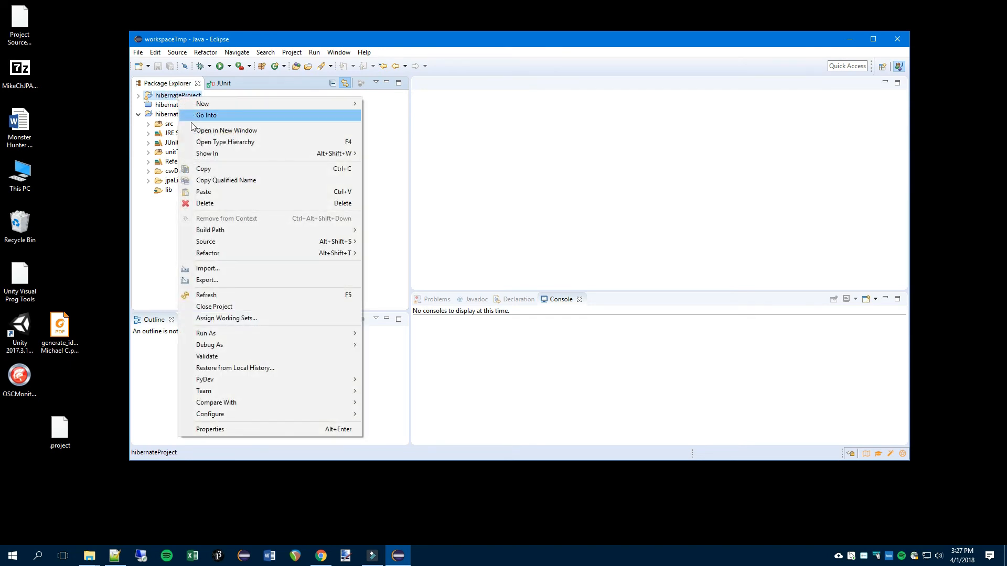
mouse_move(251, 253)
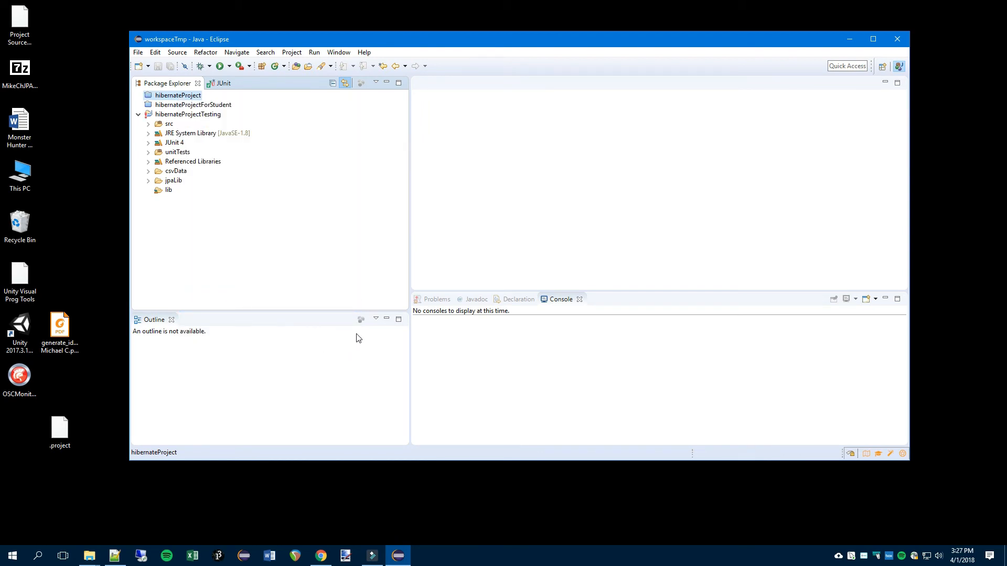
mouse_move(144, 118)
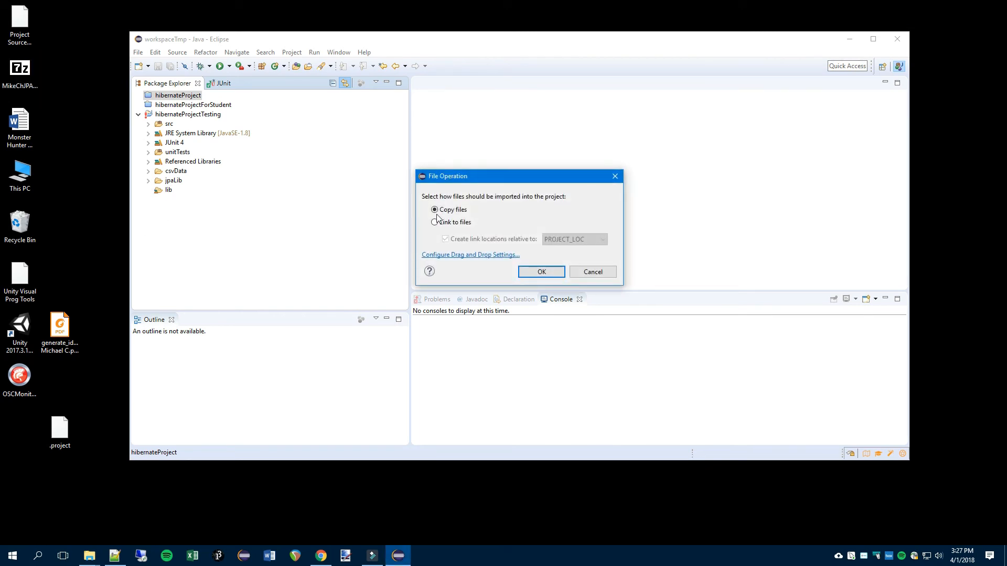
Copy the dropped JAR into the lib folder and expand lib to confirm it
click(540, 272)
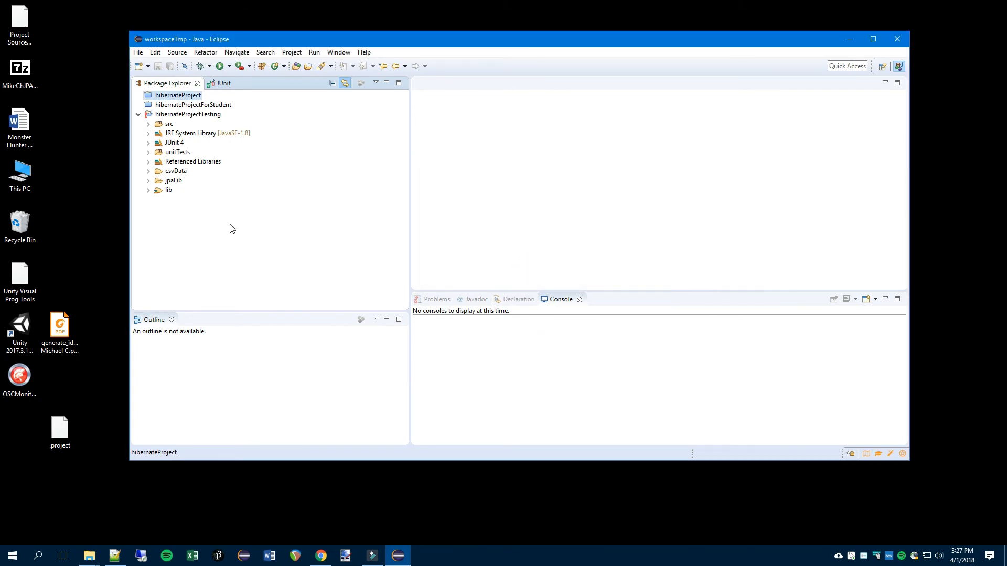
click(149, 190)
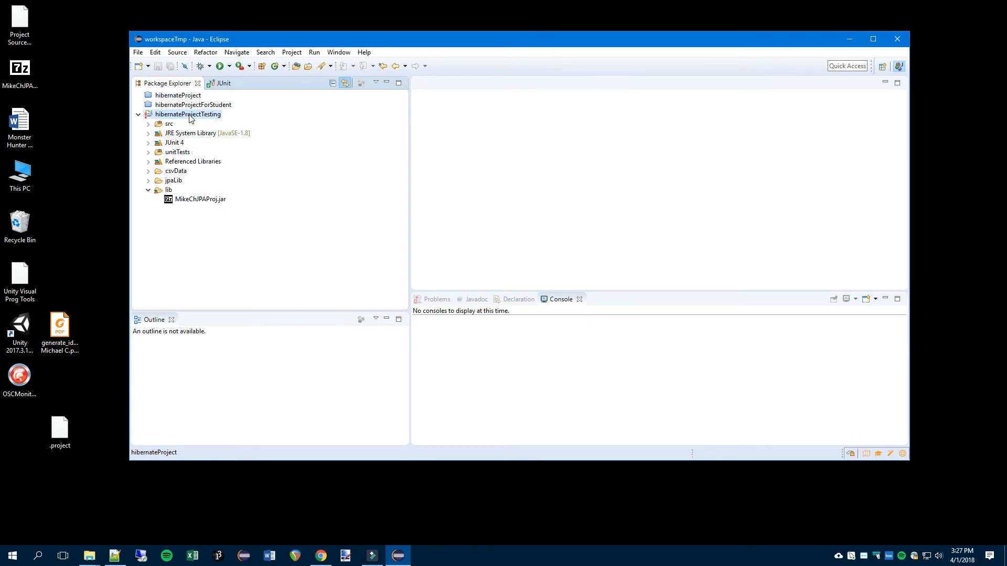
right_click(188, 115)
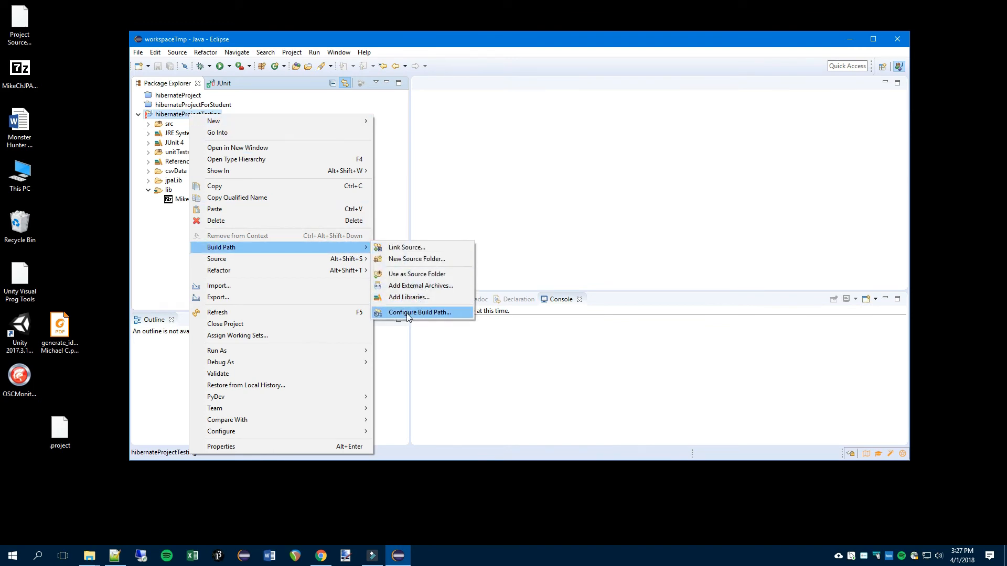
Remove hibernateProject from hibernateProjectTesting's required projects on the build path
click(421, 312)
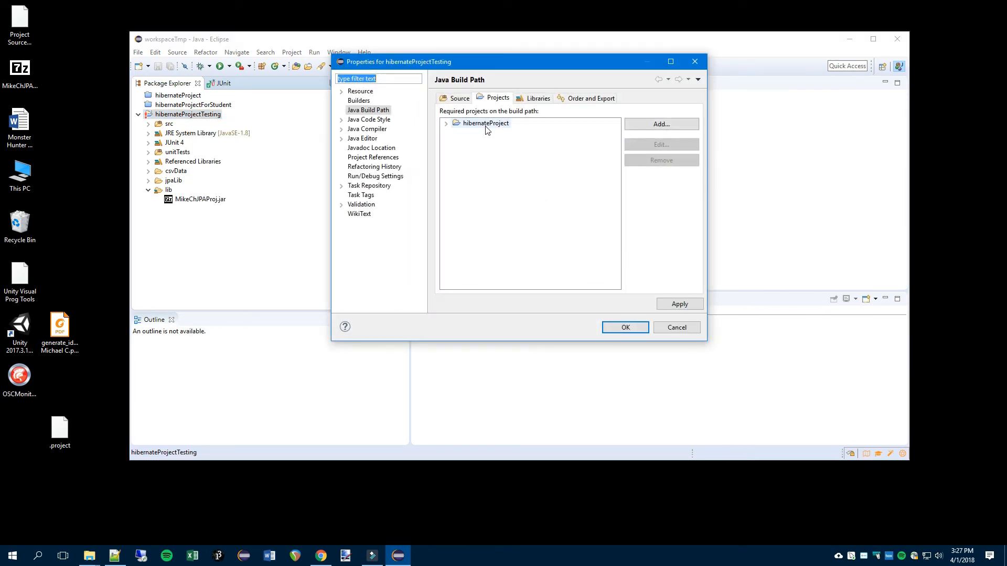
click(486, 123)
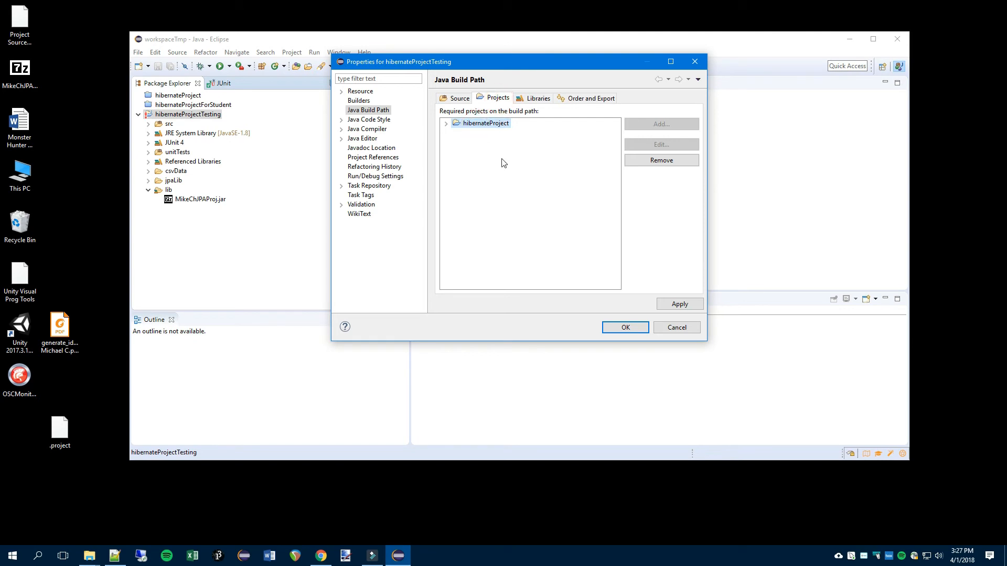
click(661, 160)
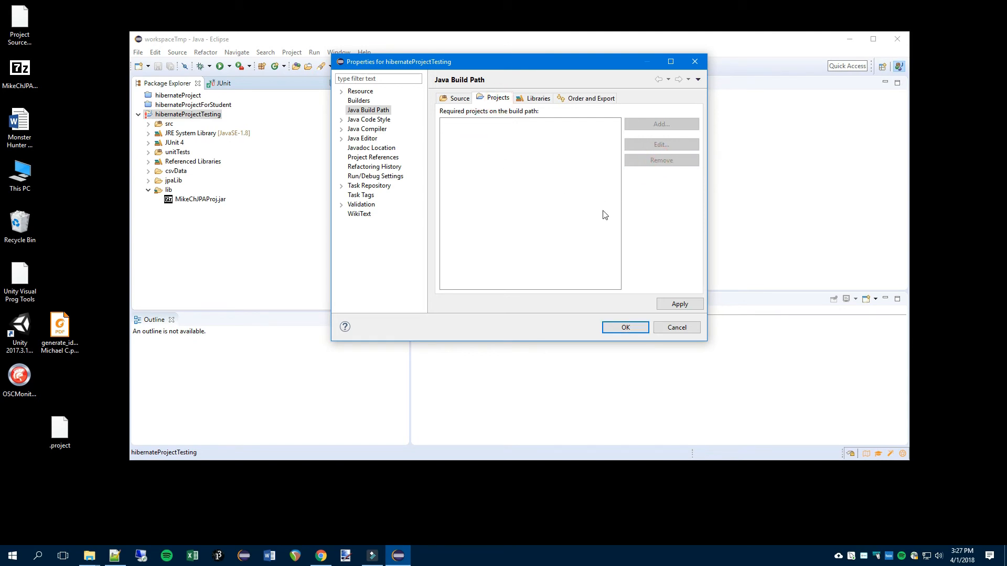
Add lib/MikeChJPAProj.jar to the build path libraries and save the properties
click(536, 98)
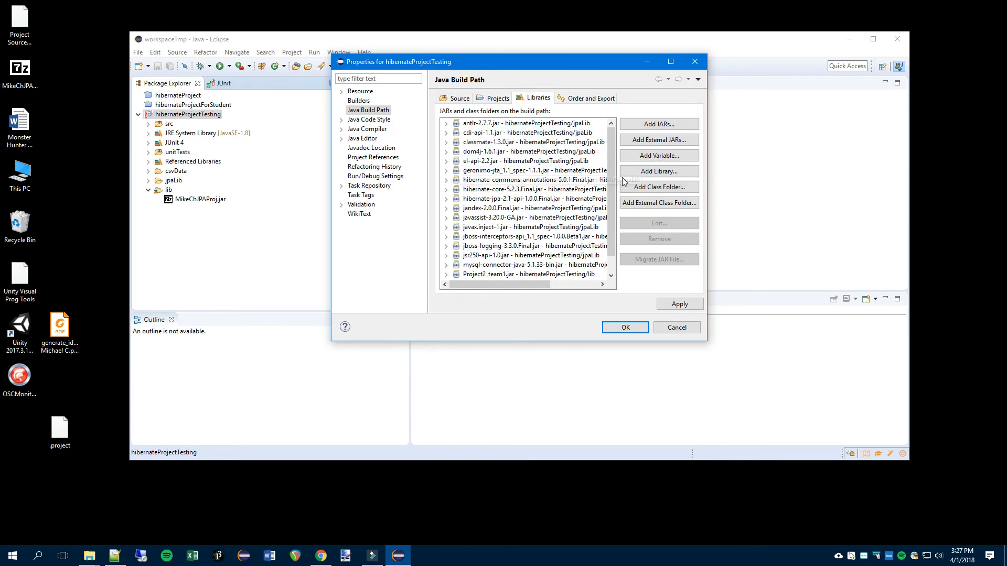
click(658, 123)
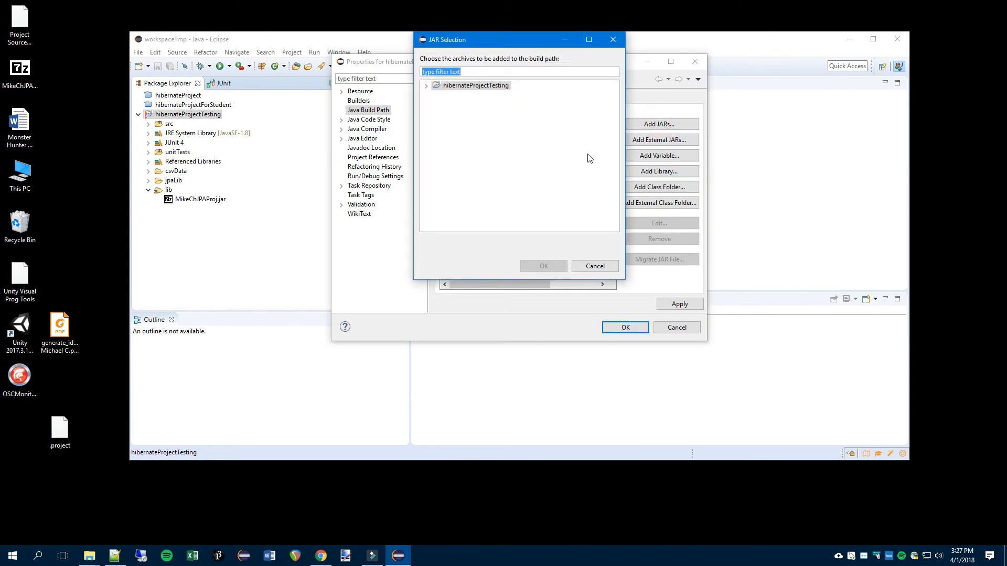
click(425, 85)
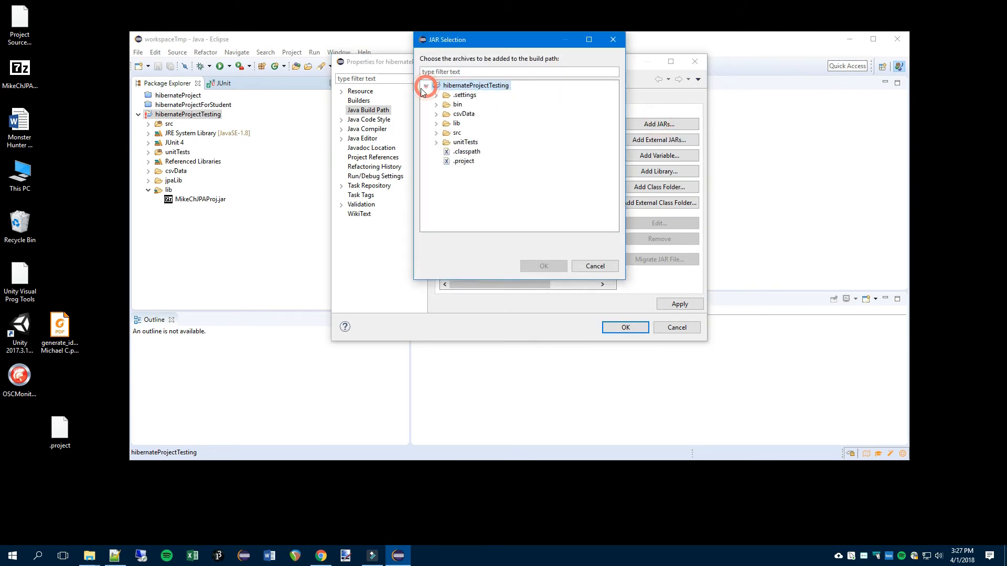
click(438, 123)
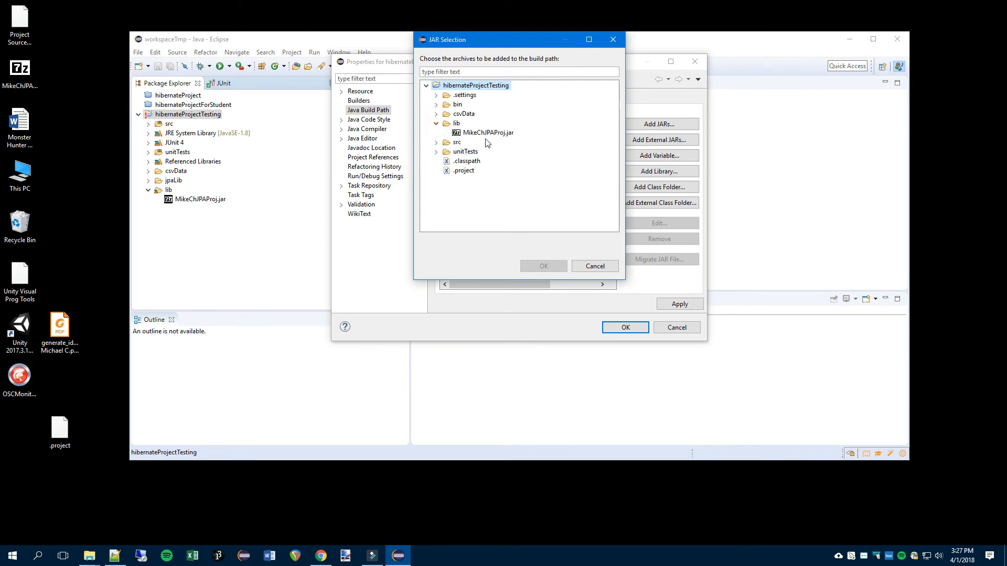
click(490, 132)
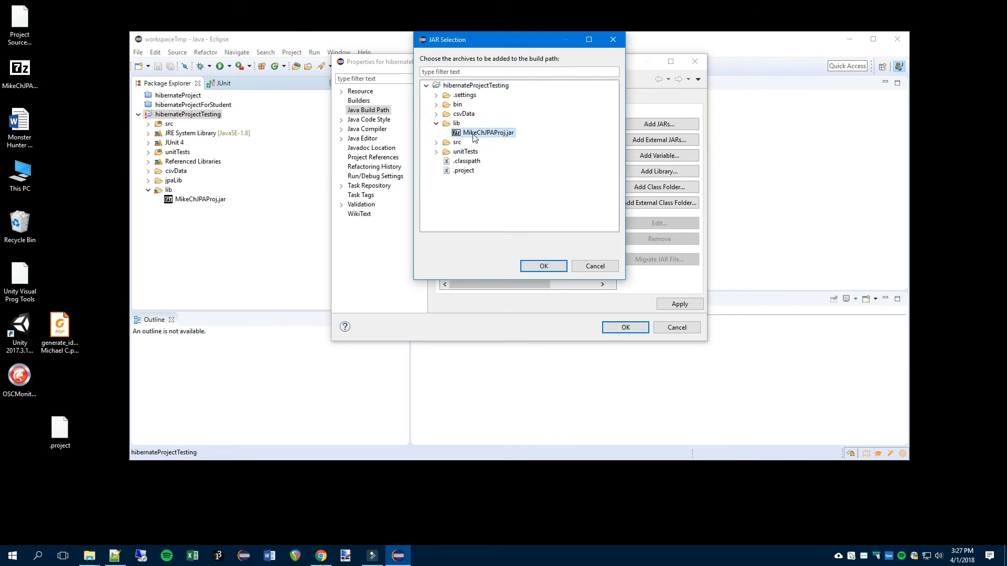
click(543, 266)
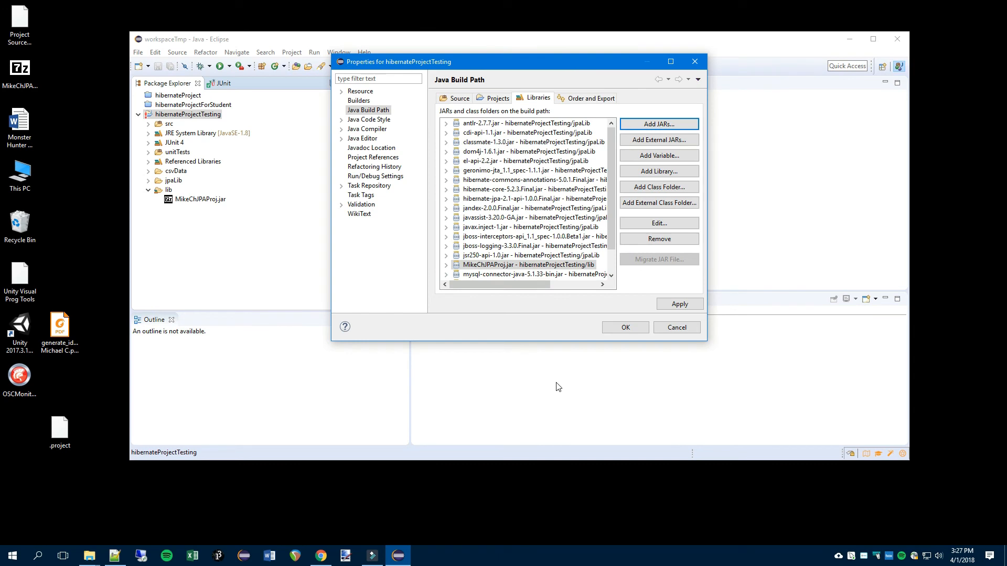
click(623, 327)
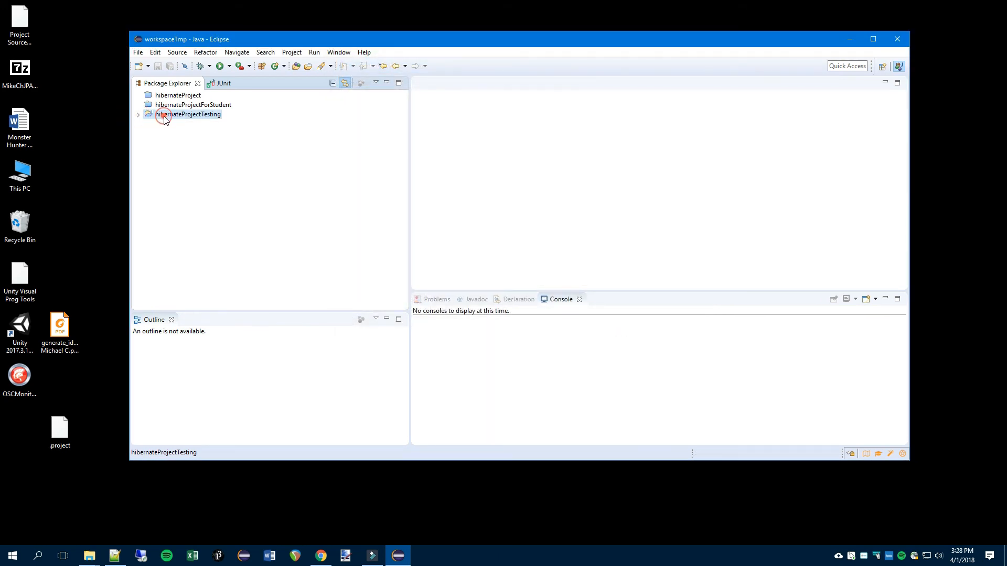
Expand hibernateProjectTesting to list src, unitTests, Referenced Libraries, jpaLib and lib
click(138, 115)
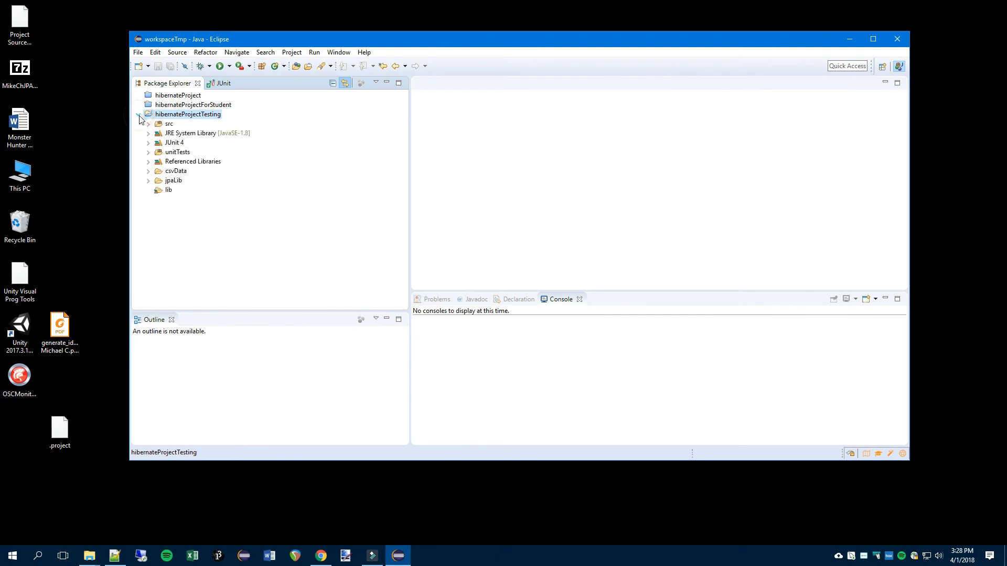
click(138, 115)
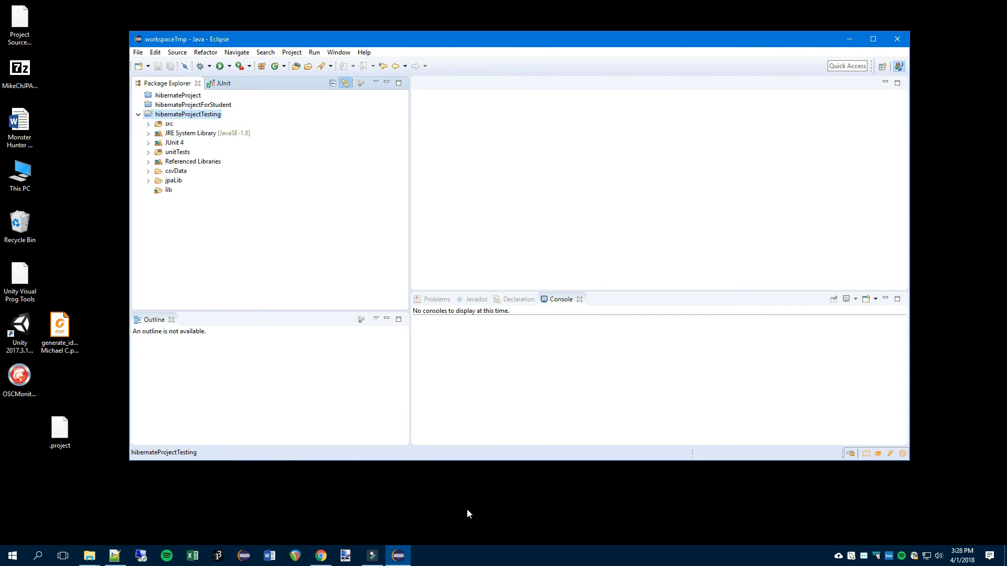
mouse_move(410, 537)
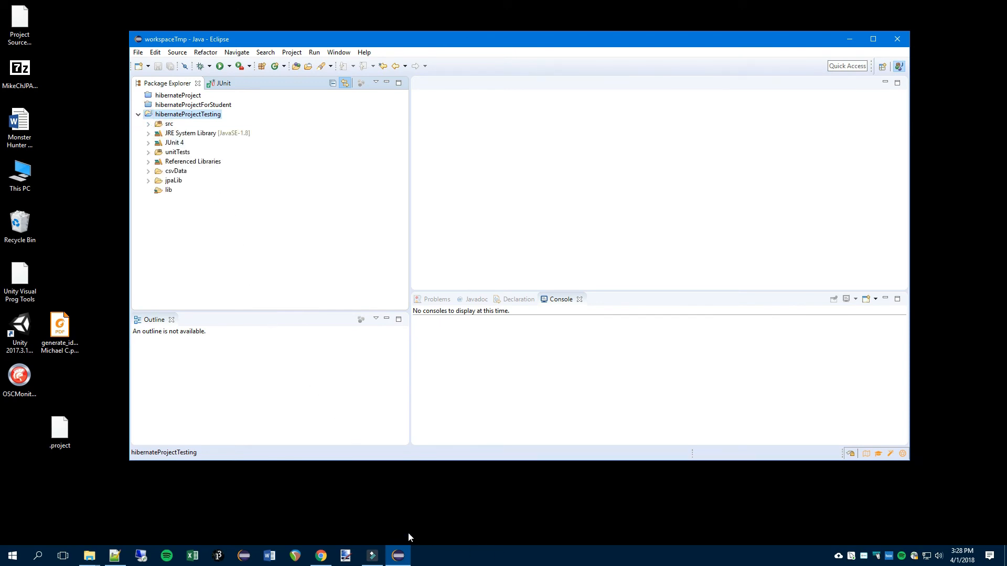
mouse_move(295, 515)
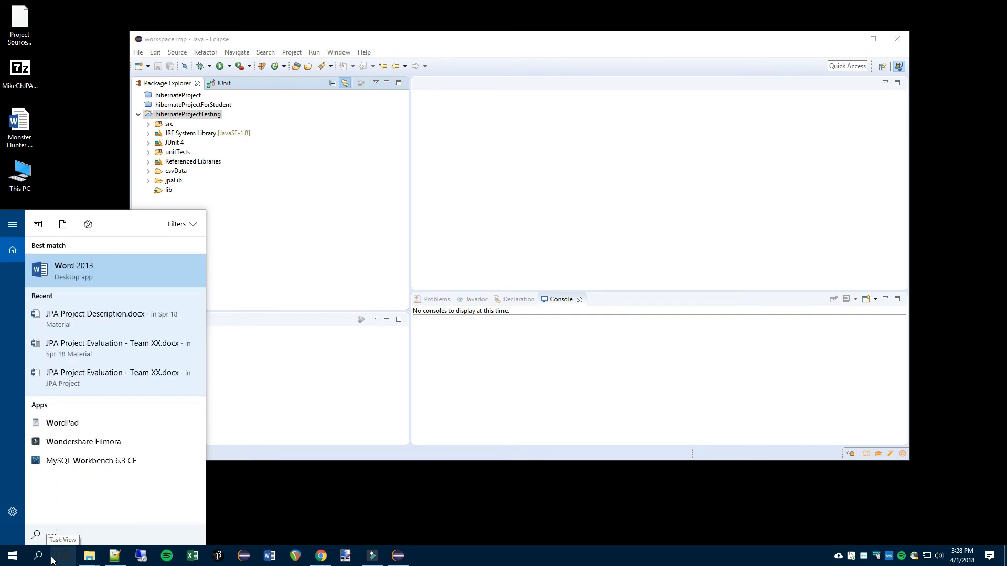
Search Windows Start for 'workben' and launch MySQL Workbench 6.3 CE
text(workspace)
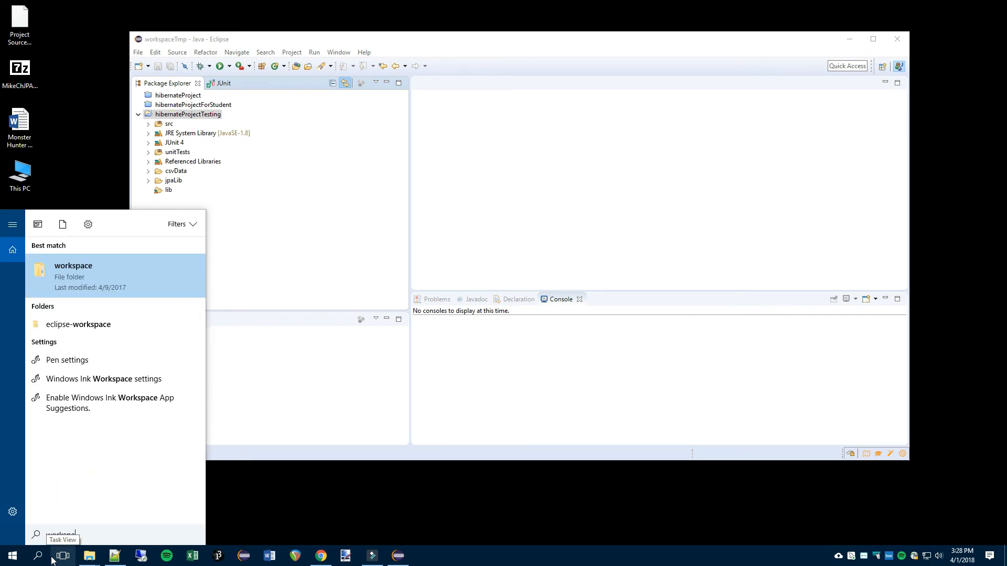
text(workben)
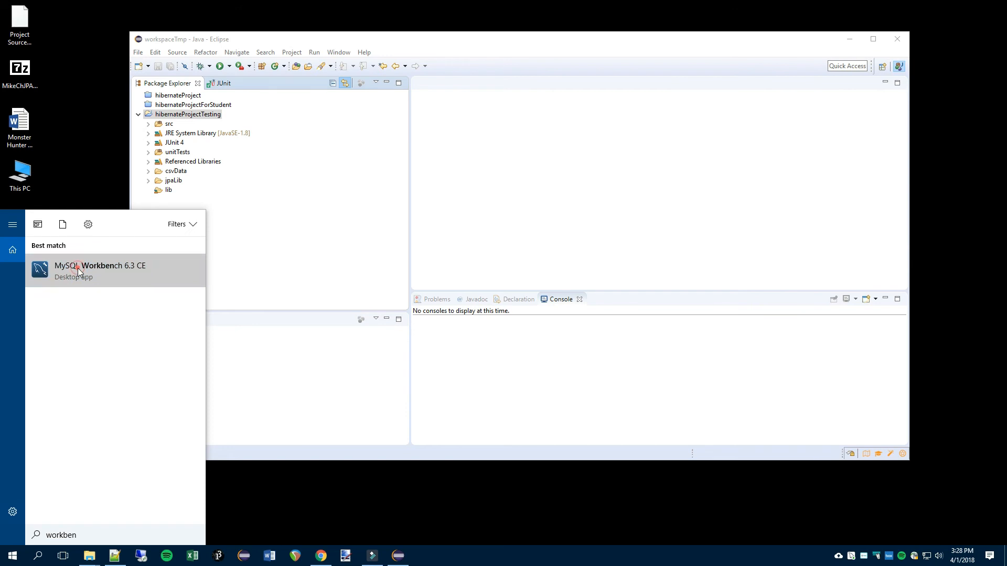
click(100, 269)
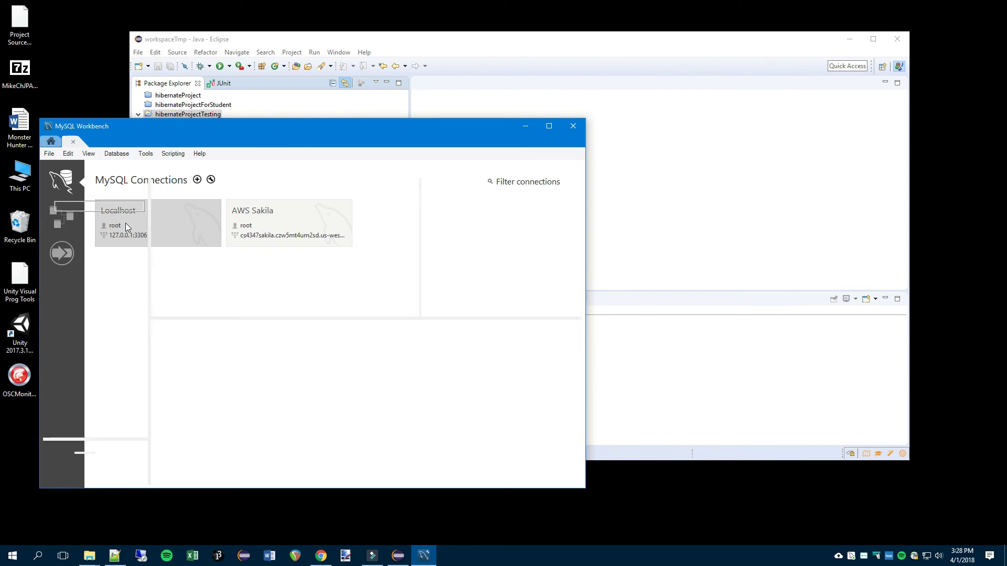
Connect to Localhost and choose Drop Schema on simple_company
double_click(120, 221)
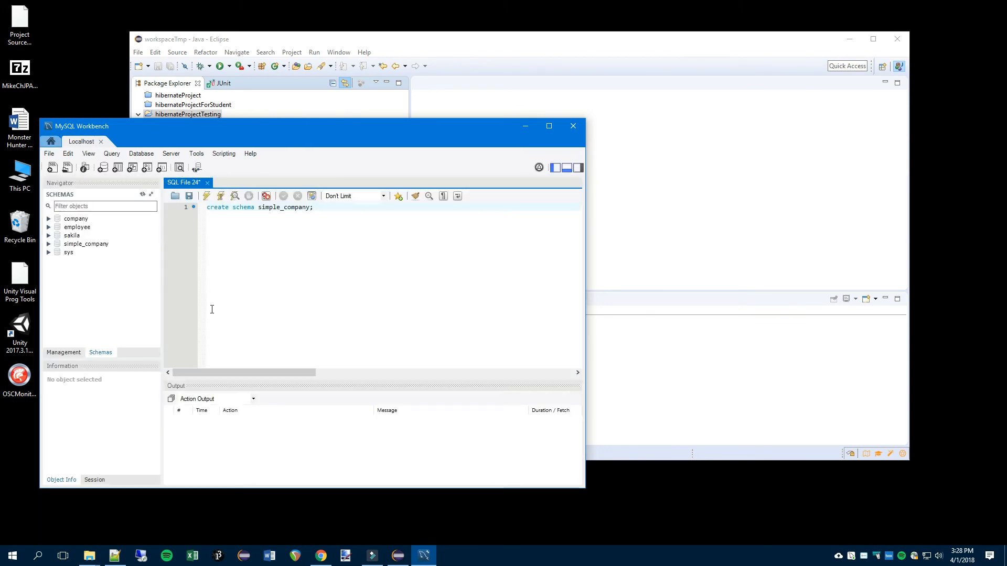
click(86, 243)
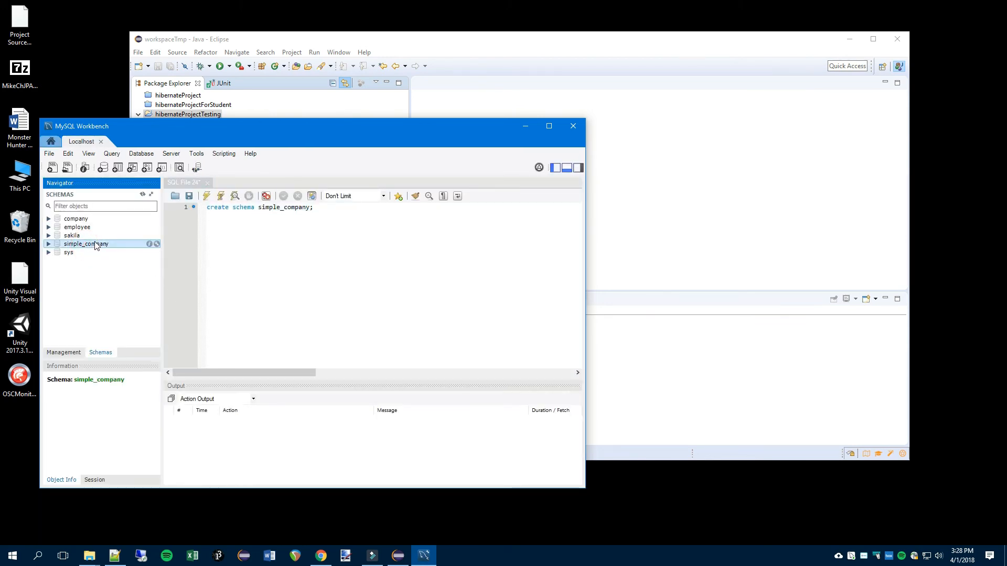
mouse_move(95, 249)
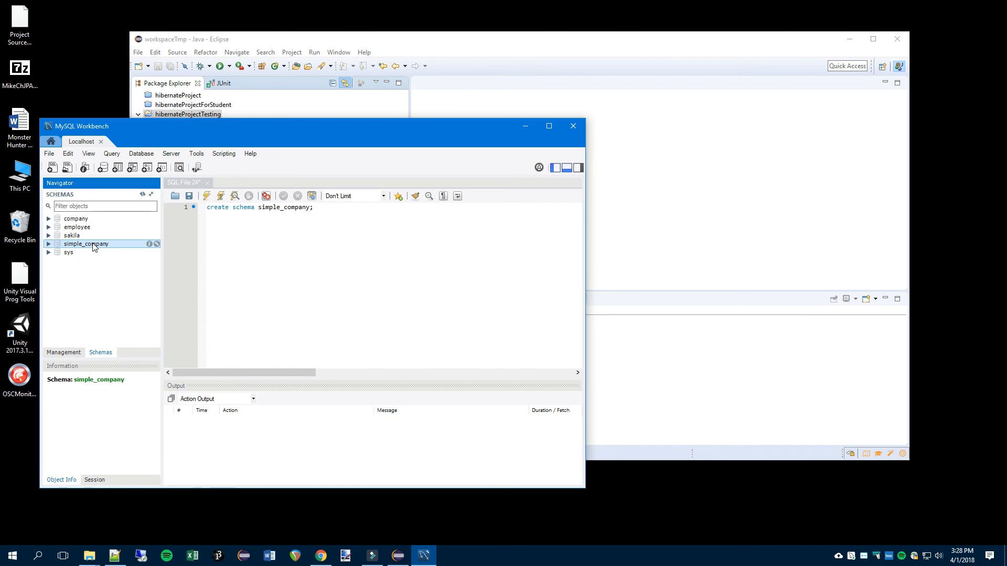
right_click(85, 244)
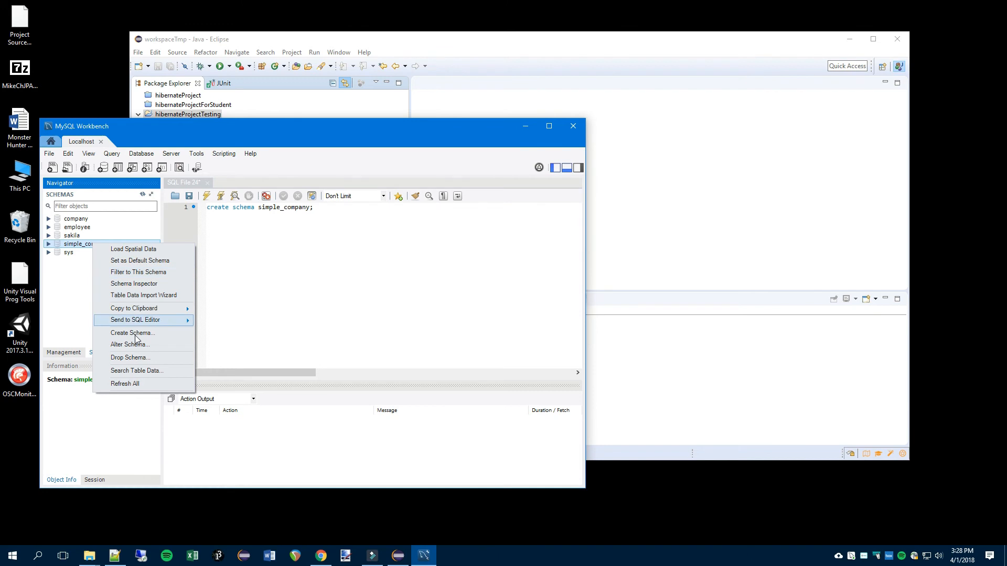
click(129, 358)
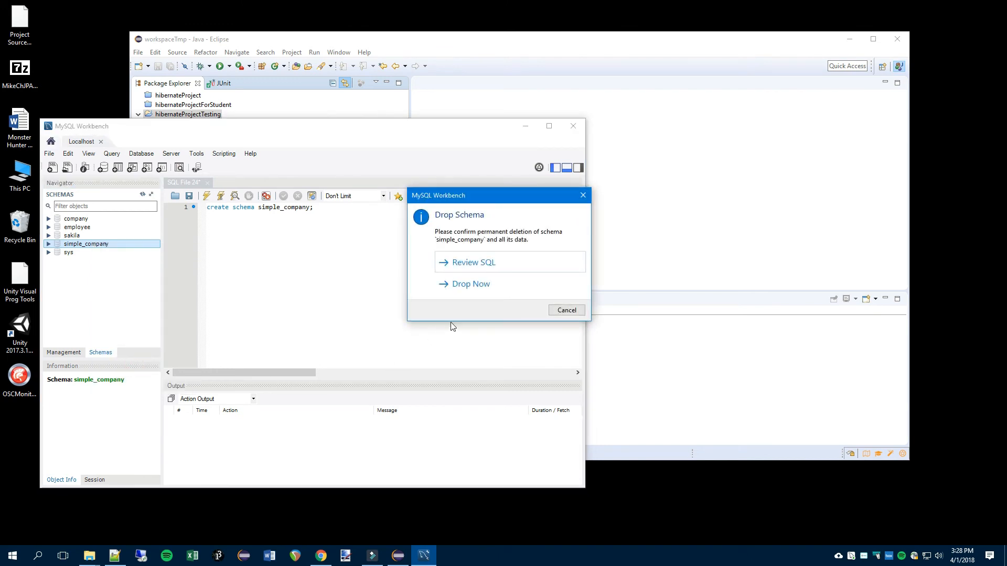
Drop simple_company now and run the create schema simple_company statement
click(470, 284)
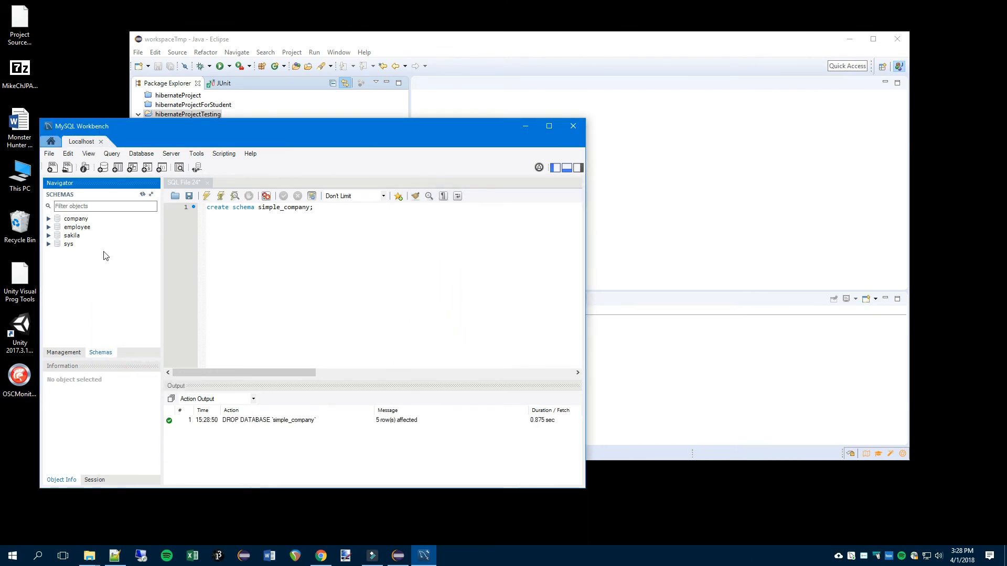
click(212, 207)
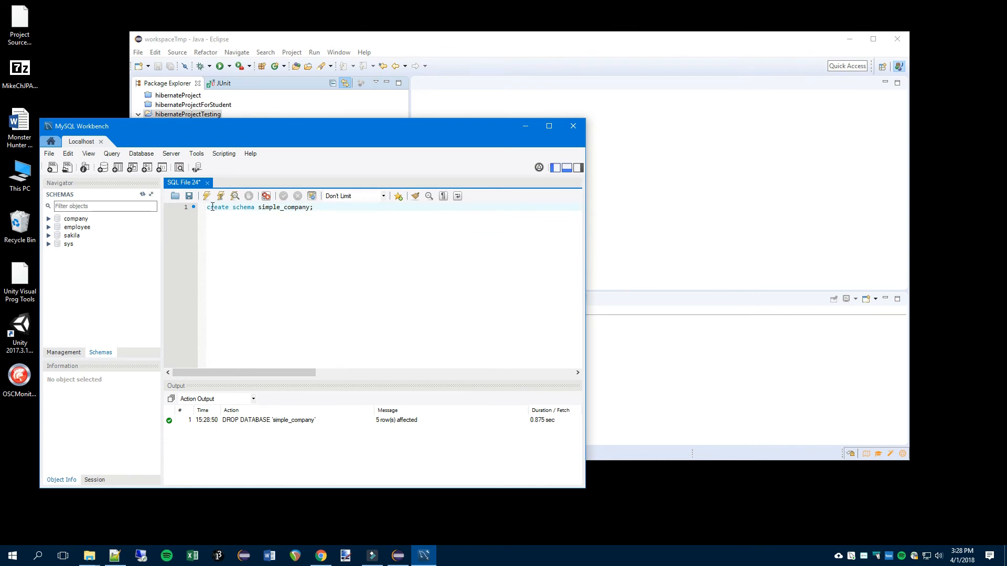
mouse_move(329, 211)
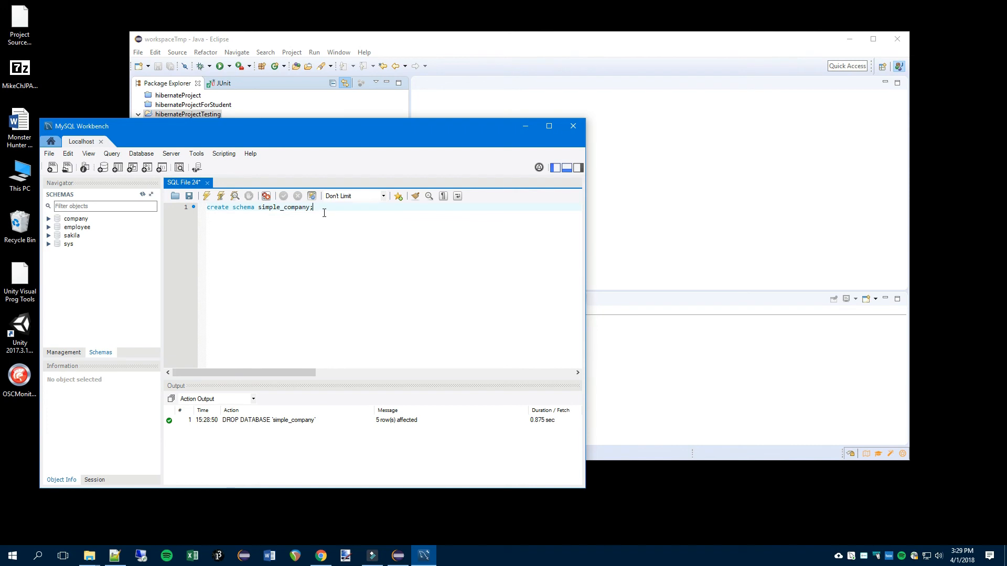
click(220, 195)
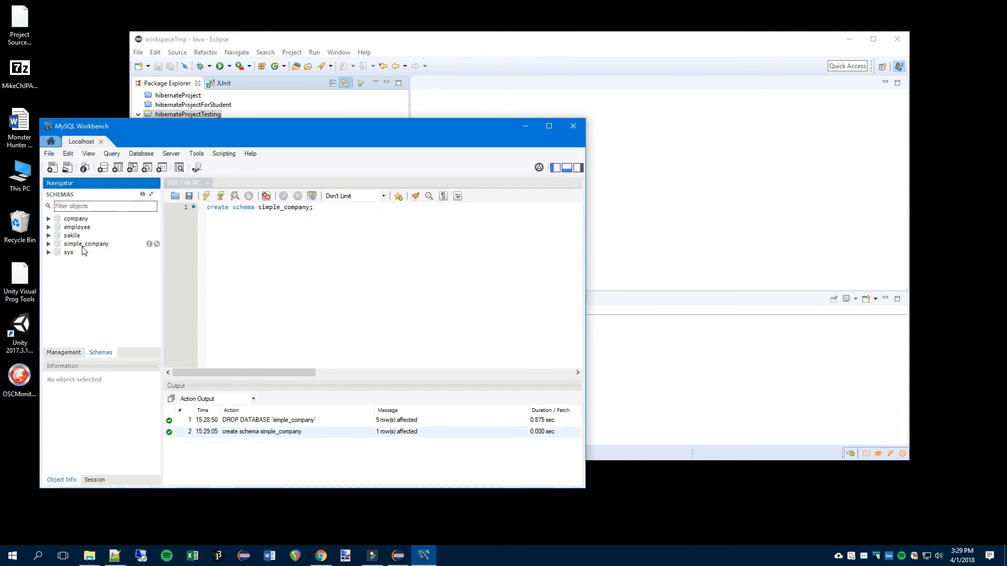
Open the recreated simple_company's Tables tab to confirm zero tables, then return to Eclipse
double_click(86, 244)
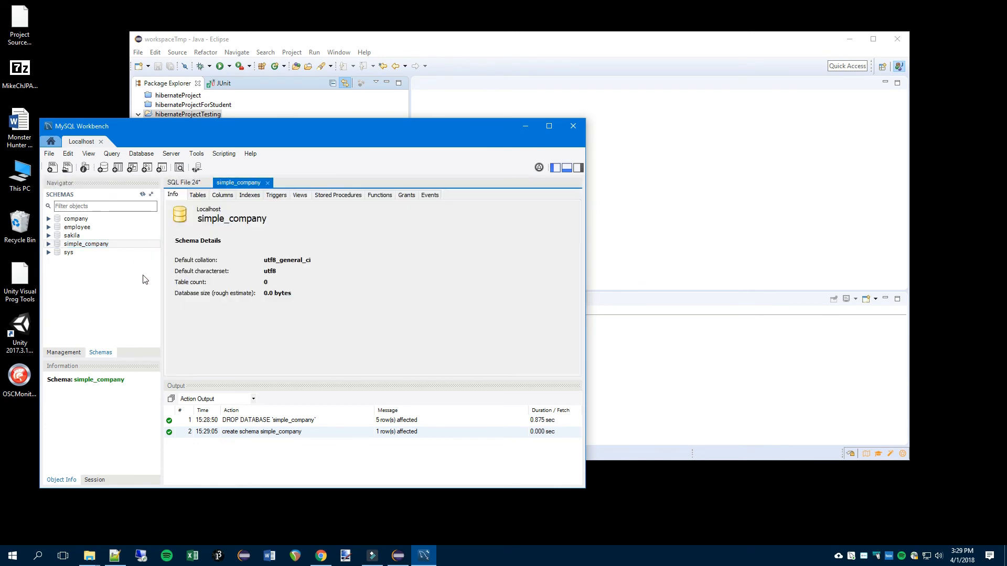
click(197, 194)
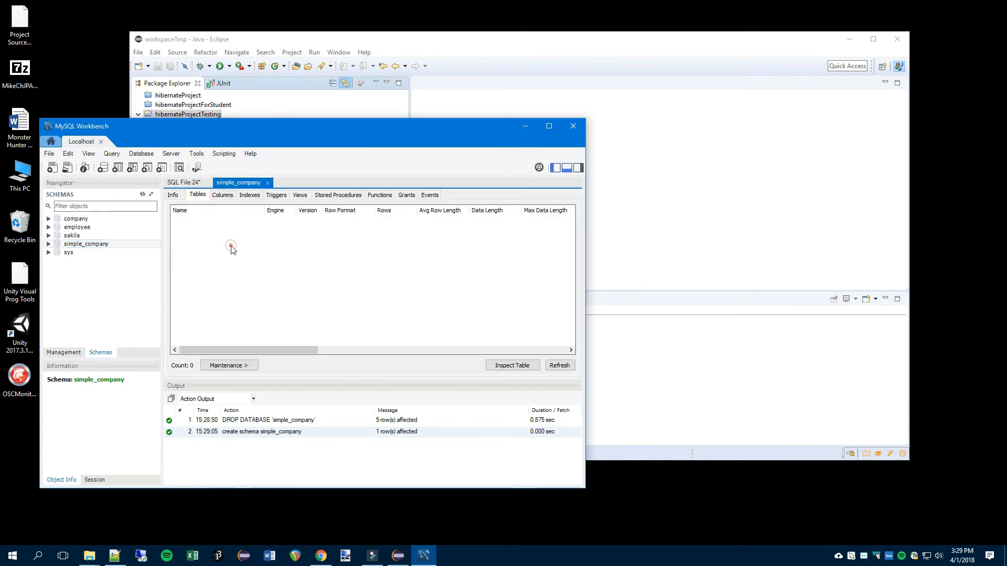
click(558, 365)
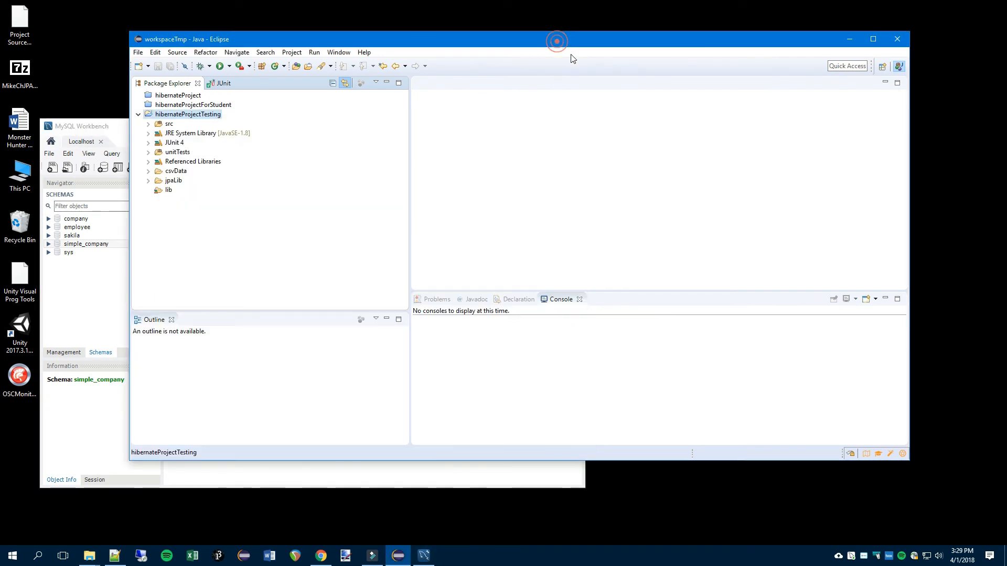
mouse_move(170, 114)
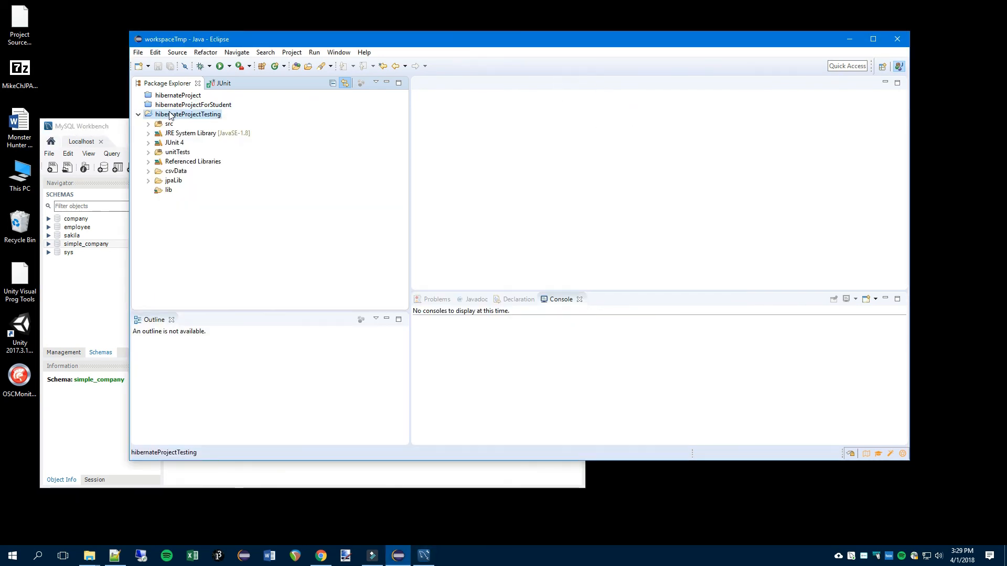
Expand src and META-INF and open persistence.xml in the editor
click(168, 123)
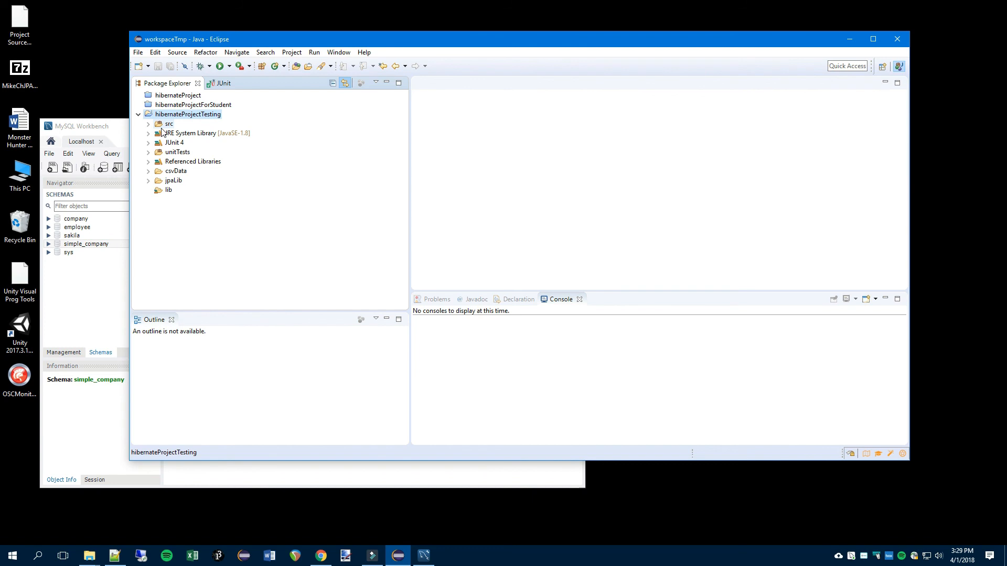
click(148, 123)
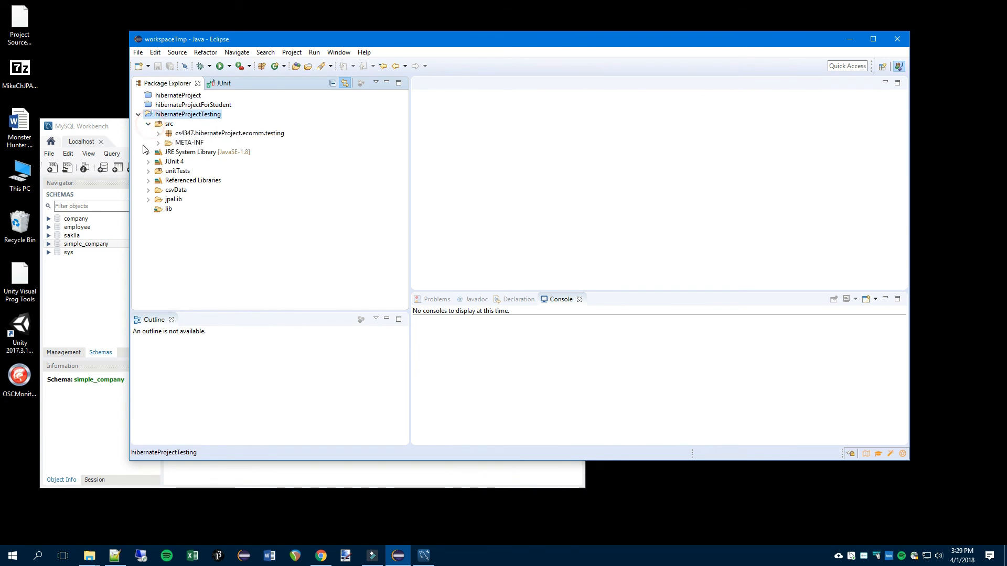
click(158, 143)
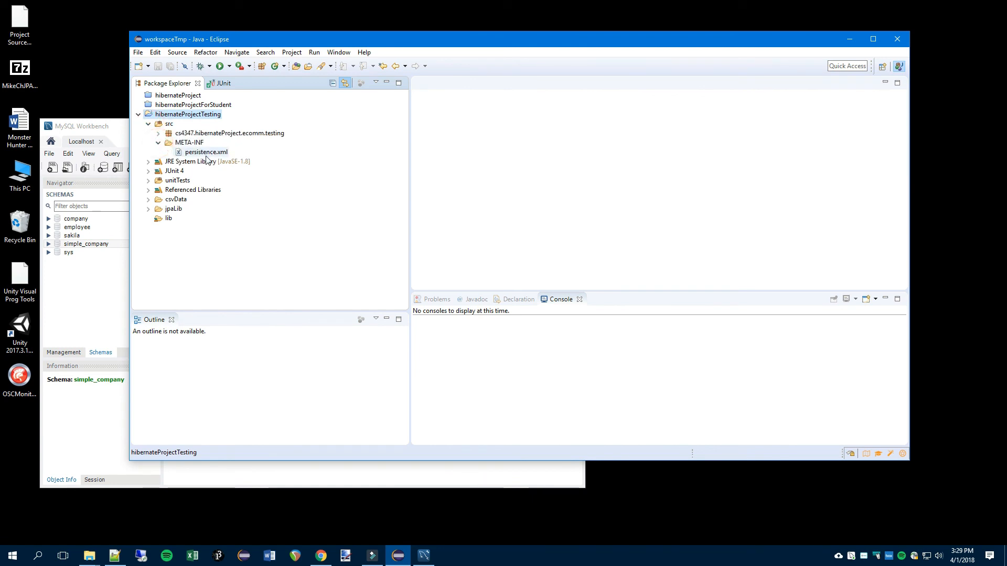
double_click(206, 152)
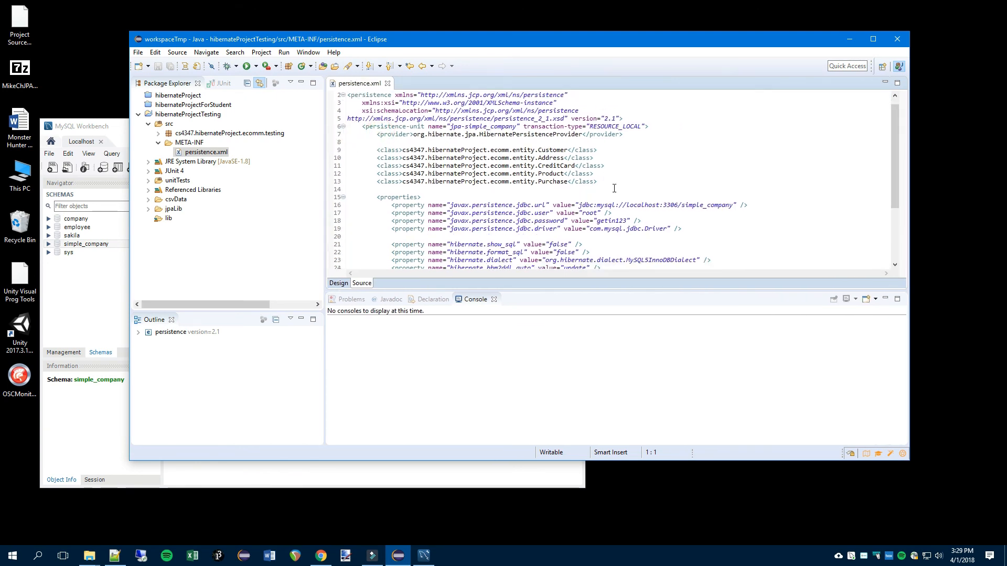
Review persistence.xml source and expand the testing package to show PopulateTables.java
scroll(down, 3)
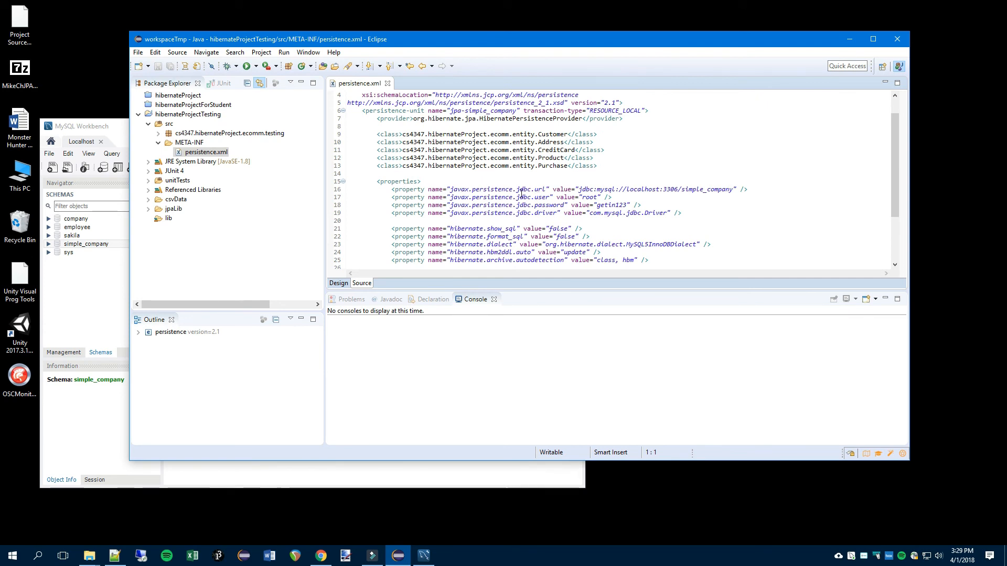
mouse_move(585, 200)
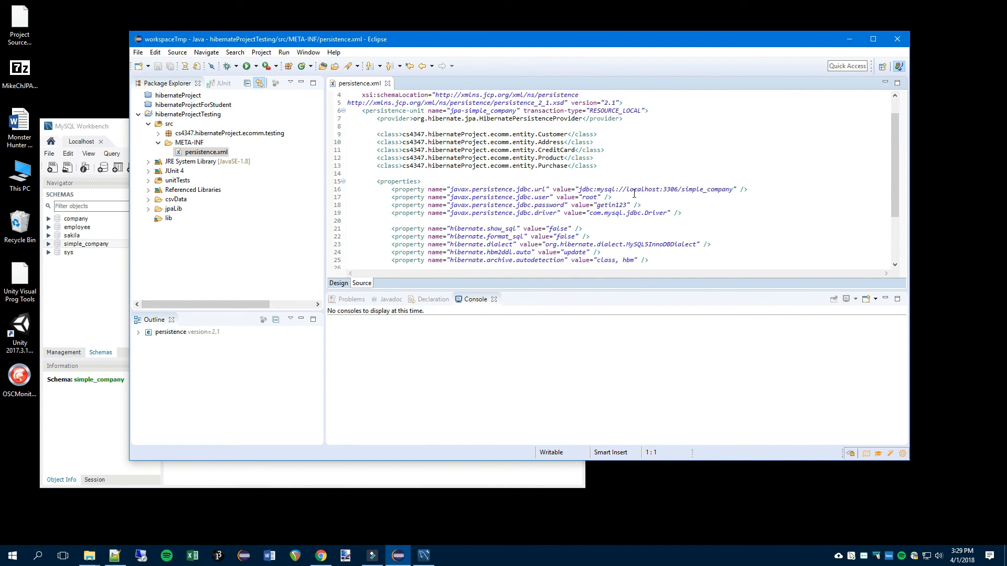
click(647, 189)
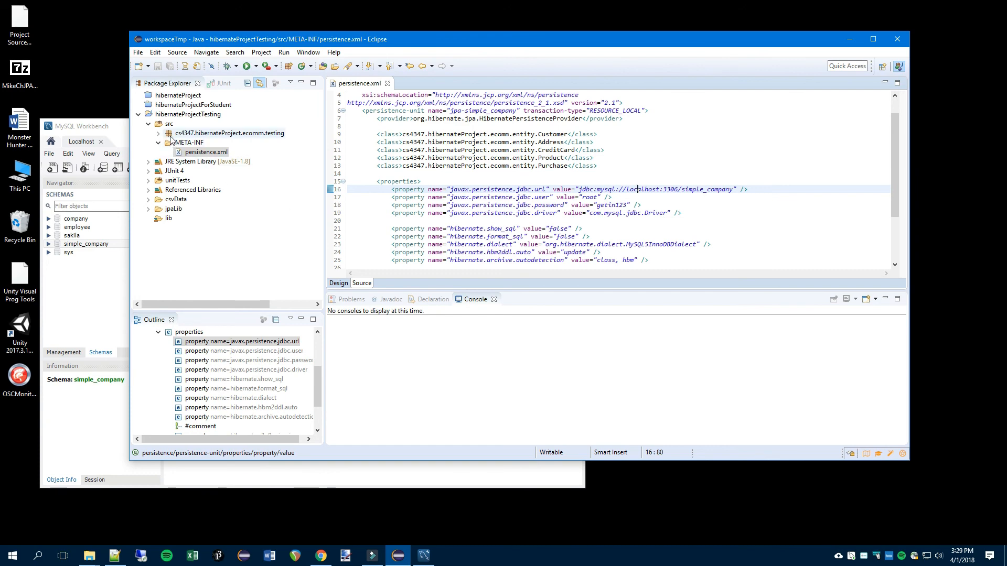
click(149, 133)
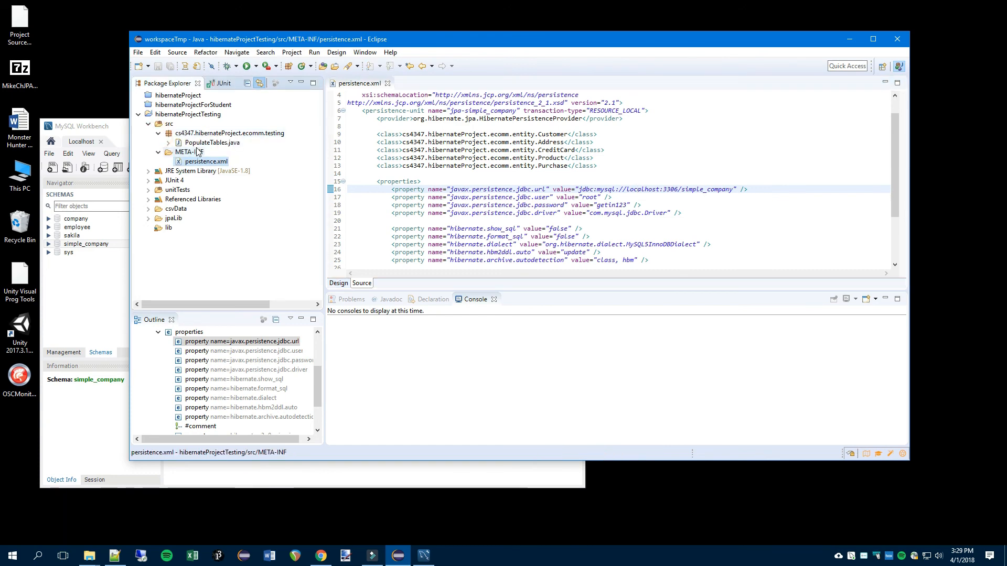
Run PopulateTables.java as a Java Application and scroll the console to 'Finished Initializing Database'
right_click(189, 151)
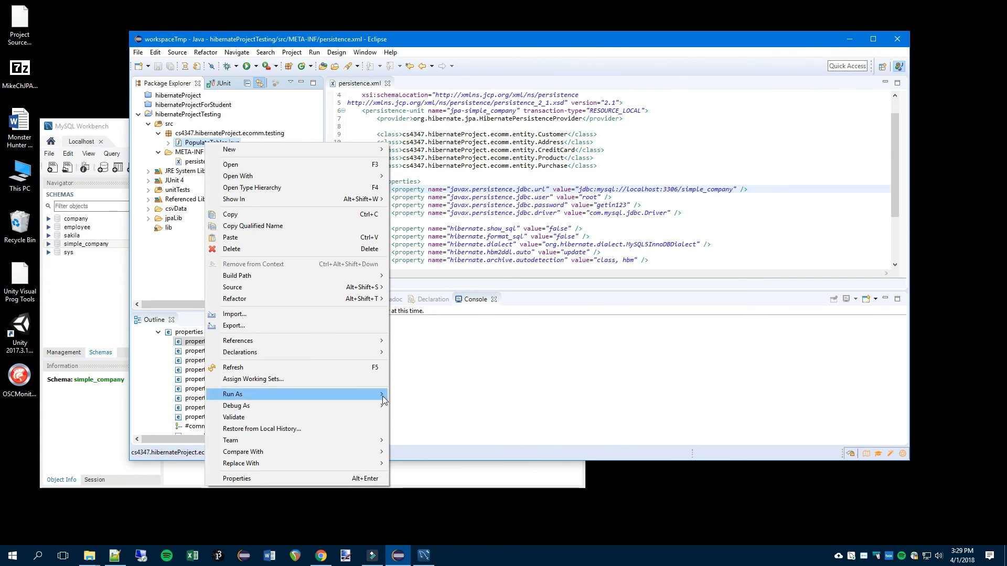
click(233, 394)
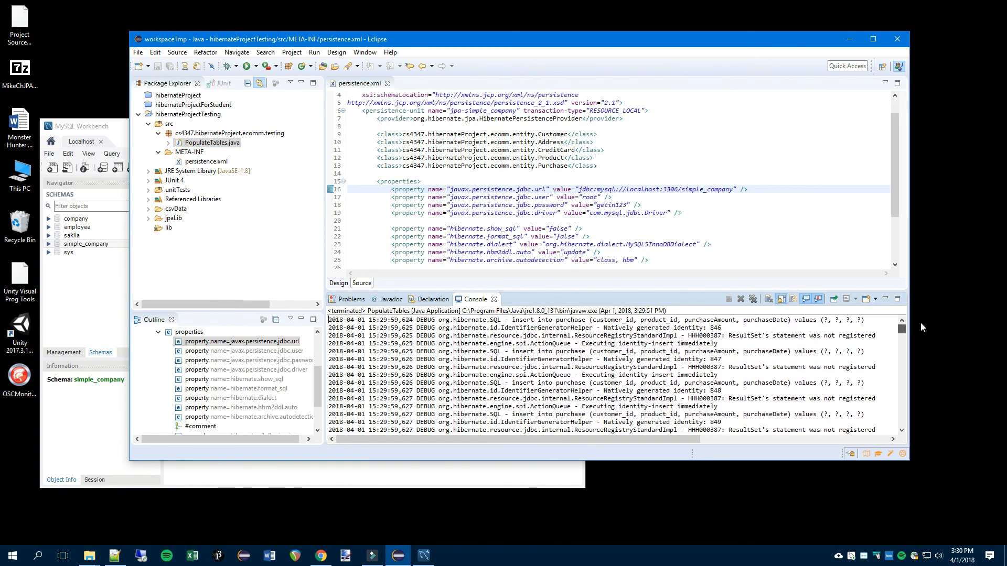
scroll(down, 3)
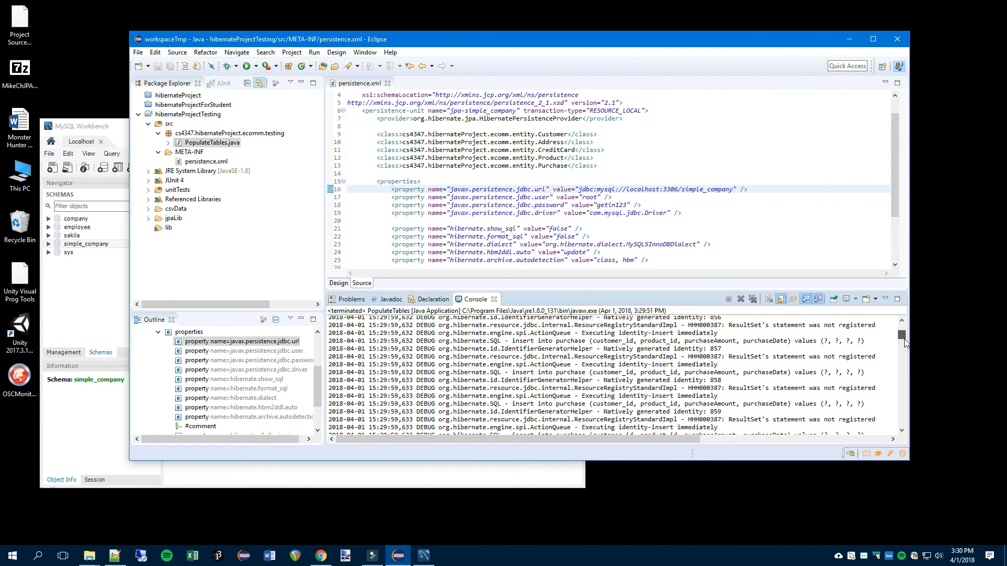
scroll(down, 3)
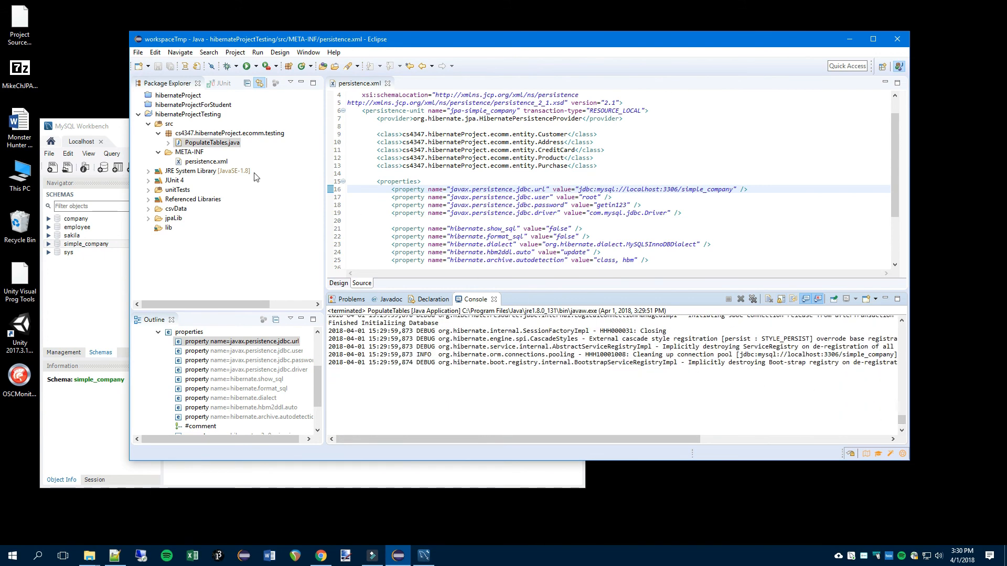
mouse_move(280, 228)
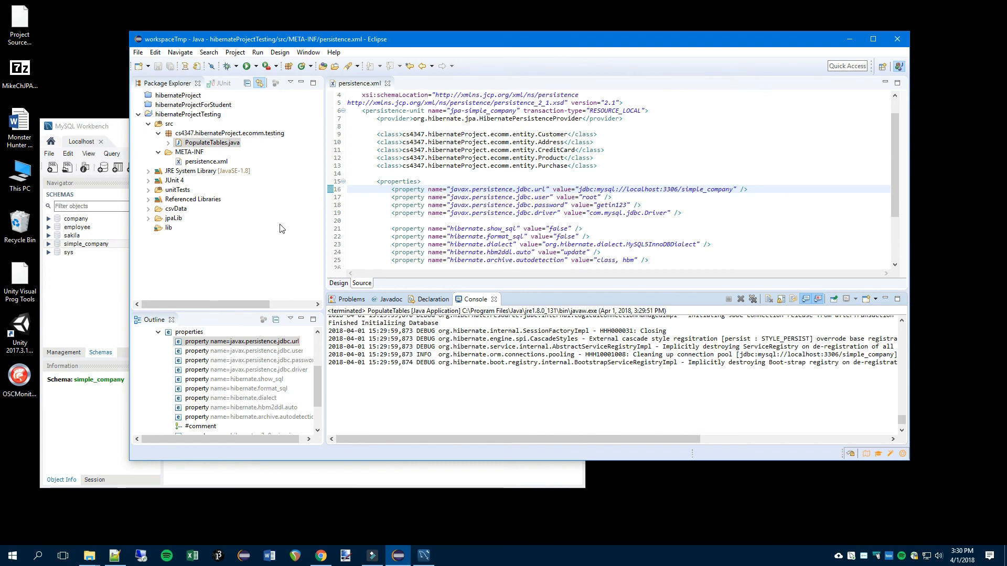
click(83, 126)
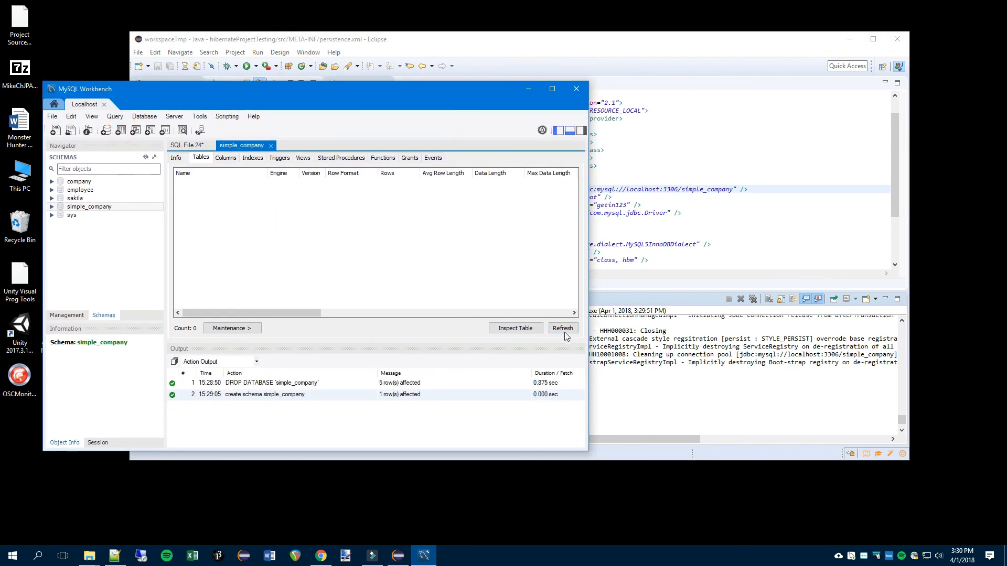
Refresh simple_company's five tables (four 100 rows, purchase 1000) and review columns and indexes
click(561, 328)
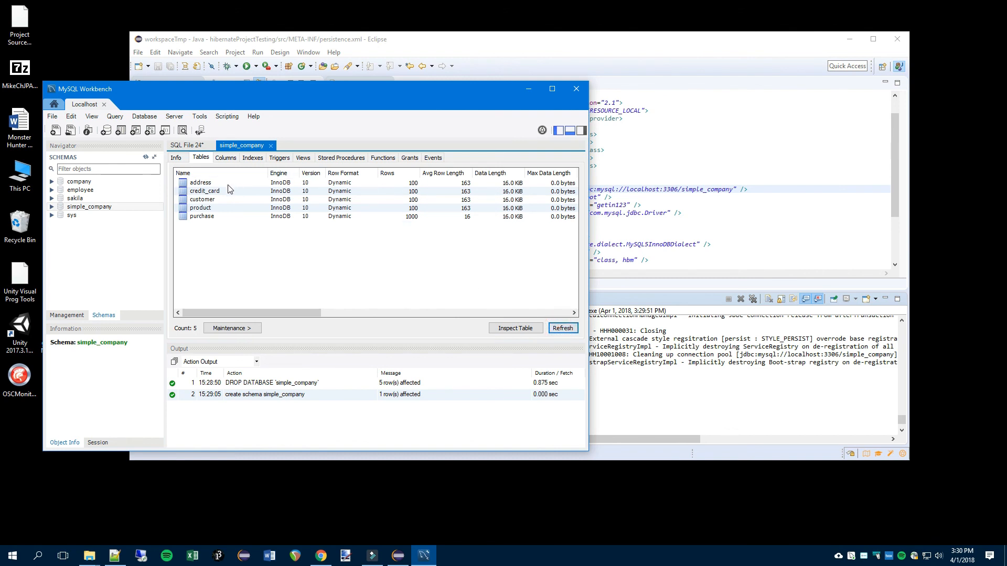
mouse_move(416, 219)
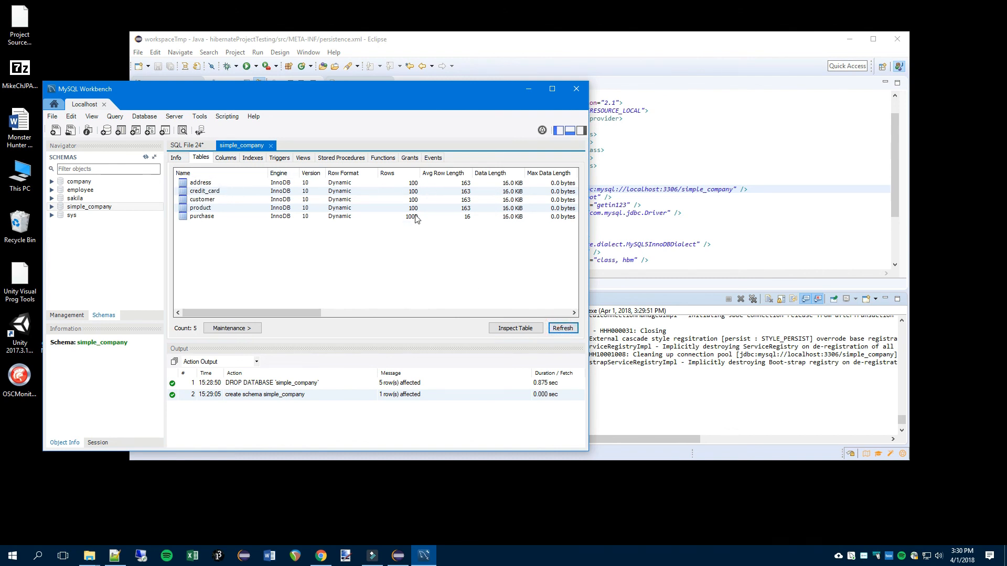
click(226, 158)
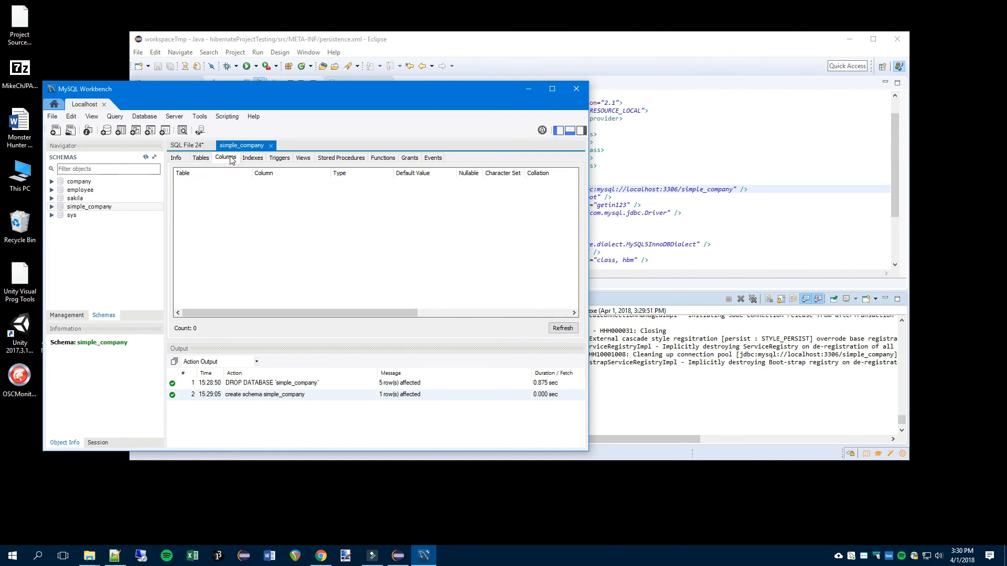
click(562, 329)
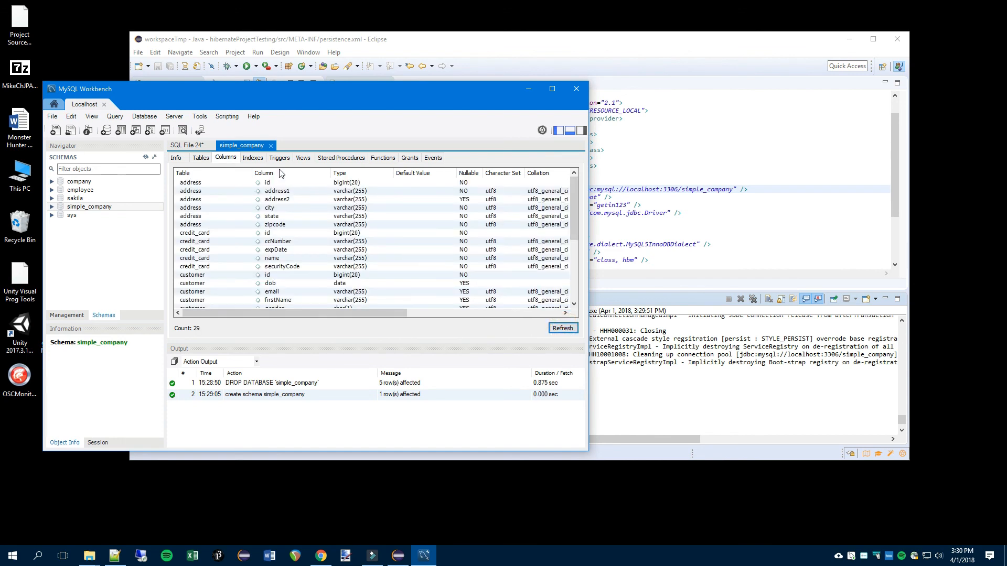
mouse_move(284, 158)
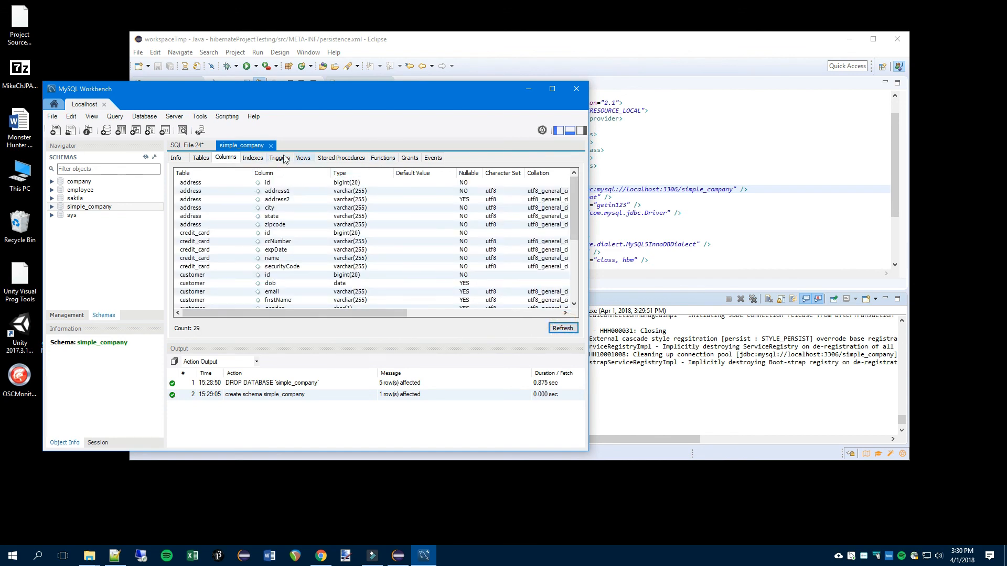
click(252, 158)
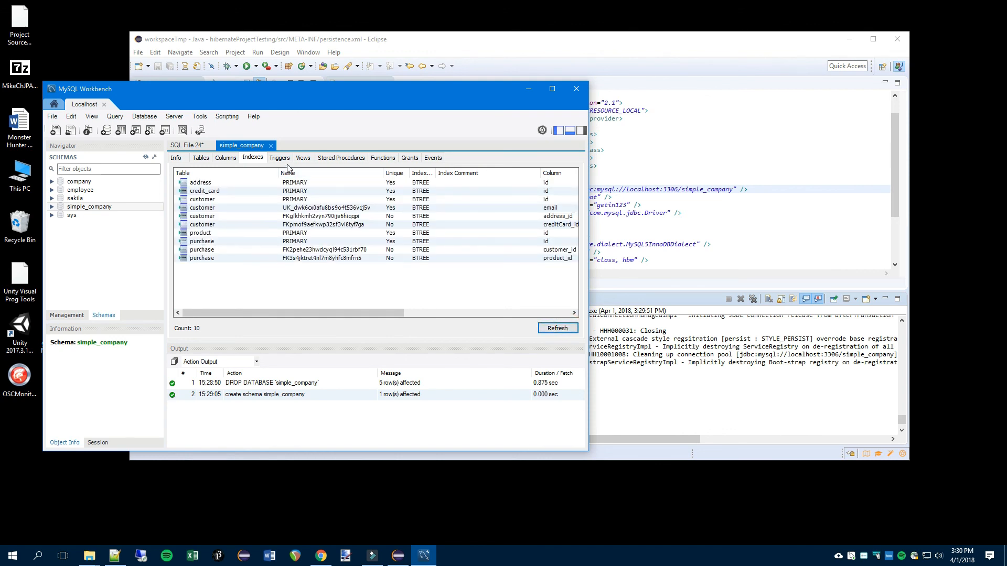
mouse_move(355, 165)
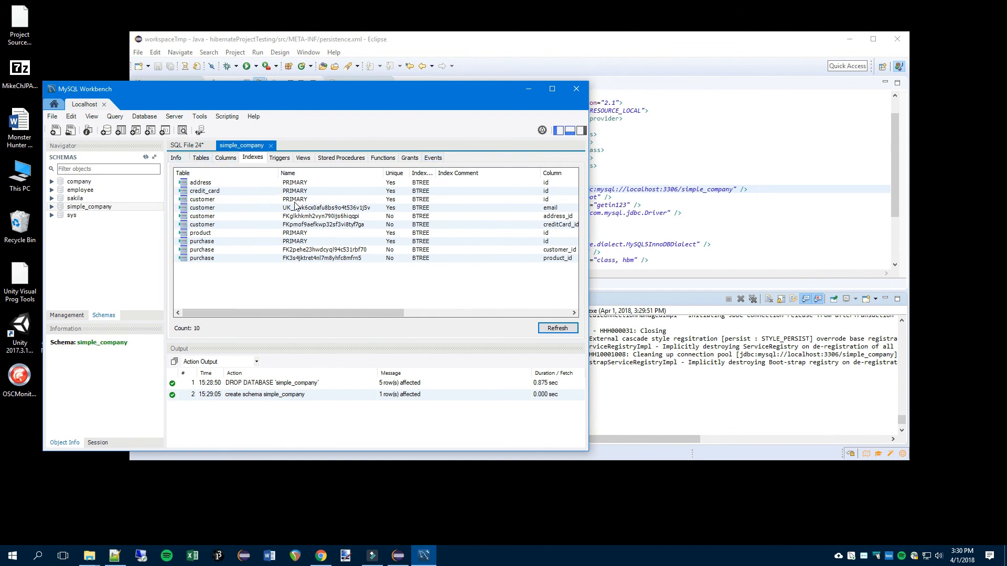
mouse_move(291, 288)
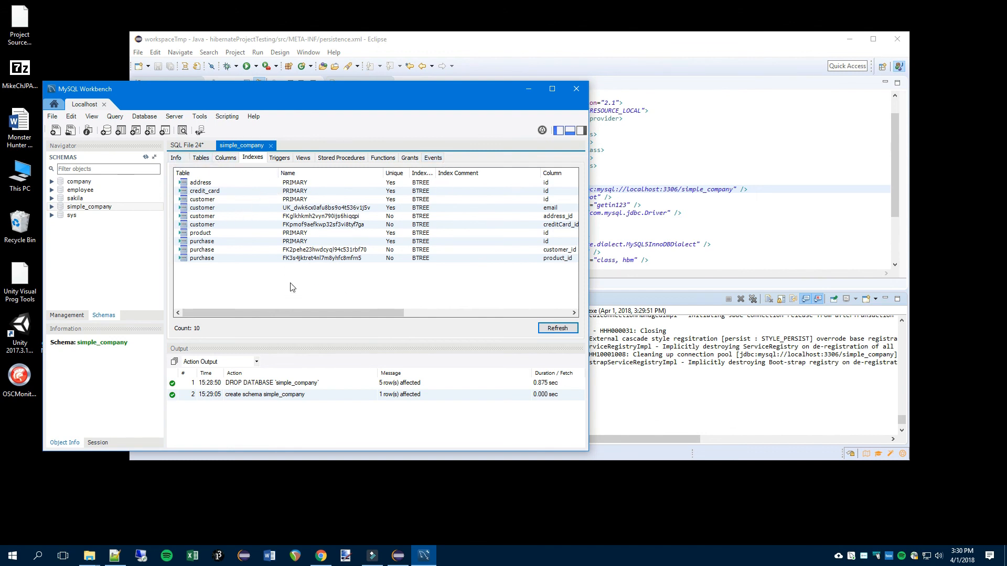
mouse_move(334, 161)
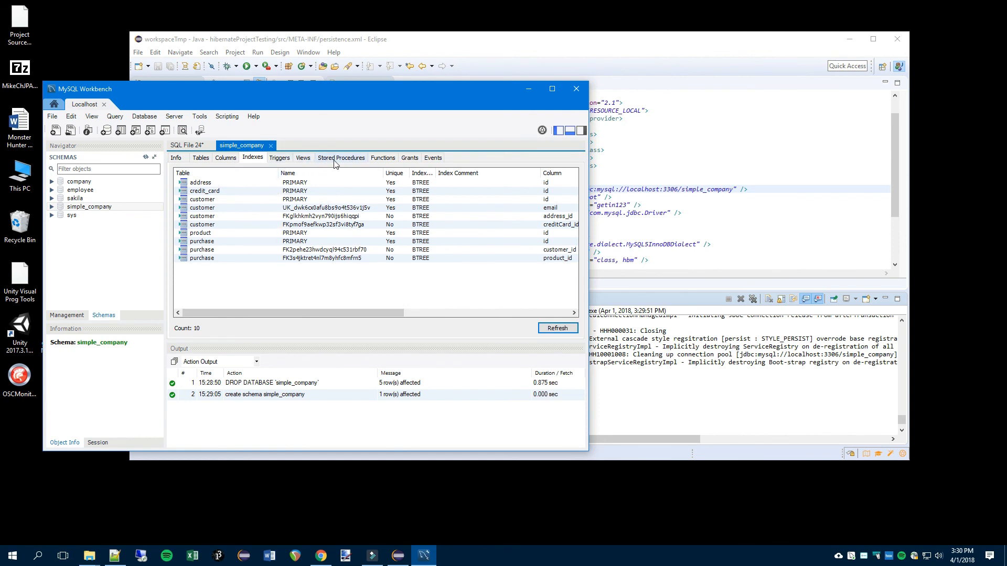
click(201, 157)
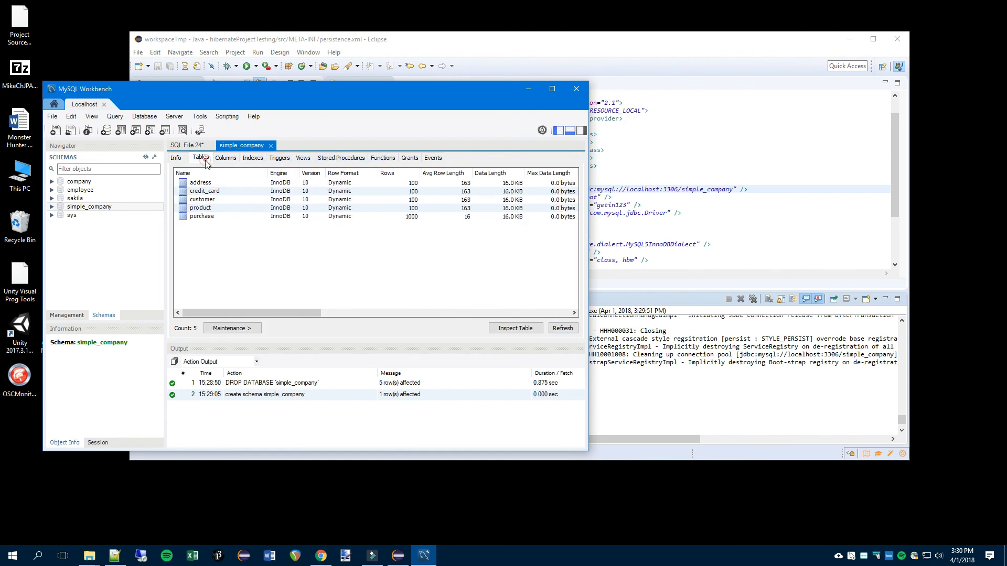
mouse_move(226, 289)
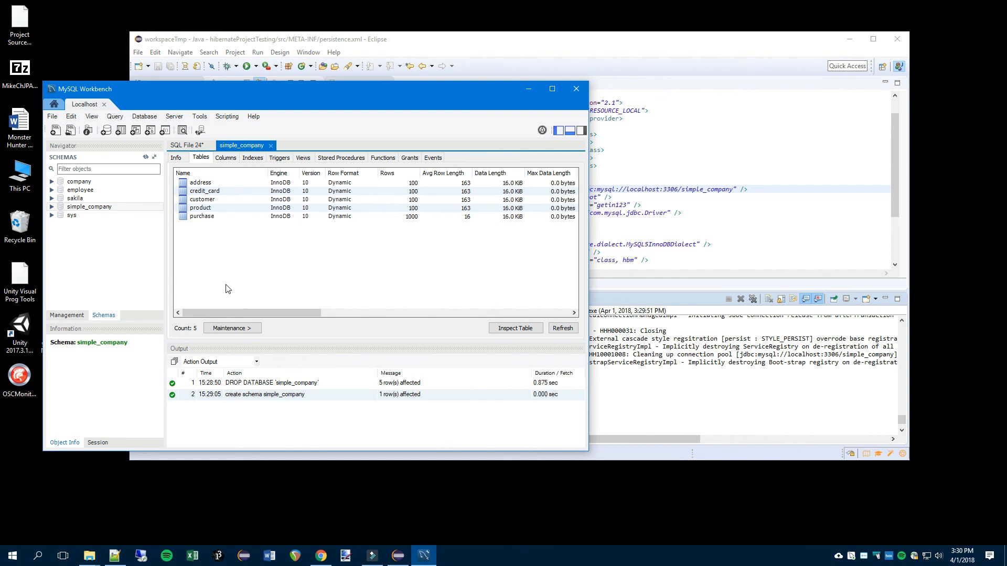
mouse_move(146, 198)
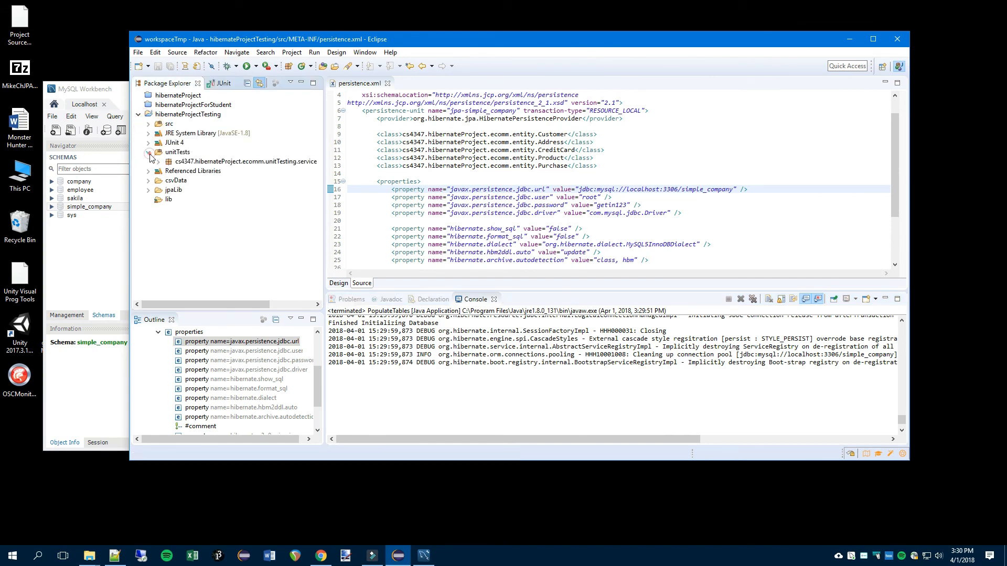
Run the unitTests service package as a JUnit Test and view its results
click(149, 161)
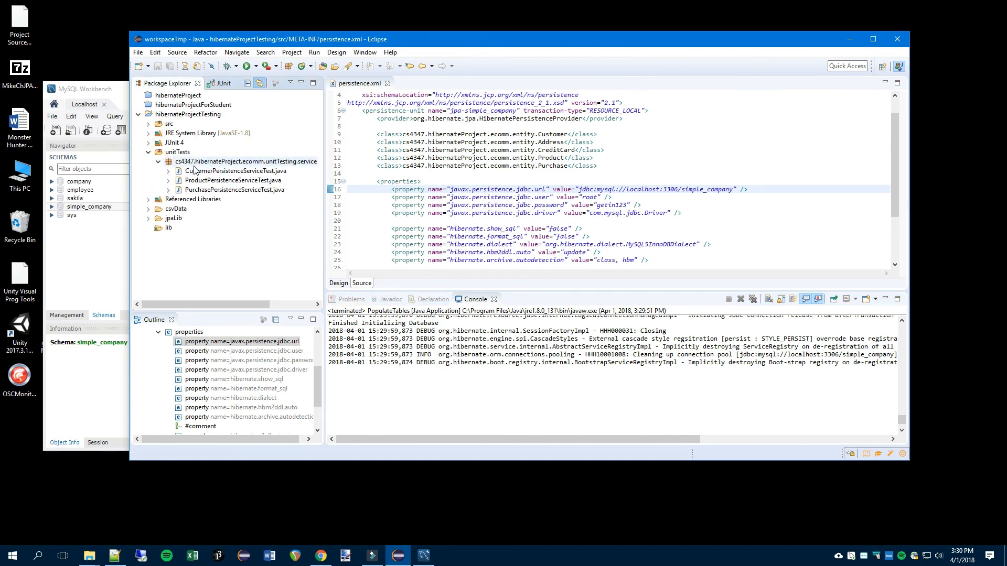
right_click(194, 161)
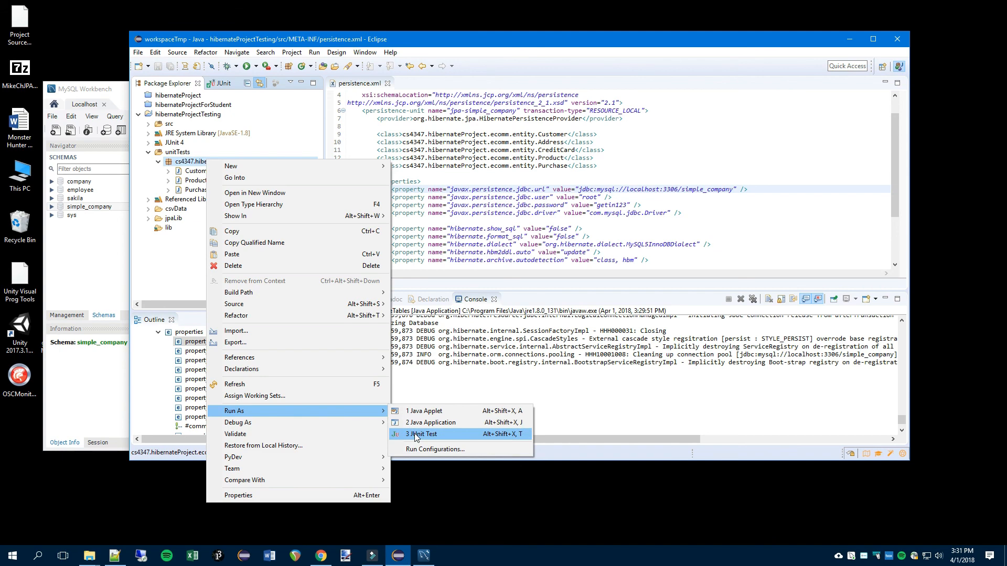
click(422, 434)
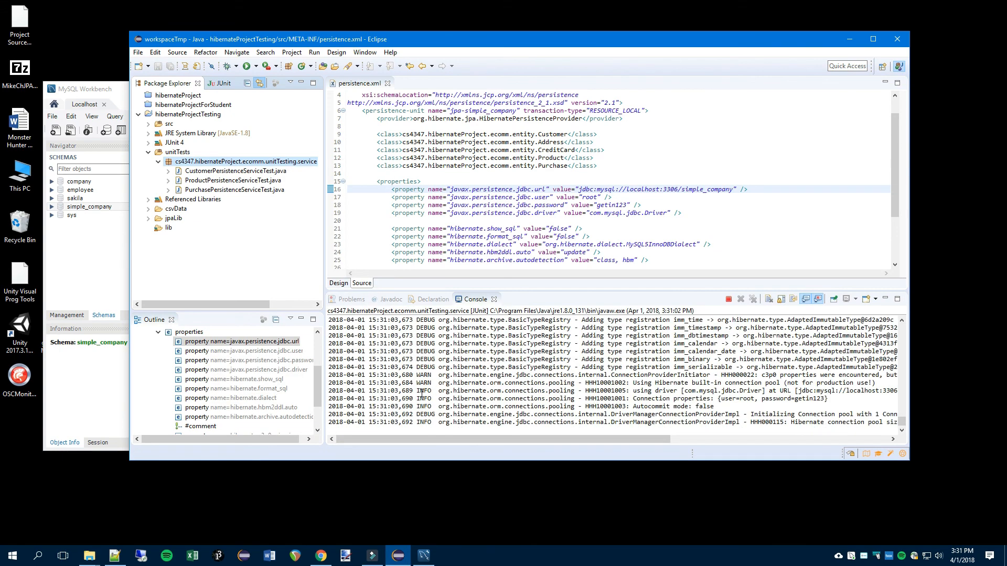
click(212, 83)
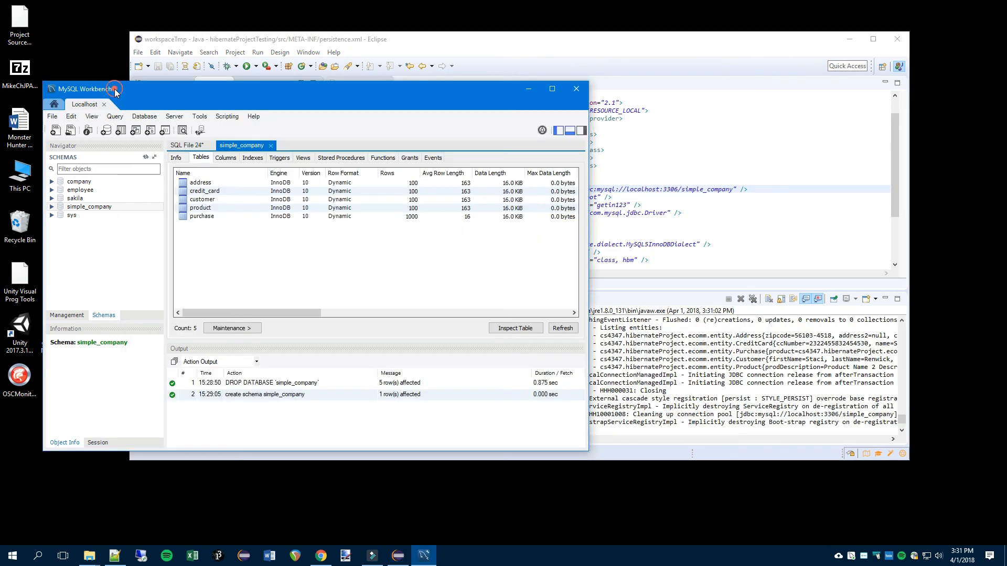
mouse_move(626, 49)
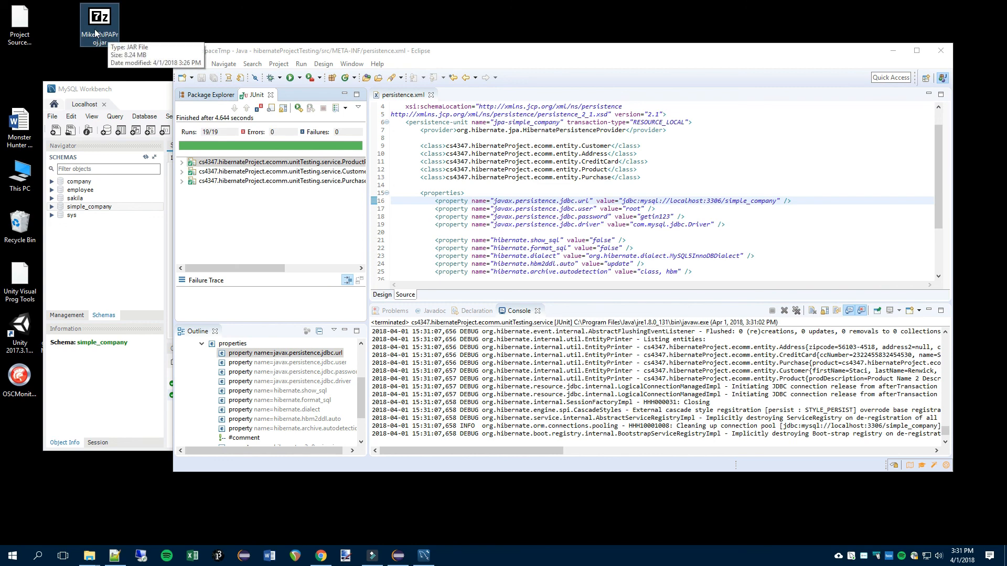
mouse_move(125, 62)
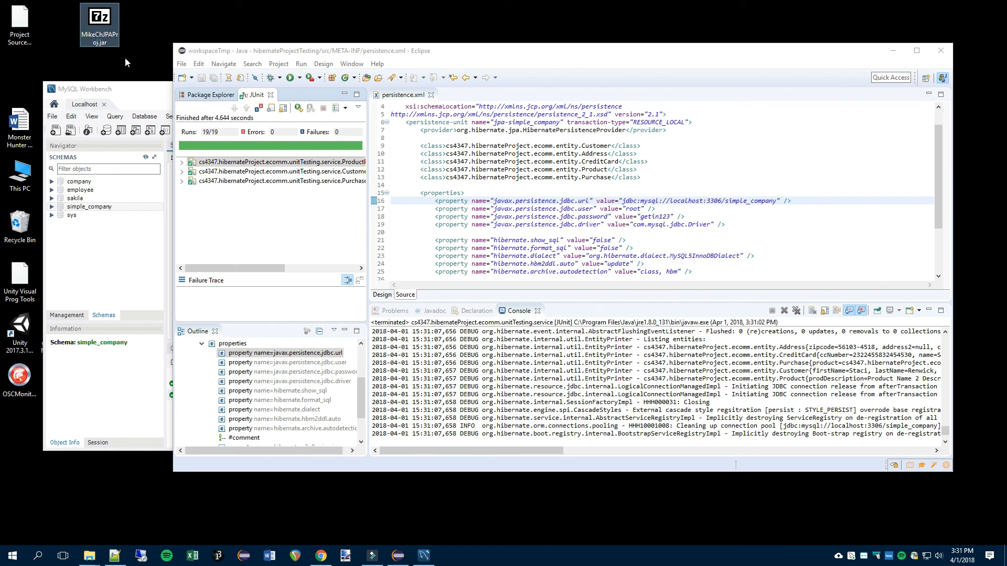